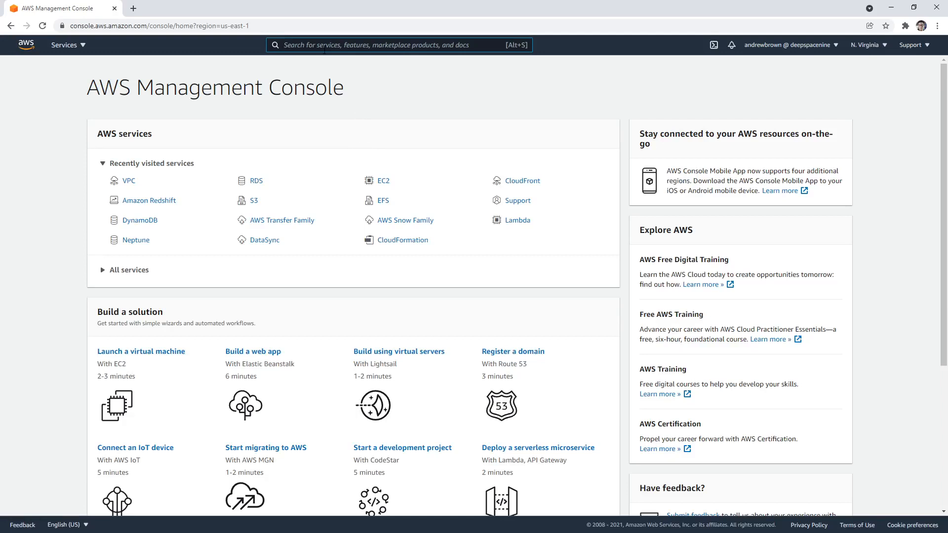
Search for 'vpc', open the VPC service and go to the Your VPCs list
{"action": "type", "text": "vpc"}
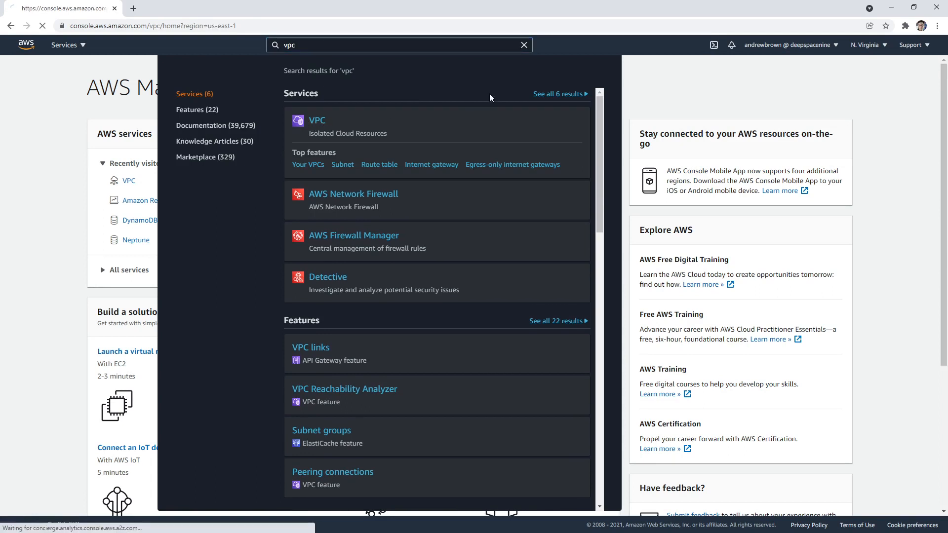
{"action": "left_click", "coordinate": [317, 120]}
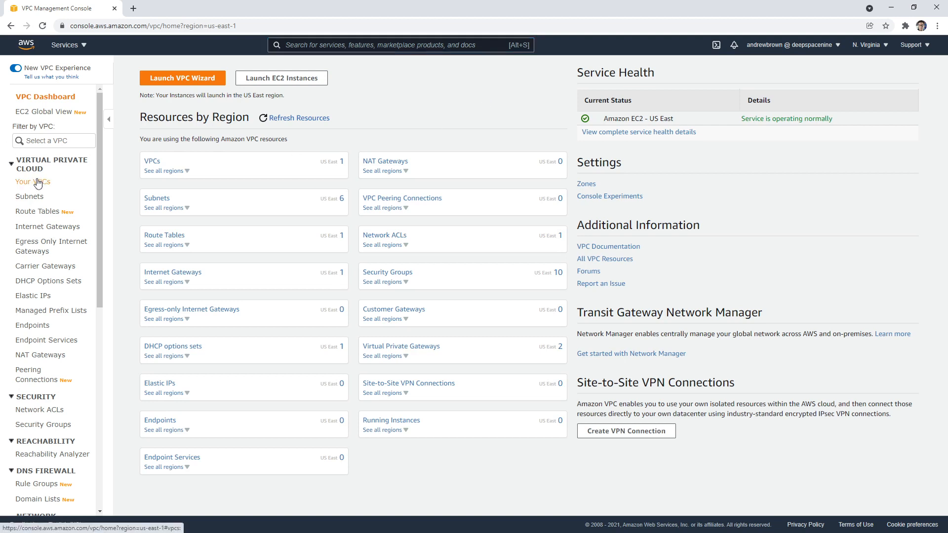
{"action": "left_click", "coordinate": [31, 182]}
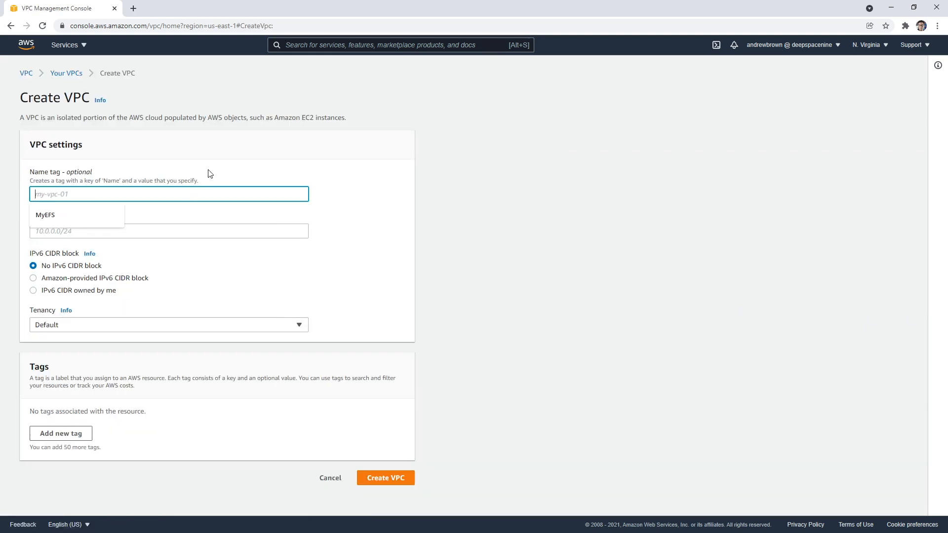
Enter Name tag my-vpc-tutorial and IPv4 CIDR block 10.0.0.0/16
{"action": "type", "text": "my-vpc-tutorial"}
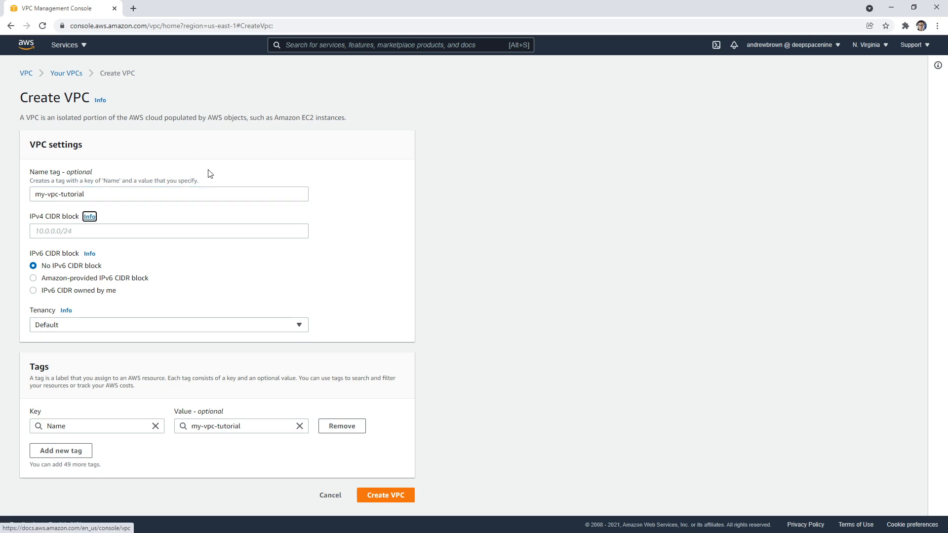
{"action": "type", "text": "10.0.0.0/16"}
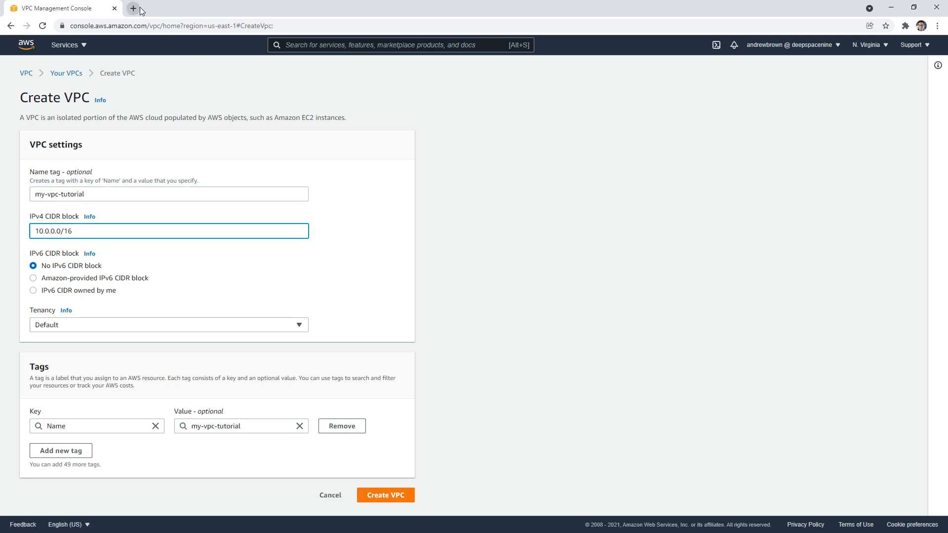
On CIDR.xyz, compare address counts for /24 and /16 prefixes
{"action": "type", "text": "cidr"}
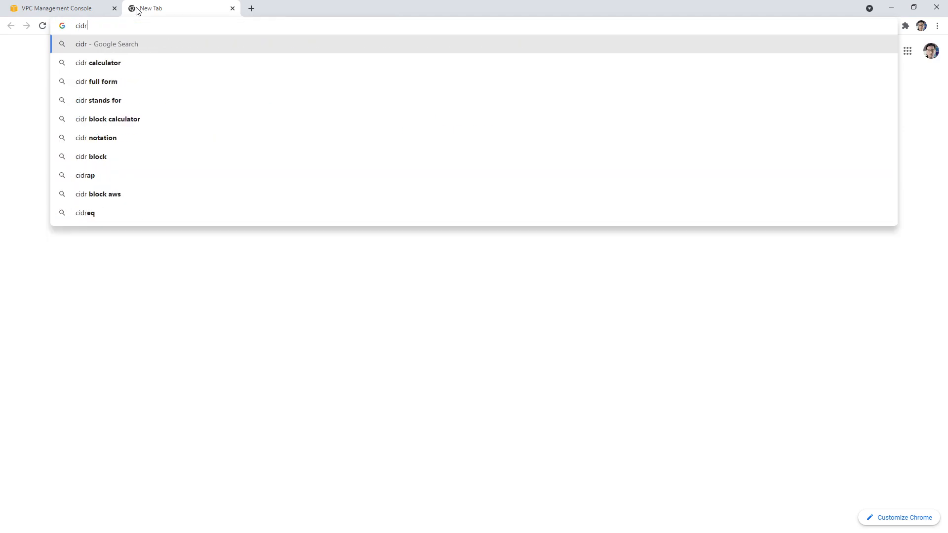
{"action": "type", "text": "."}
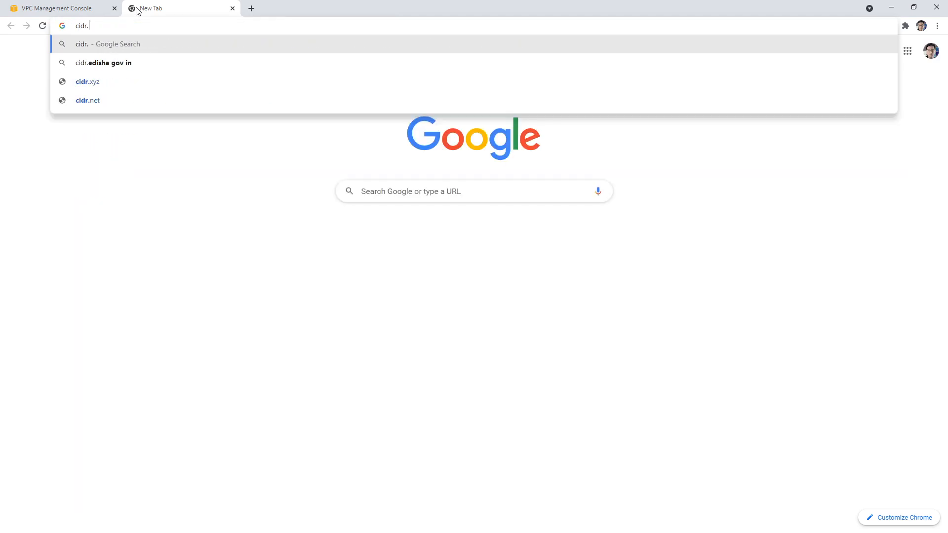
{"action": "left_click", "coordinate": [87, 82]}
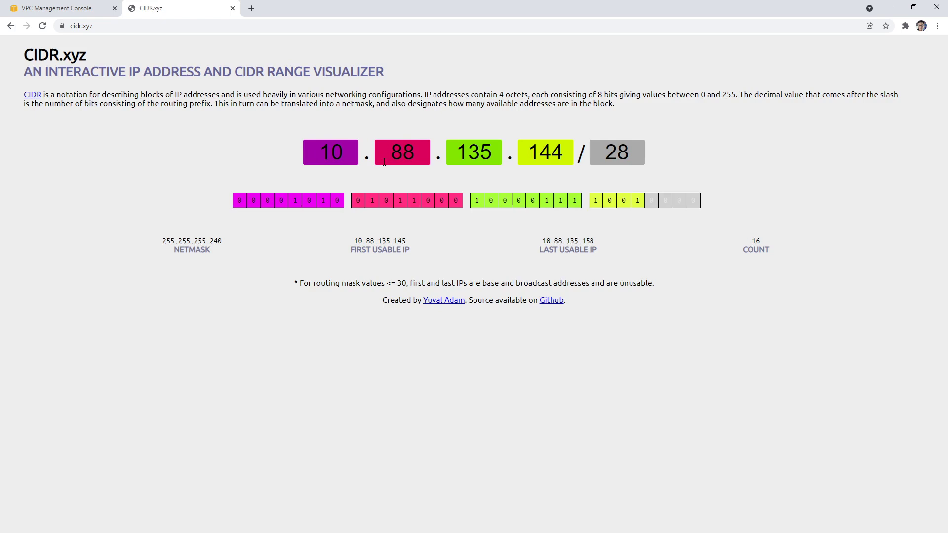
{"action": "double_click", "coordinate": [616, 152]}
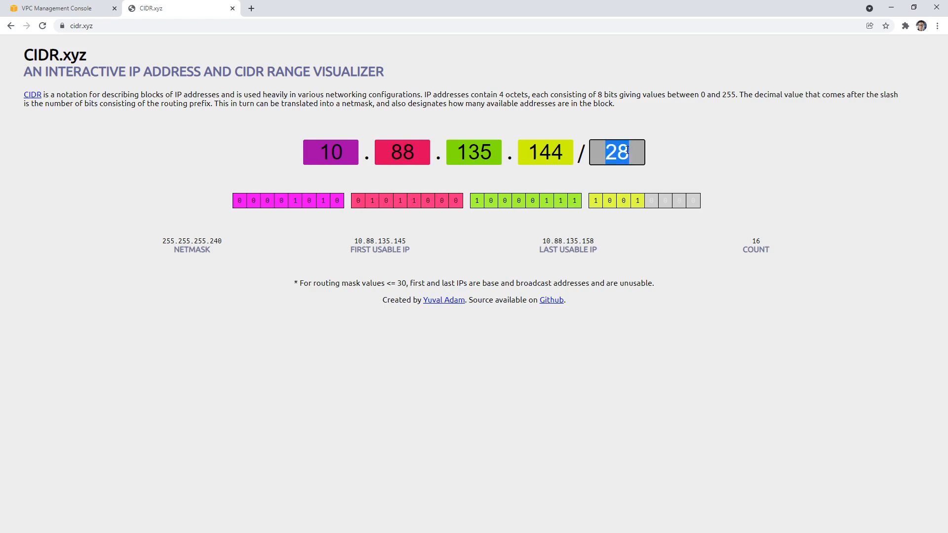
{"action": "type", "text": "16"}
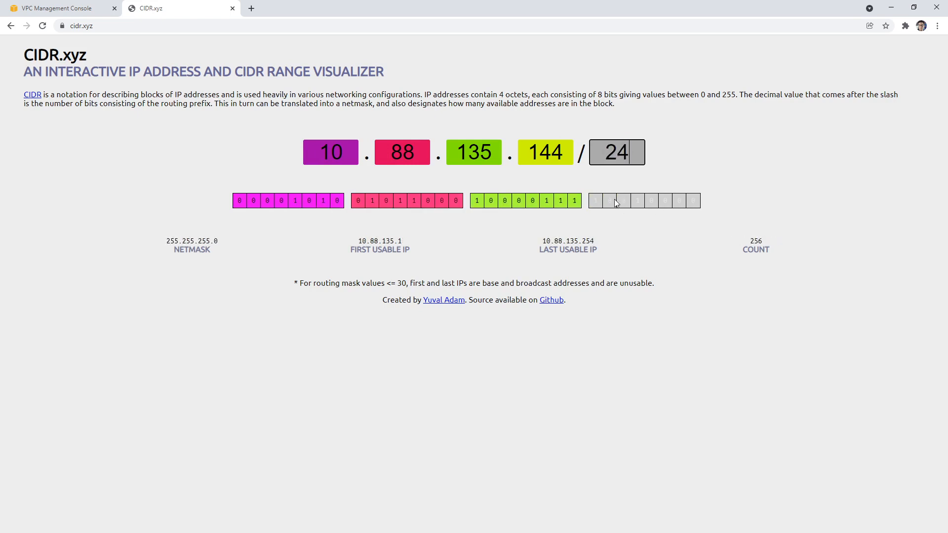
{"action": "left_click", "coordinate": [547, 201]}
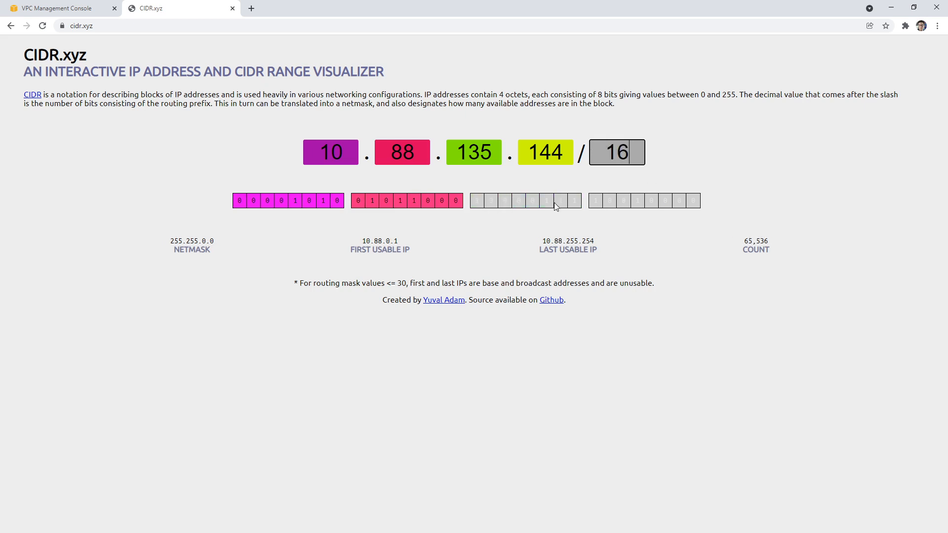
Create the my-vpc-tutorial VPC and go to the Subnets list
{"action": "left_click", "coordinate": [64, 9]}
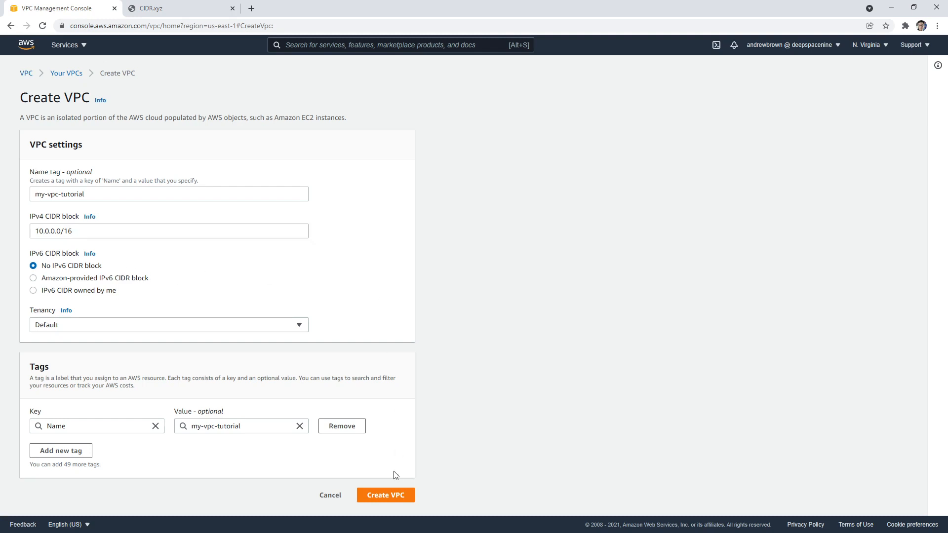
{"action": "left_click", "coordinate": [385, 496]}
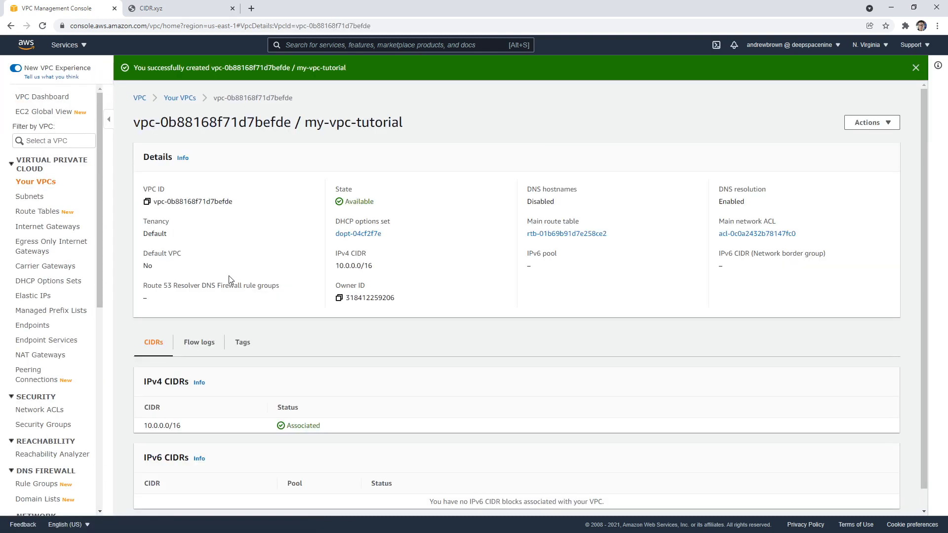
{"action": "left_click", "coordinate": [29, 196]}
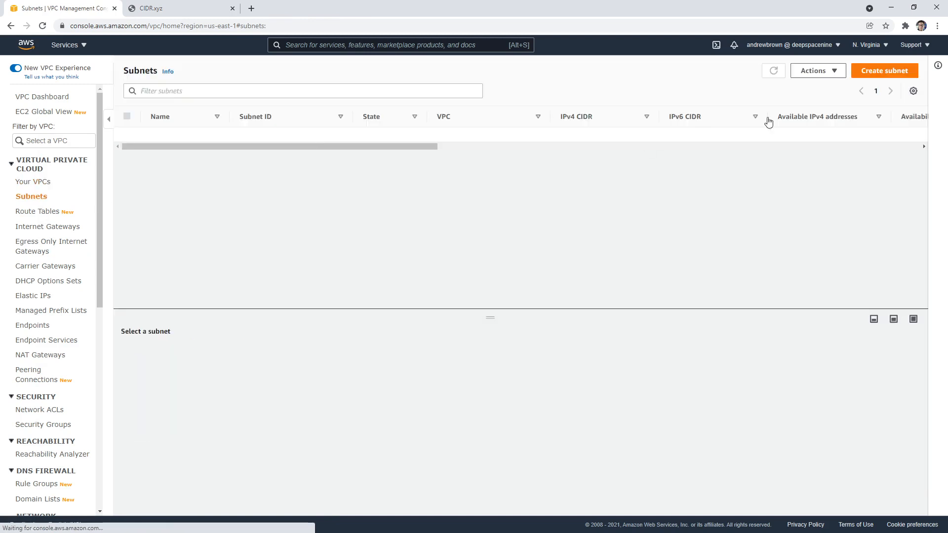
Create my-subnet-tutorial in my-vpc-tutorial, zone us-east-1a, CIDR 10.0.0.0/24
{"action": "left_click", "coordinate": [884, 71]}
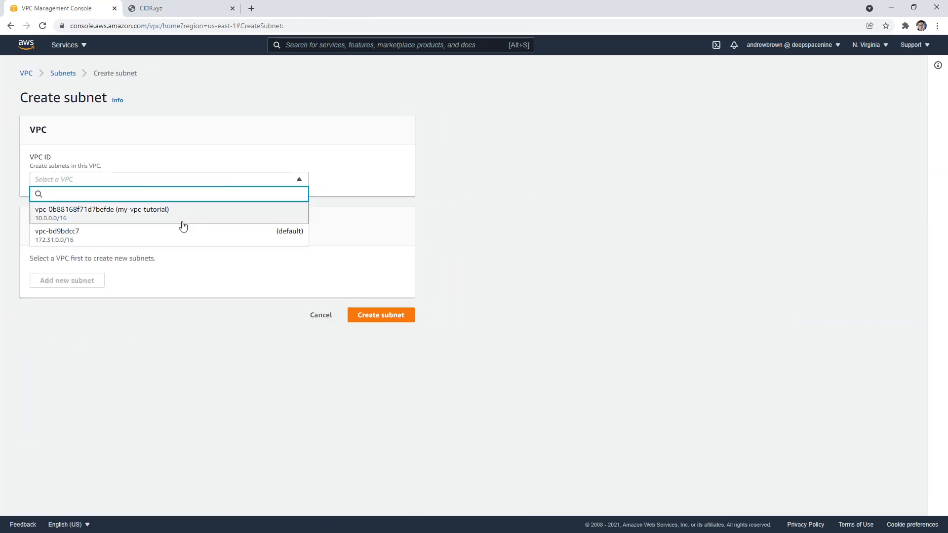
{"action": "left_click", "coordinate": [102, 209]}
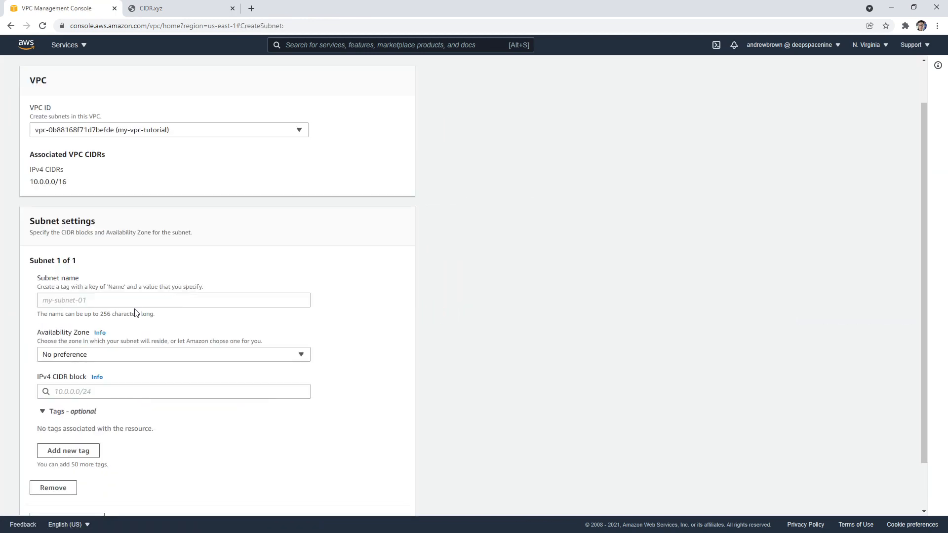
{"action": "type", "text": "my-subnet"}
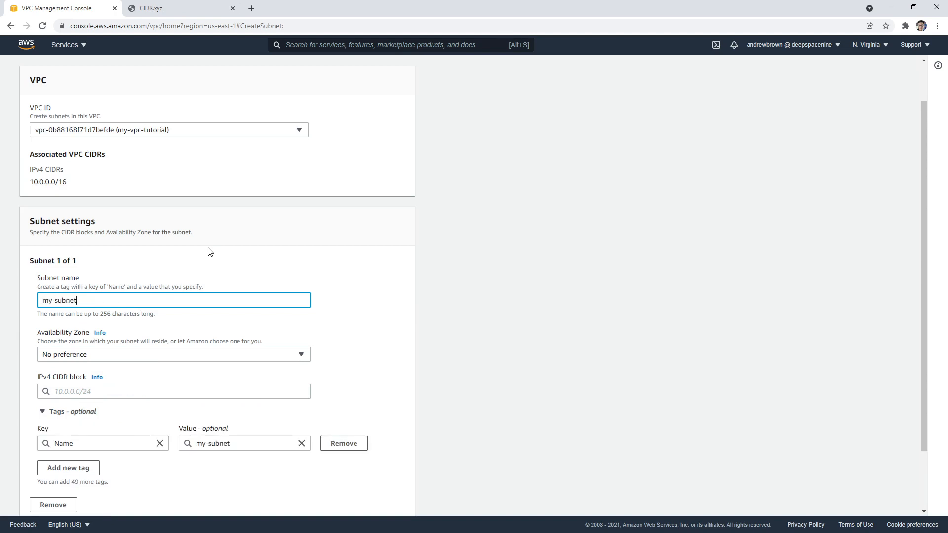
{"action": "type", "text": "-tutorial"}
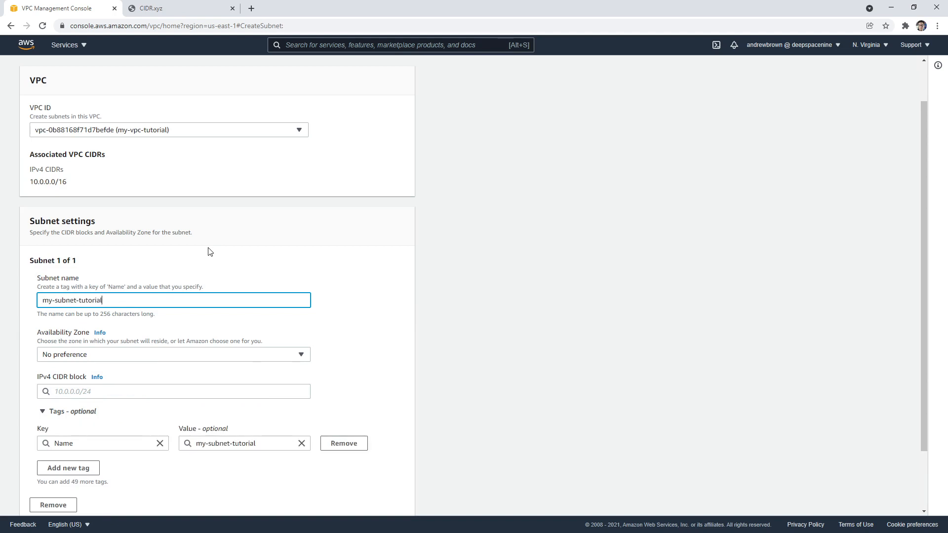
{"action": "left_click", "coordinate": [173, 354]}
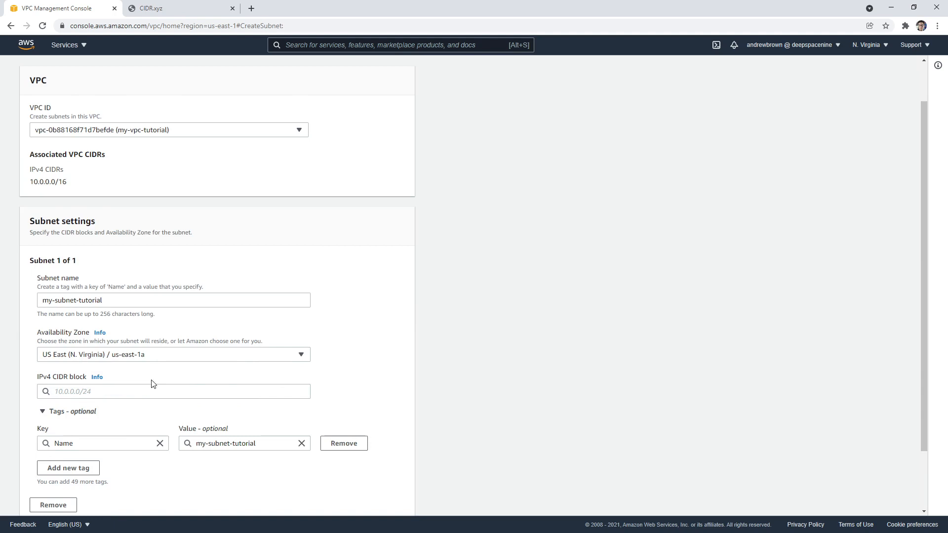
{"action": "left_click", "coordinate": [174, 391]}
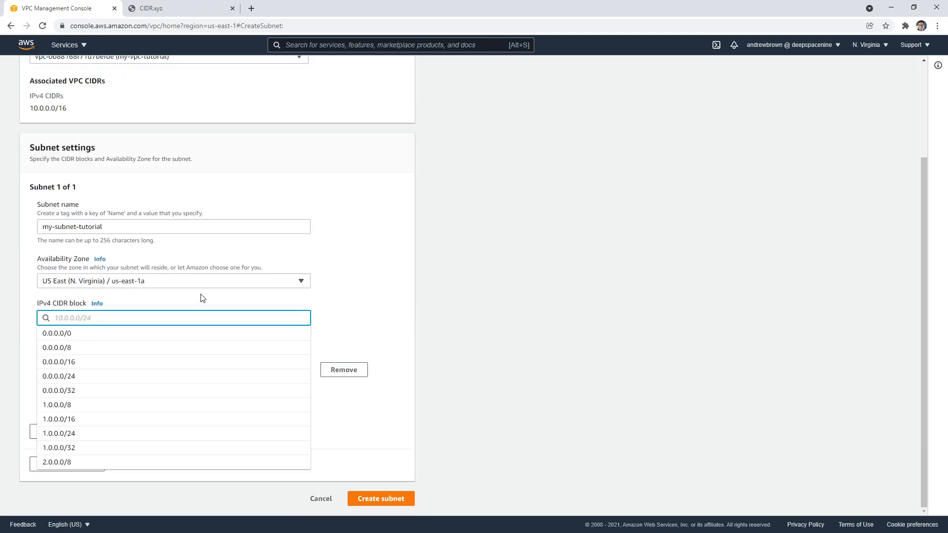
{"action": "type", "text": "10.0.0"}
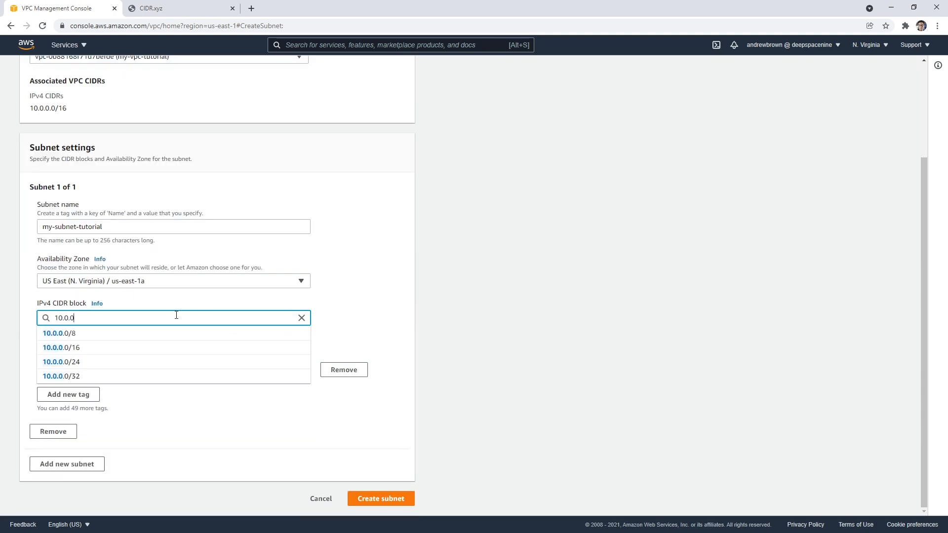
{"action": "left_click", "coordinate": [59, 347]}
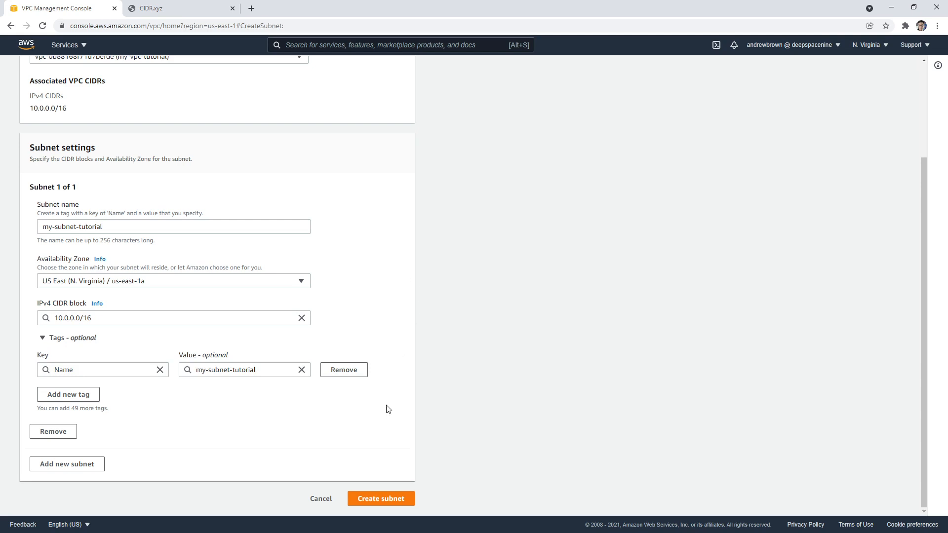
{"action": "mouse_move", "coordinate": [382, 409]}
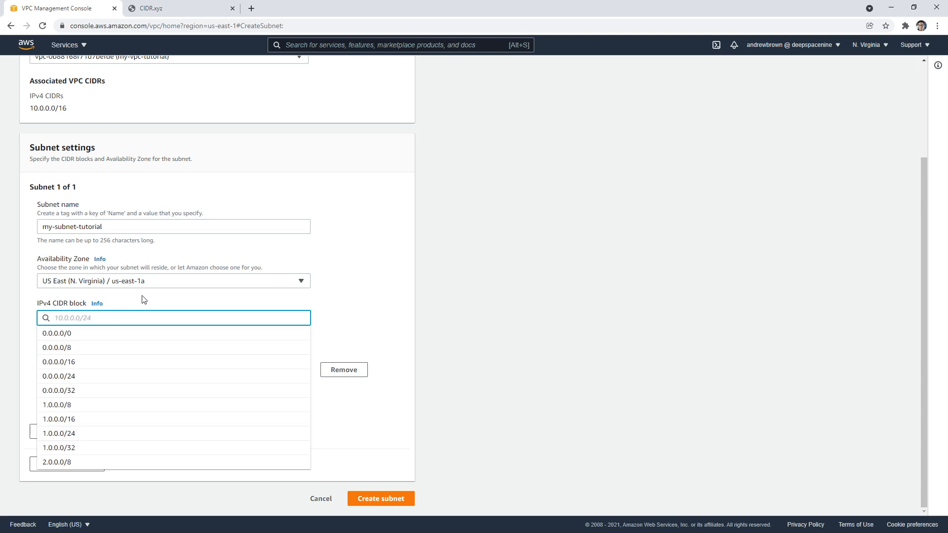
{"action": "type", "text": "10.0.0.0/24"}
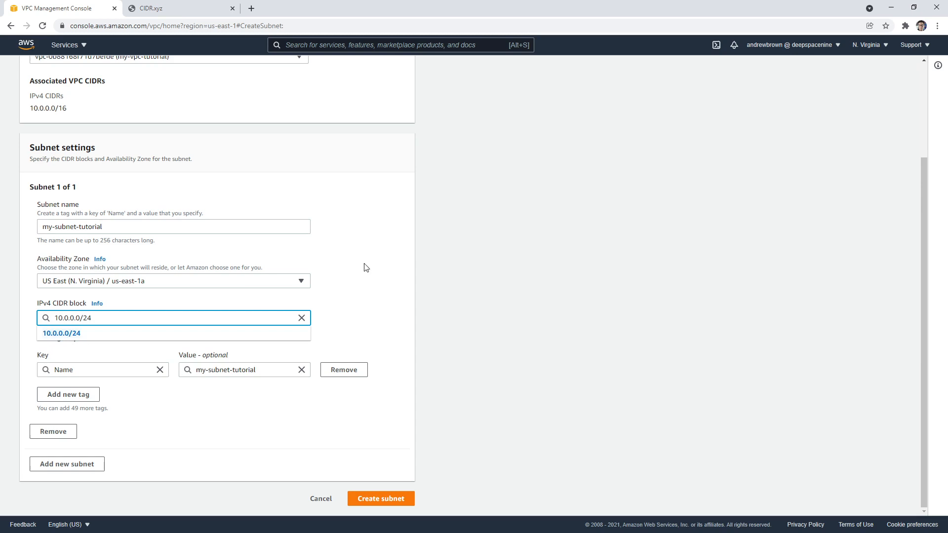
{"action": "left_click", "coordinate": [381, 499]}
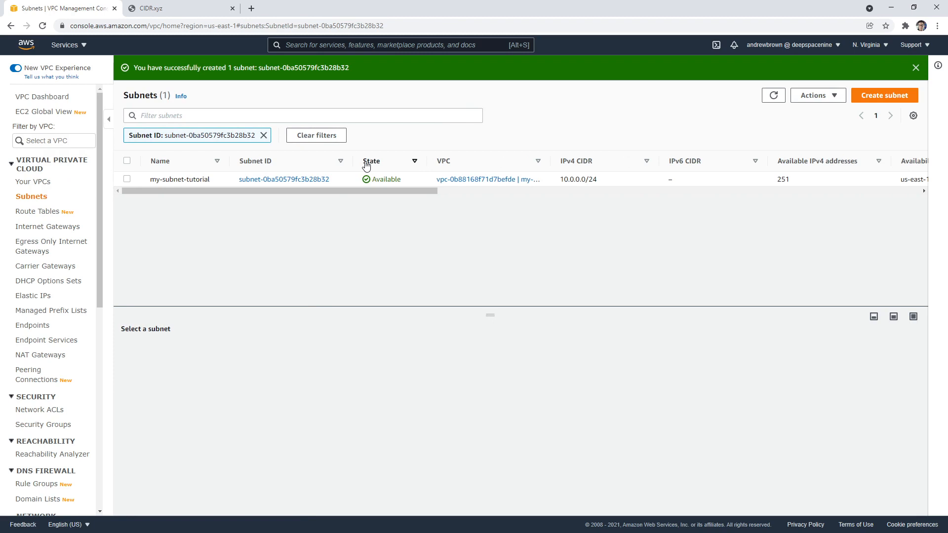
Select my-subnet-tutorial and view its route table's local 10.0.0.0/16 route
{"action": "left_click", "coordinate": [126, 179]}
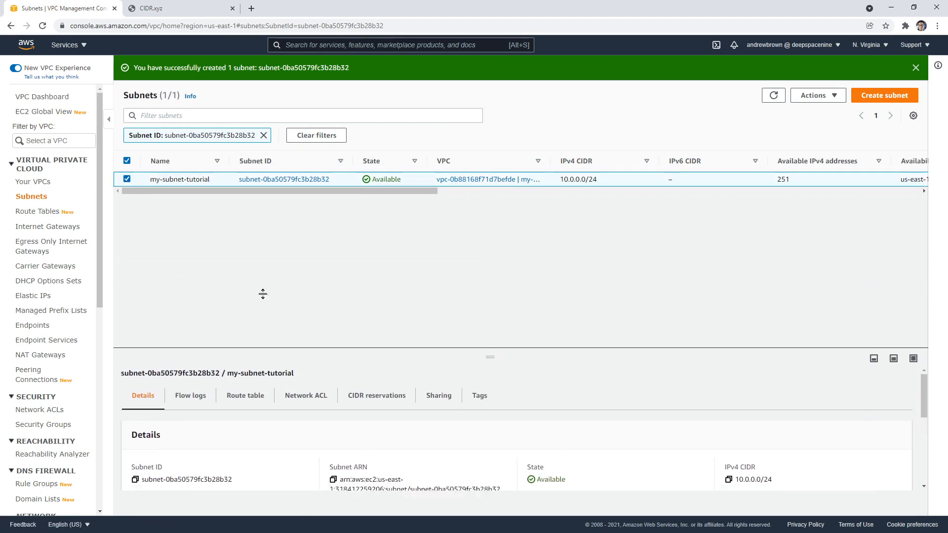
{"action": "left_click", "coordinate": [245, 395]}
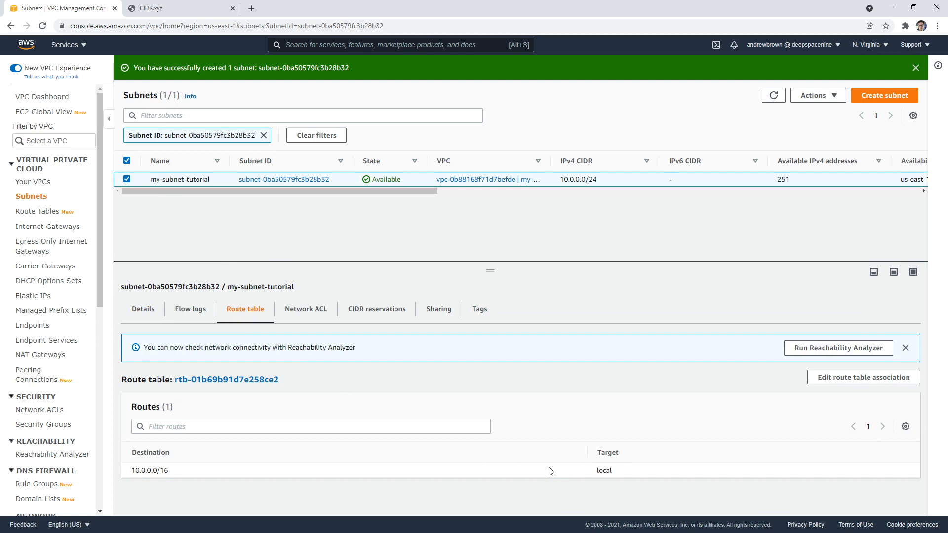
{"action": "mouse_move", "coordinate": [66, 251]}
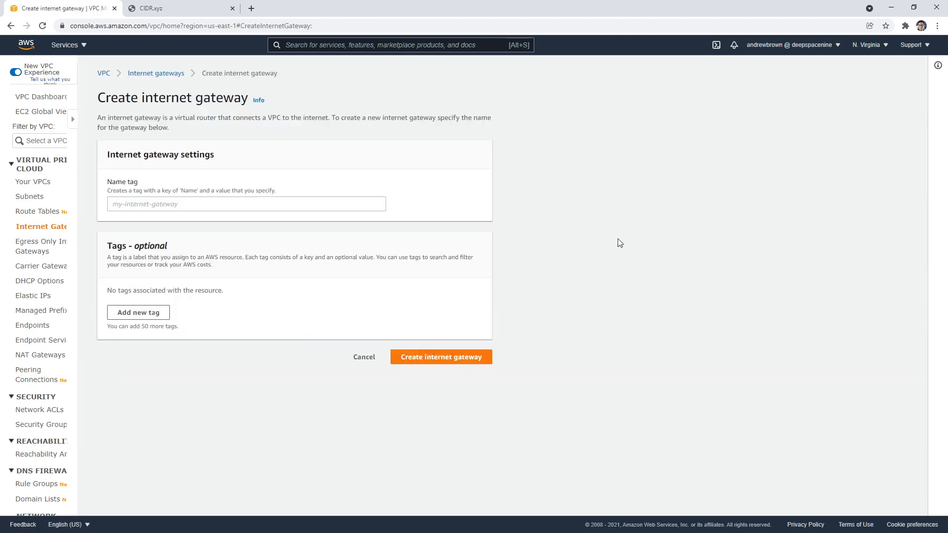
Enter the name tag my-igw and create the internet gateway
{"action": "type", "text": "my-"}
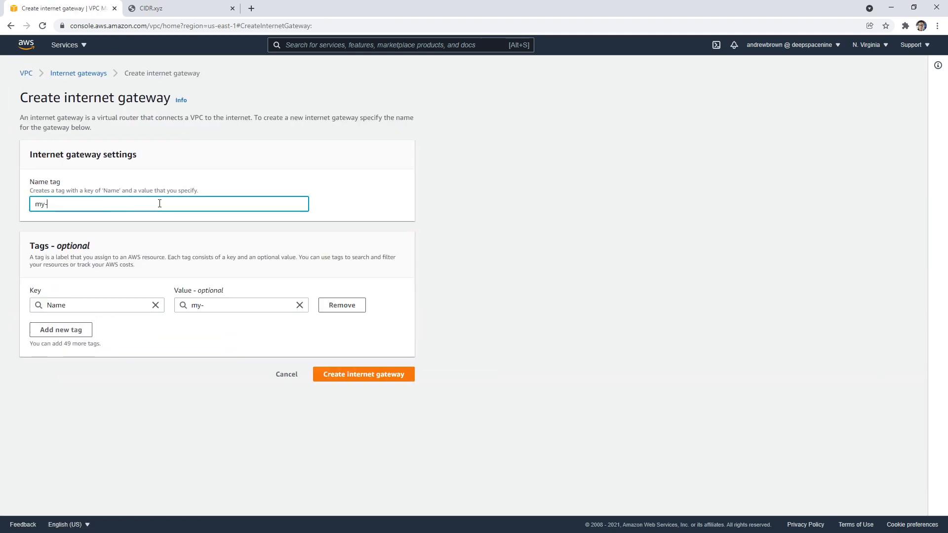
{"action": "type", "text": "igw"}
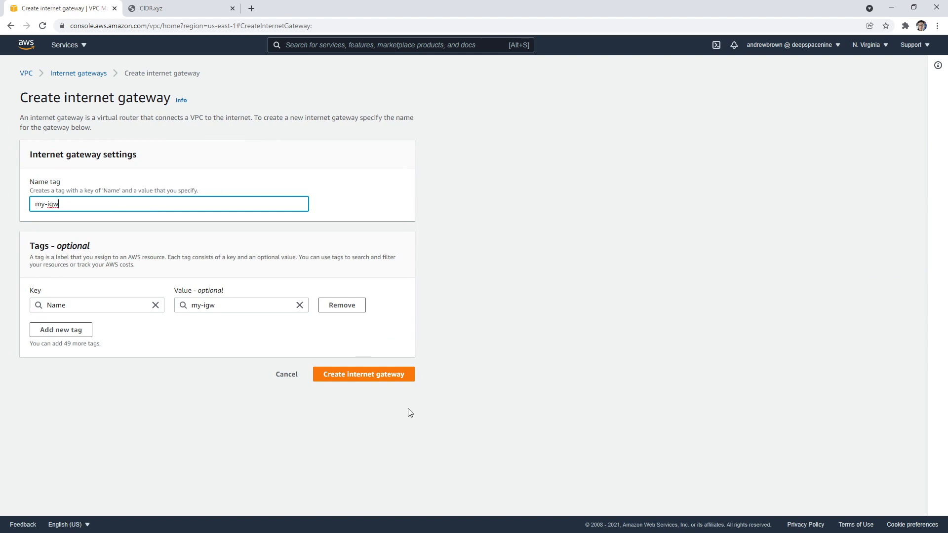
{"action": "left_click", "coordinate": [363, 374]}
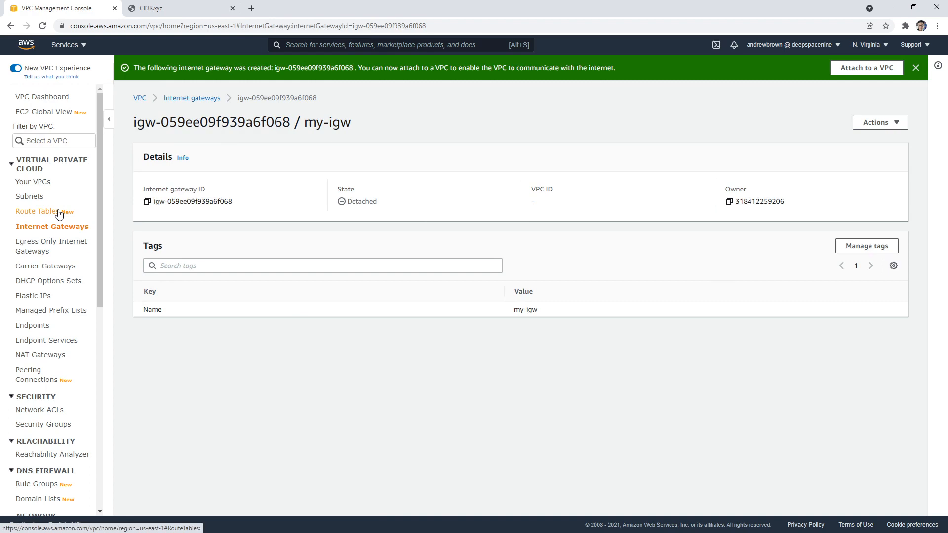
Attach my-igw to my-vpc-tutorial, then return to the Subnets list
{"action": "left_click", "coordinate": [880, 123]}
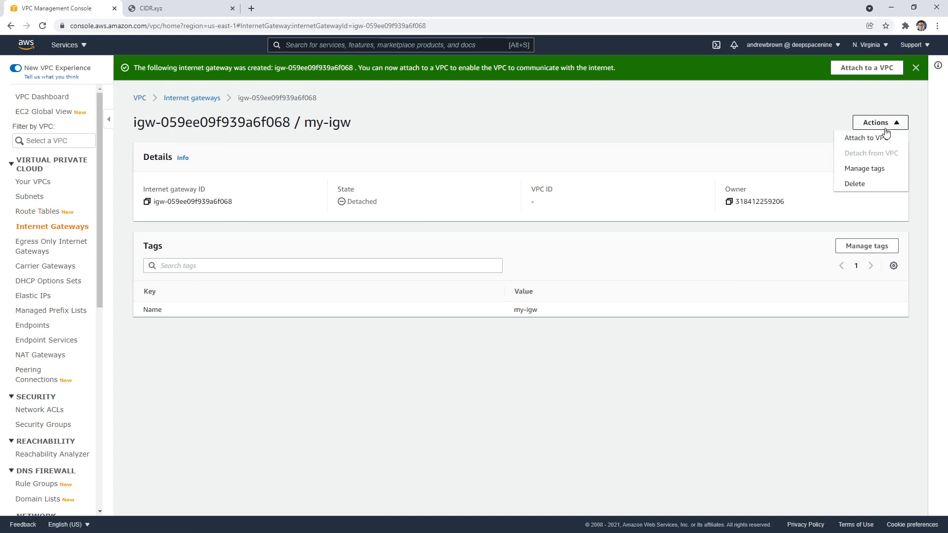
{"action": "left_click", "coordinate": [871, 137]}
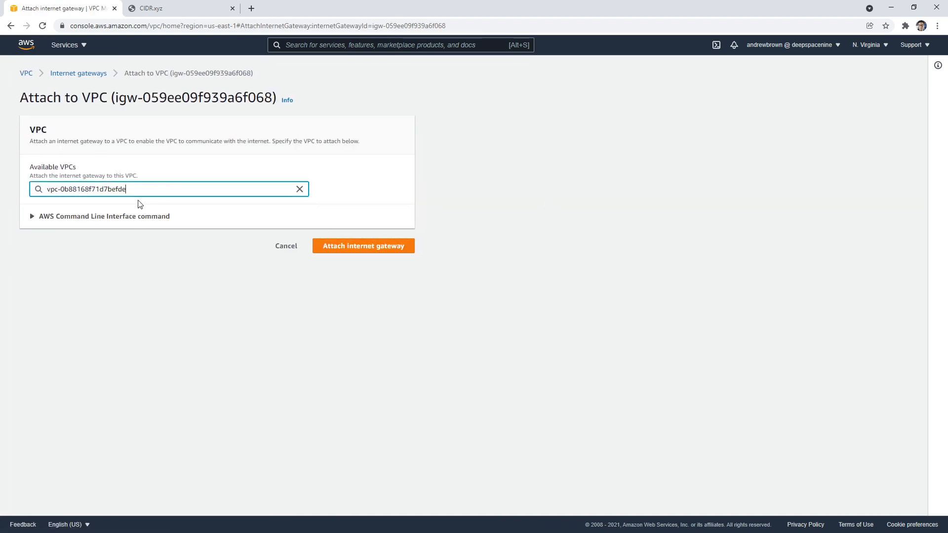
{"action": "left_click", "coordinate": [363, 246]}
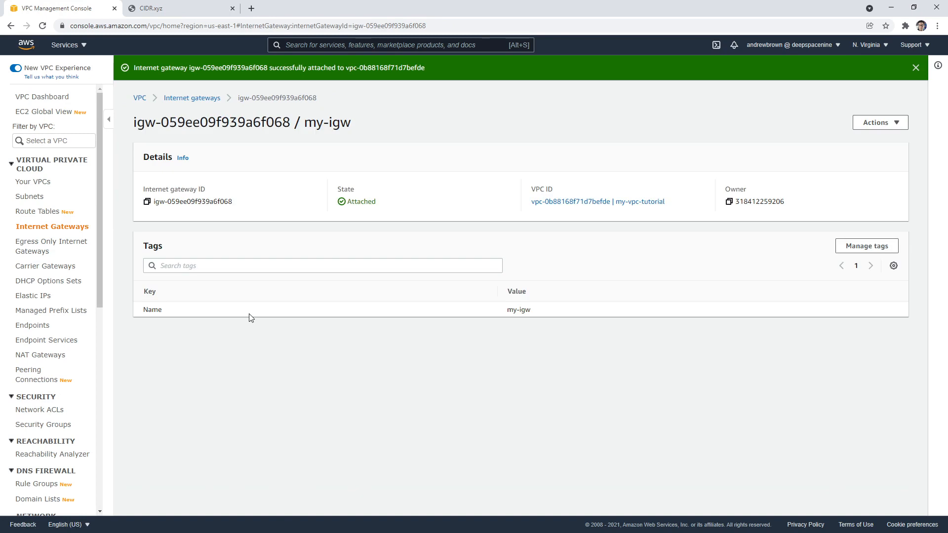
{"action": "mouse_move", "coordinate": [246, 221]}
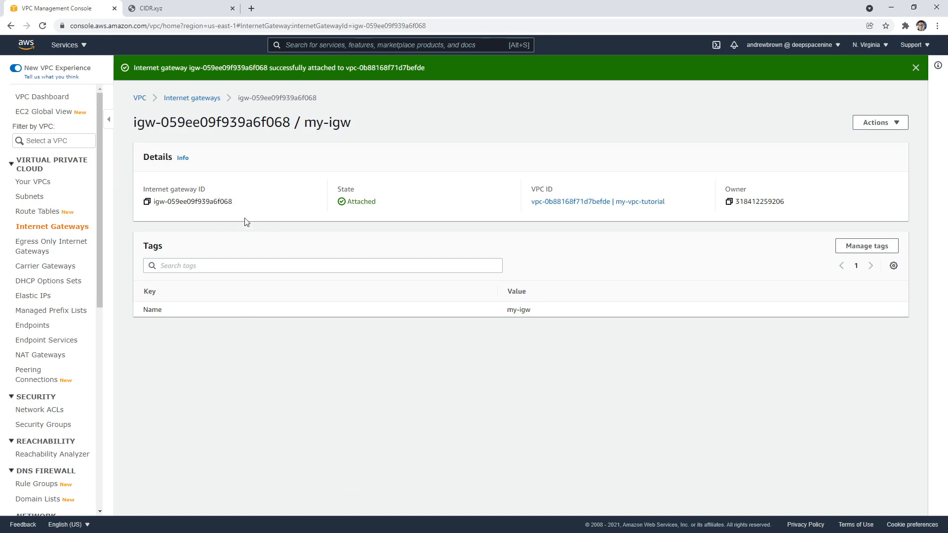
{"action": "left_click", "coordinate": [29, 196]}
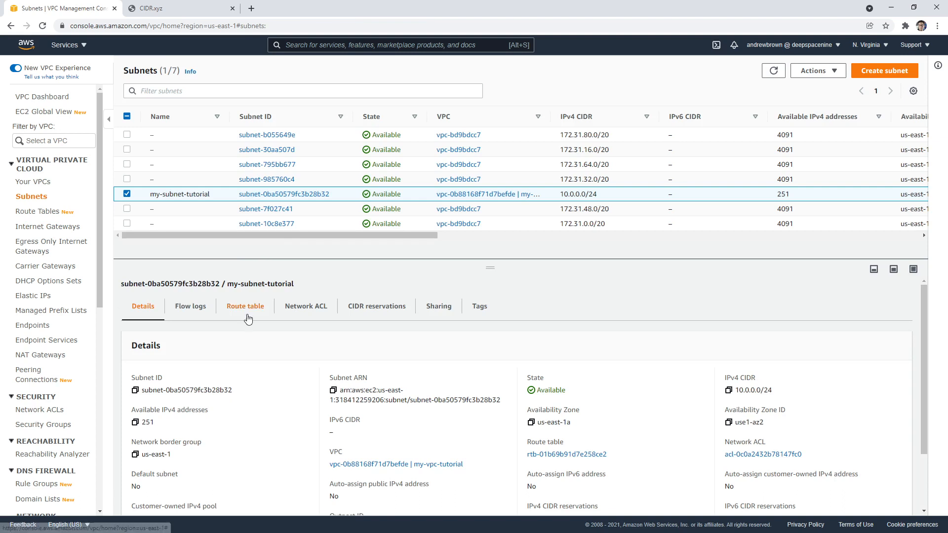
Open my-subnet-tutorial's route table association form, leave it, and review the local route
{"action": "left_click", "coordinate": [244, 306]}
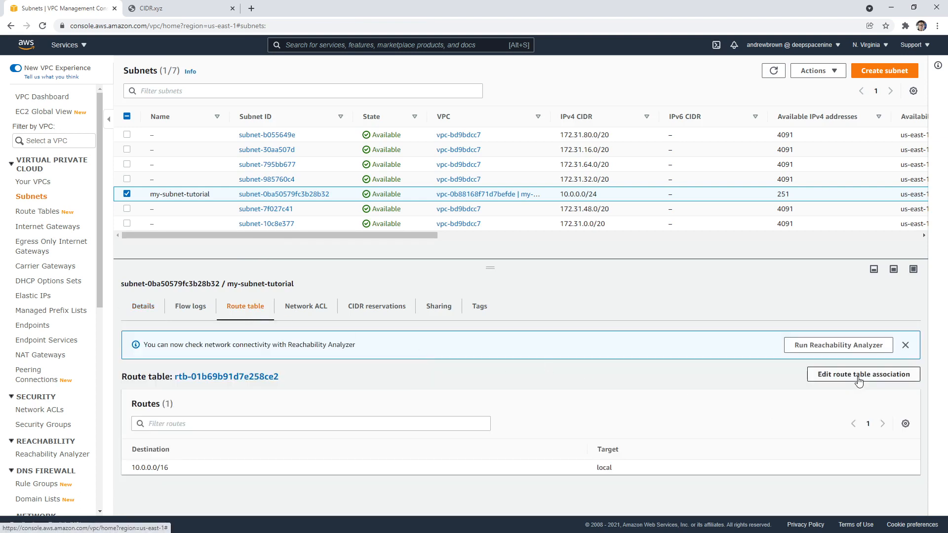
{"action": "left_click", "coordinate": [863, 373]}
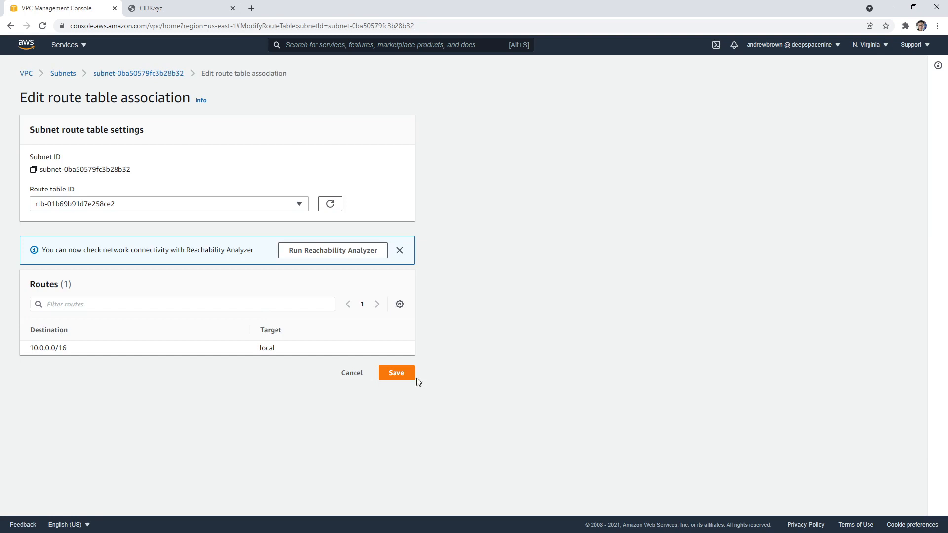
{"action": "mouse_move", "coordinate": [297, 263]}
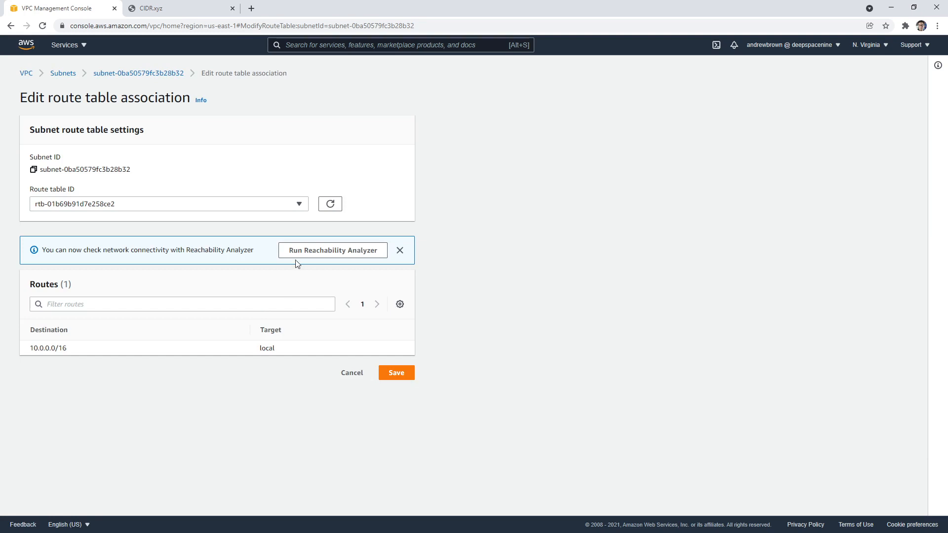
{"action": "mouse_move", "coordinate": [207, 272]}
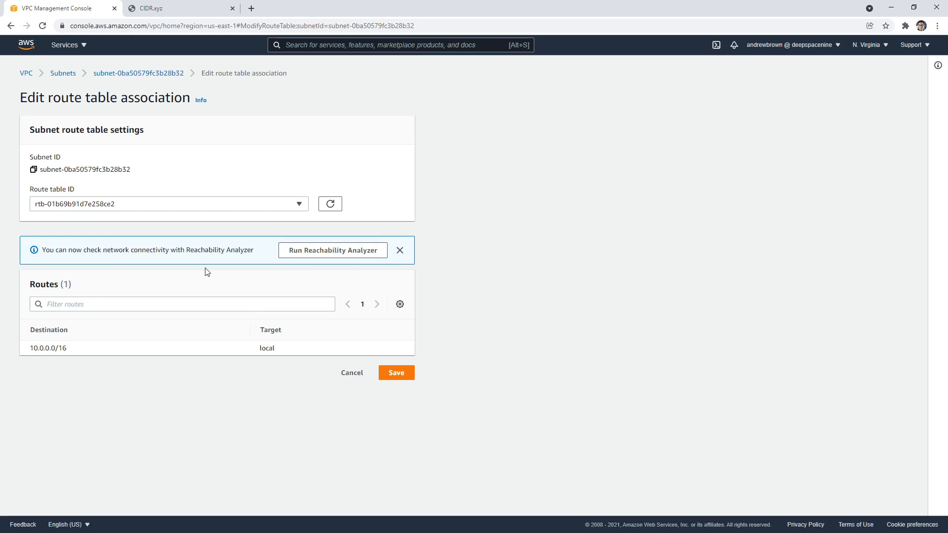
{"action": "mouse_move", "coordinate": [339, 365]}
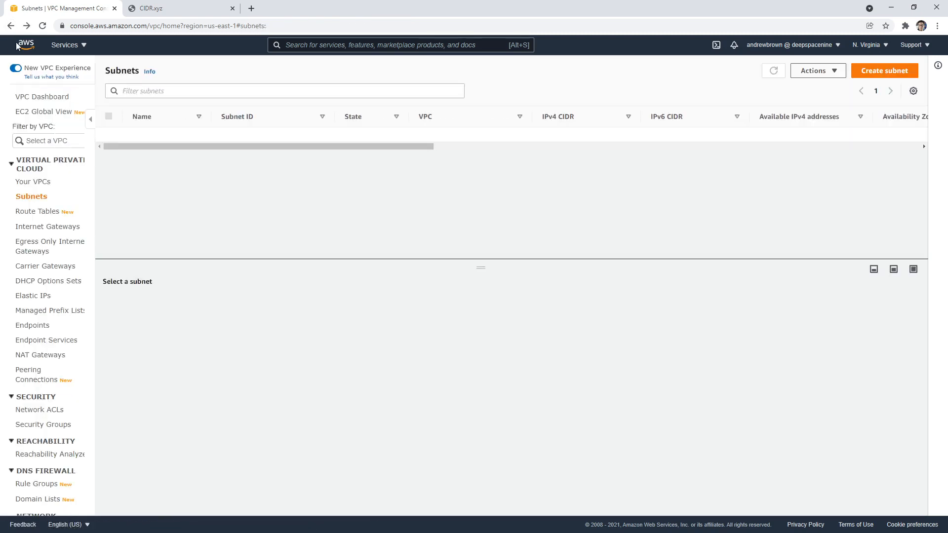
{"action": "left_click", "coordinate": [245, 306]}
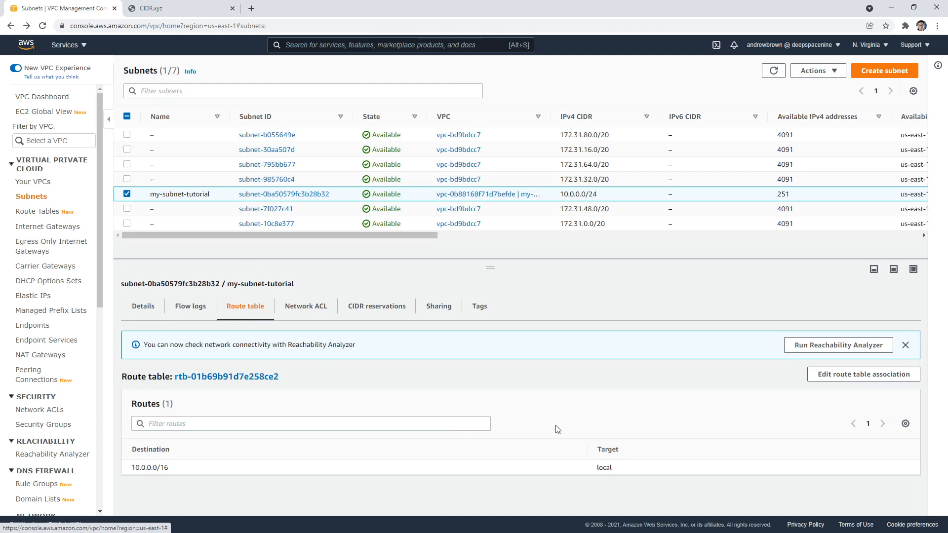
Rename route table rtb-01b69b91d7e258ce2 to MyRouteTable and check its Name tag
{"action": "left_click", "coordinate": [37, 211]}
{"action": "type", "text": "MyRouteTable"}
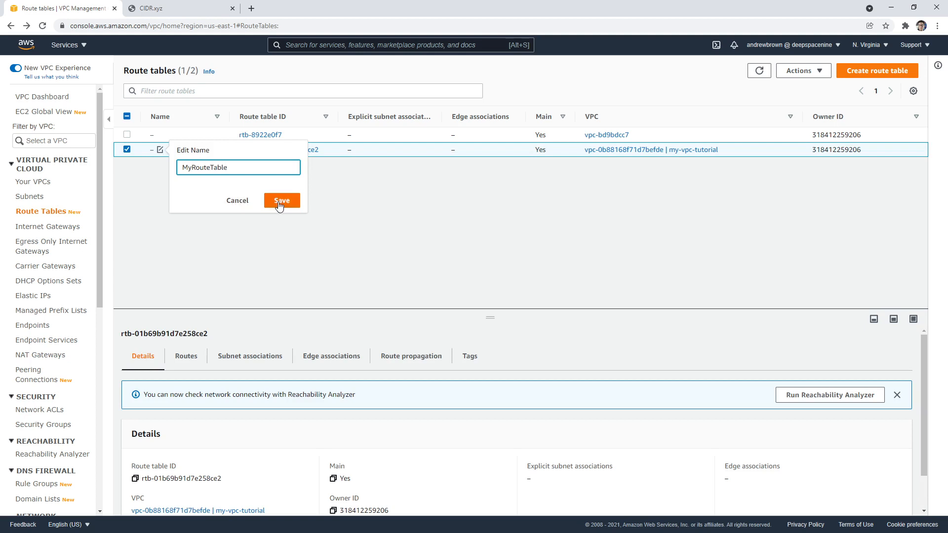
{"action": "left_click", "coordinate": [281, 200]}
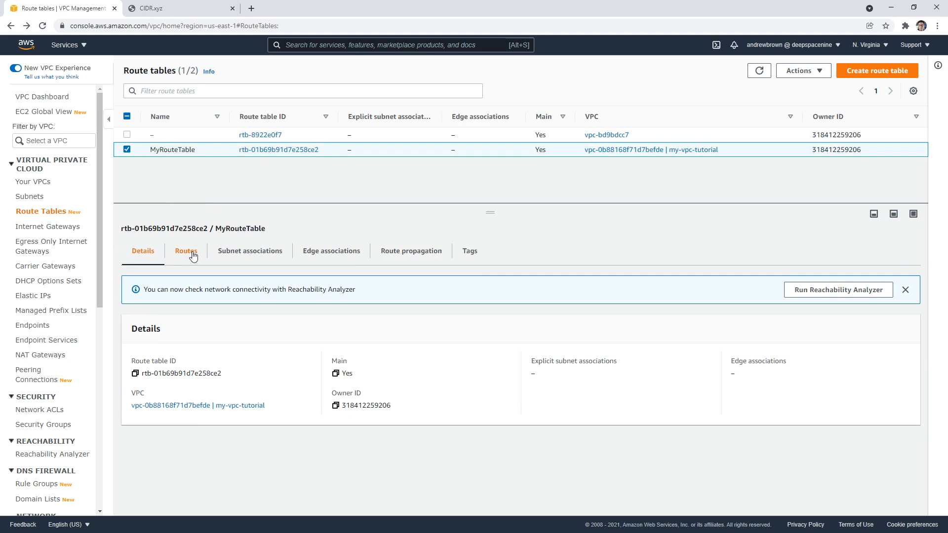
{"action": "left_click", "coordinate": [469, 251]}
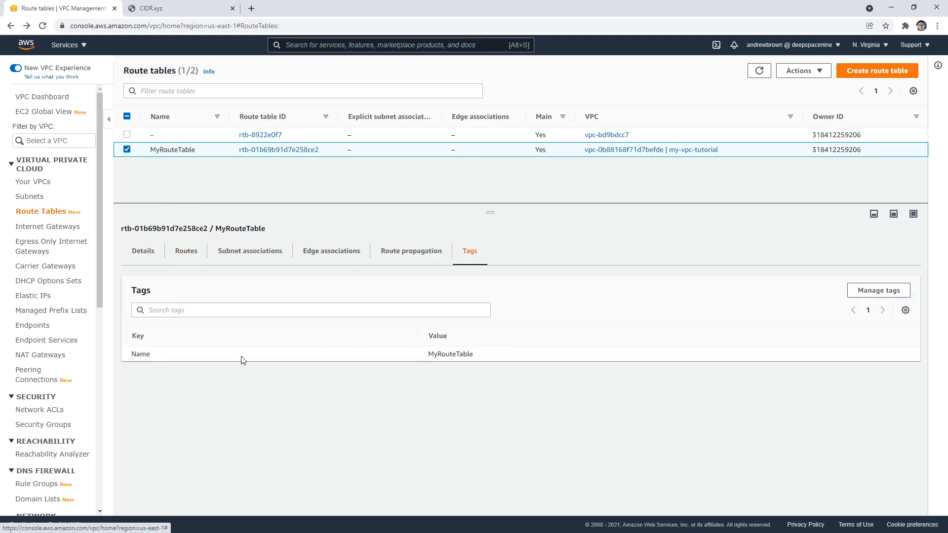
Add a route for destination 0.0.0.0/0 targeting the my-igw gateway
{"action": "left_click", "coordinate": [144, 251]}
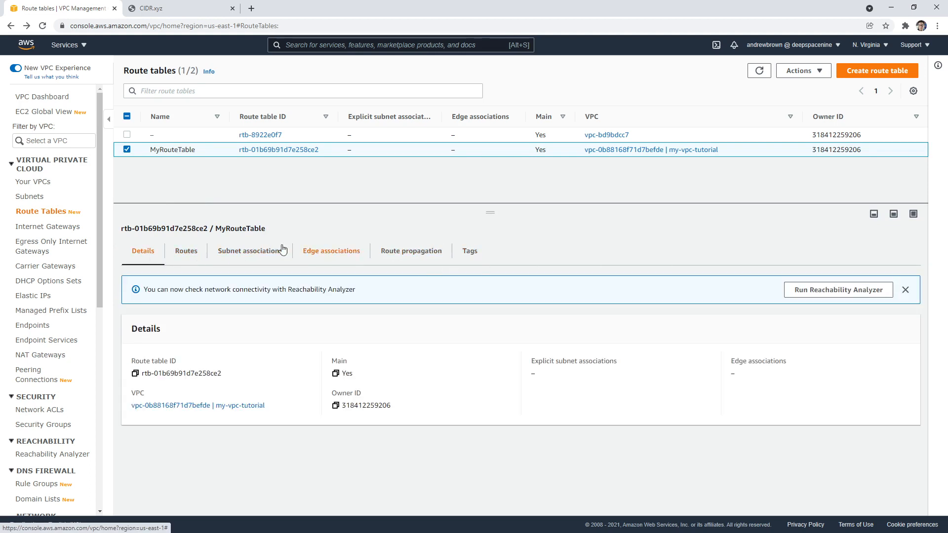
{"action": "left_click", "coordinate": [185, 251]}
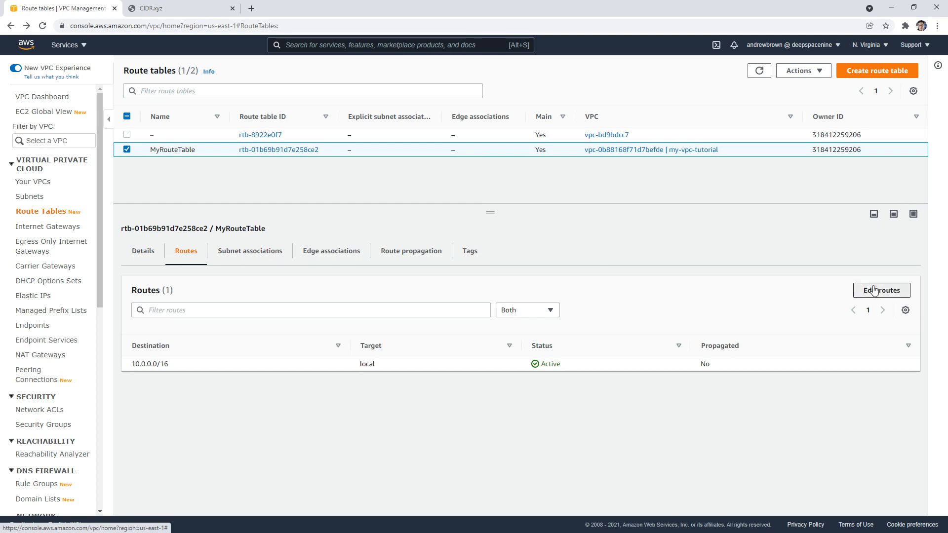
{"action": "left_click", "coordinate": [882, 290]}
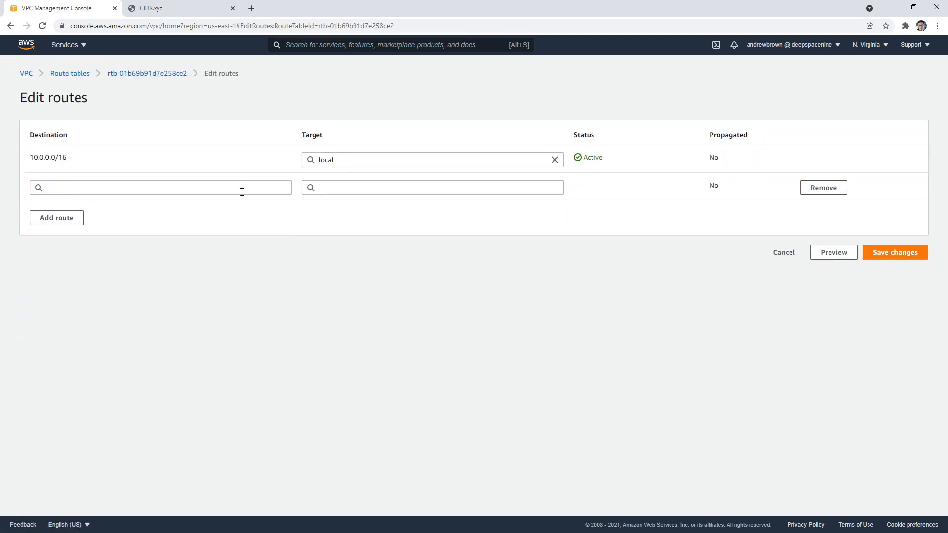
{"action": "type", "text": "0.0.0.0/0"}
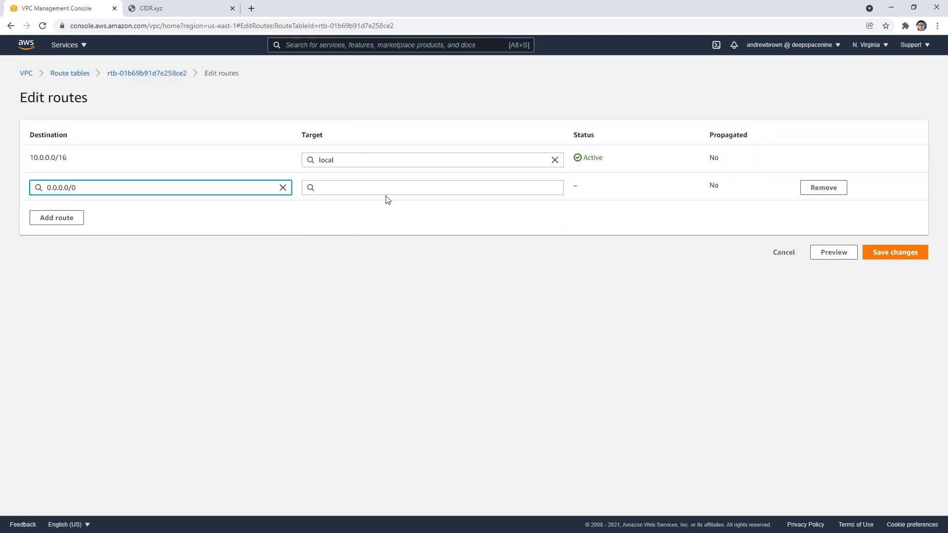
{"action": "left_click", "coordinate": [431, 188]}
{"action": "type", "text": "igw-"}
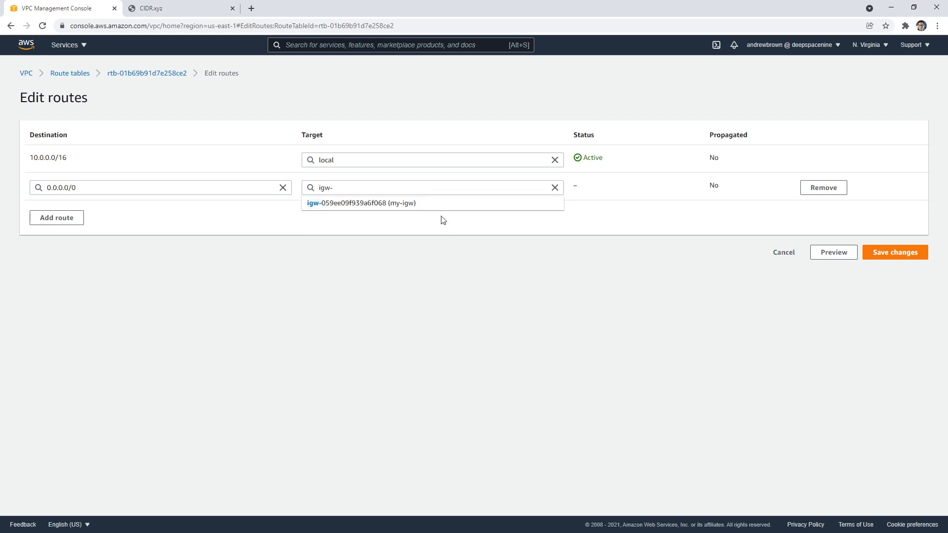
{"action": "left_click", "coordinate": [895, 252]}
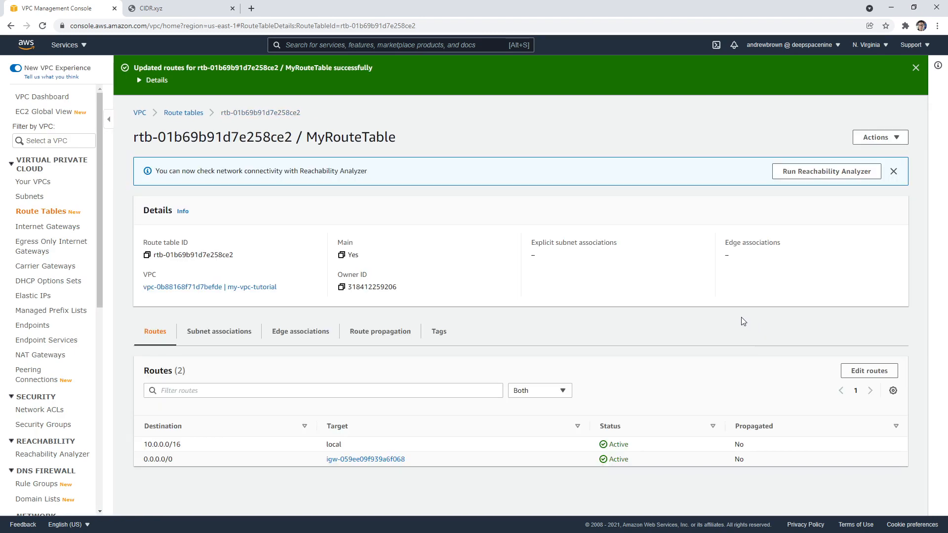
{"action": "mouse_move", "coordinate": [58, 218]}
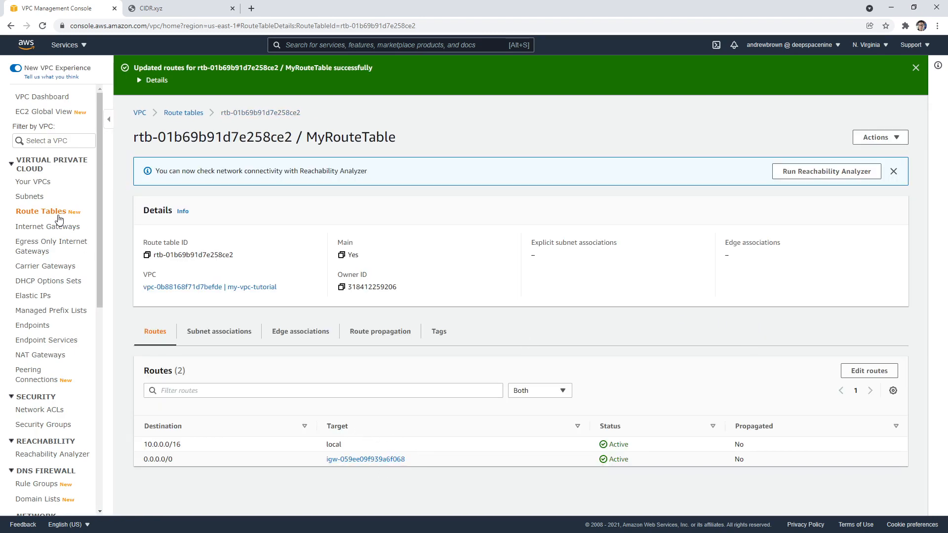
Confirm my-subnet-tutorial's route table has the local and 0.0.0.0/0 gateway routes, then view its details
{"action": "left_click", "coordinate": [29, 197]}
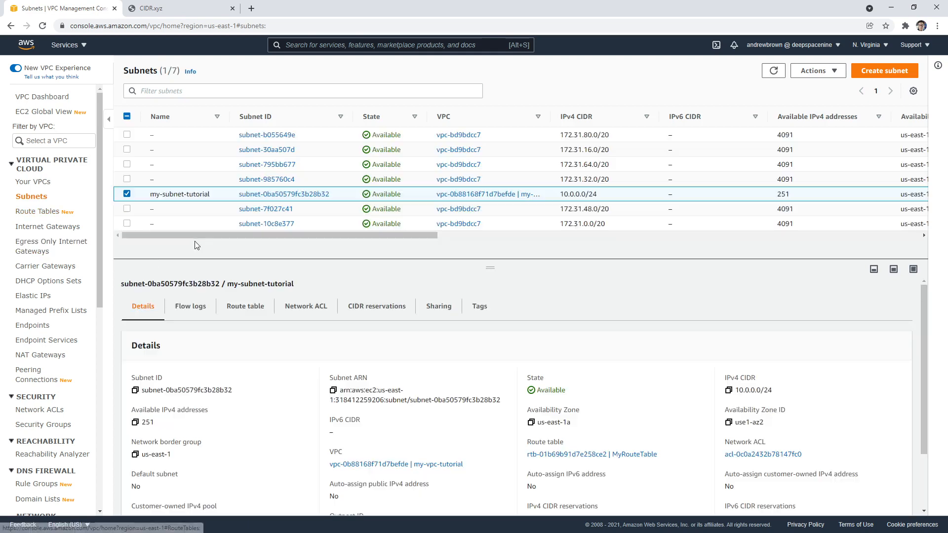
{"action": "mouse_move", "coordinate": [109, 226]}
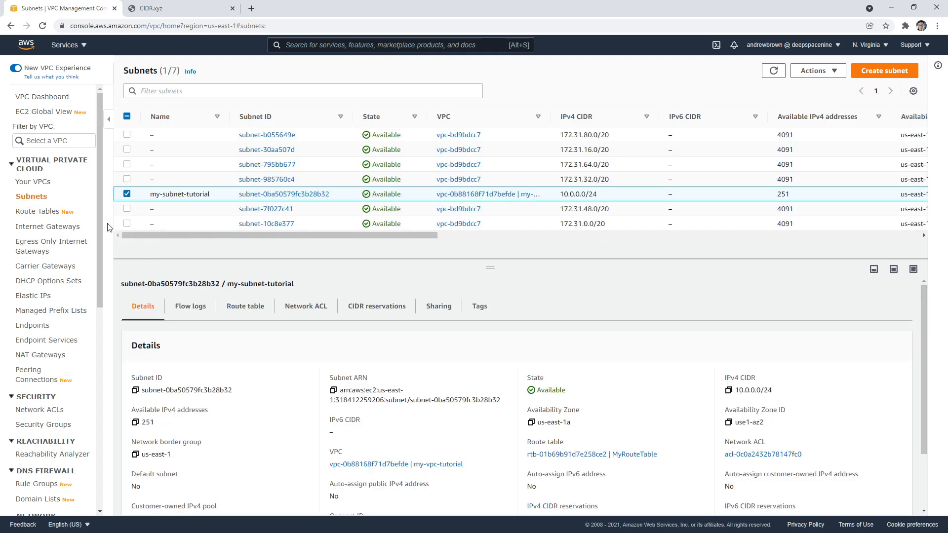
{"action": "left_click", "coordinate": [244, 306]}
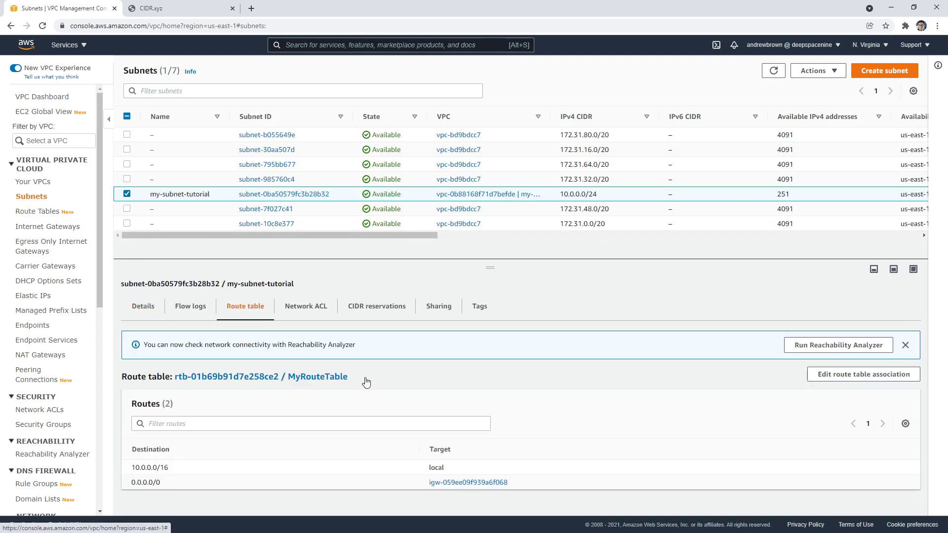
{"action": "left_click", "coordinate": [837, 345]}
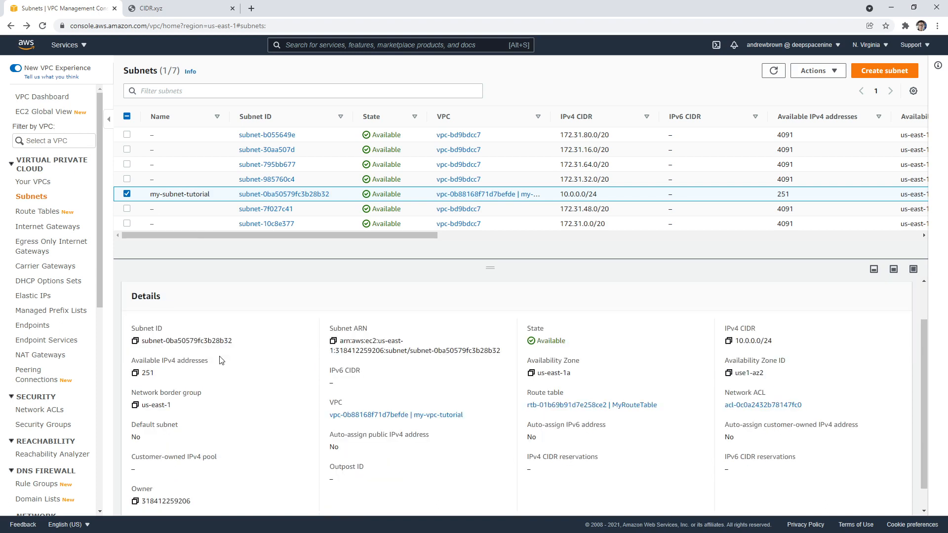
{"action": "mouse_move", "coordinate": [225, 356]}
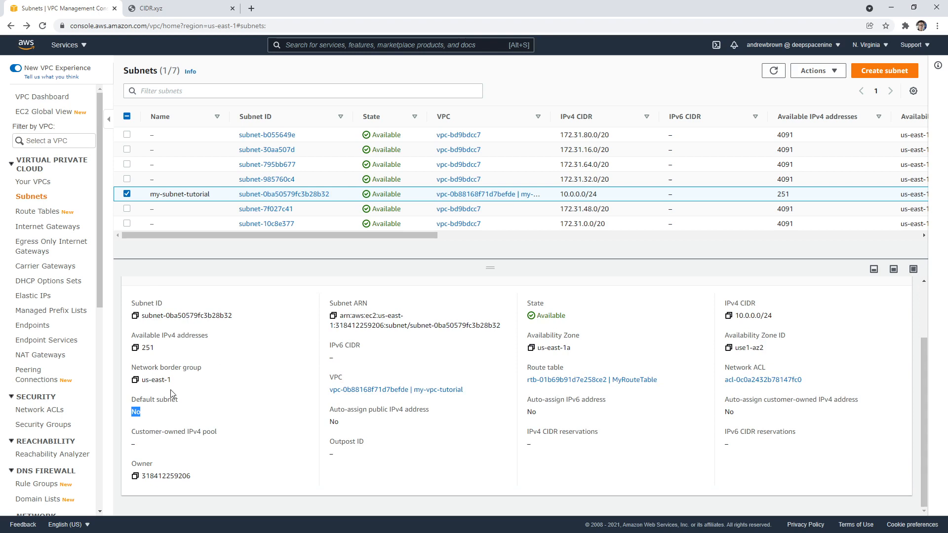
{"action": "mouse_move", "coordinate": [351, 428]}
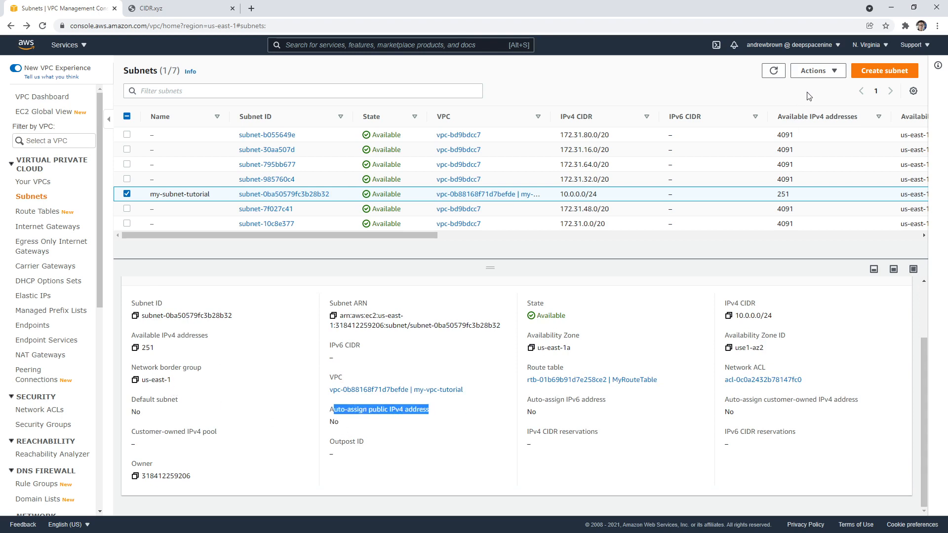
Tick 'Enable auto-assign public IPv4 address' for my-subnet-tutorial and save the setting
{"action": "left_click", "coordinate": [818, 71]}
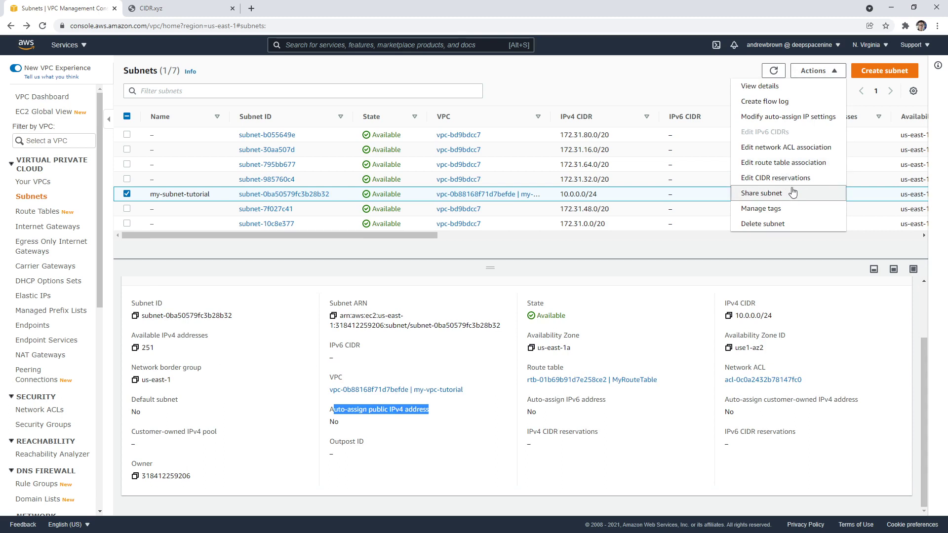
{"action": "mouse_move", "coordinate": [797, 169]}
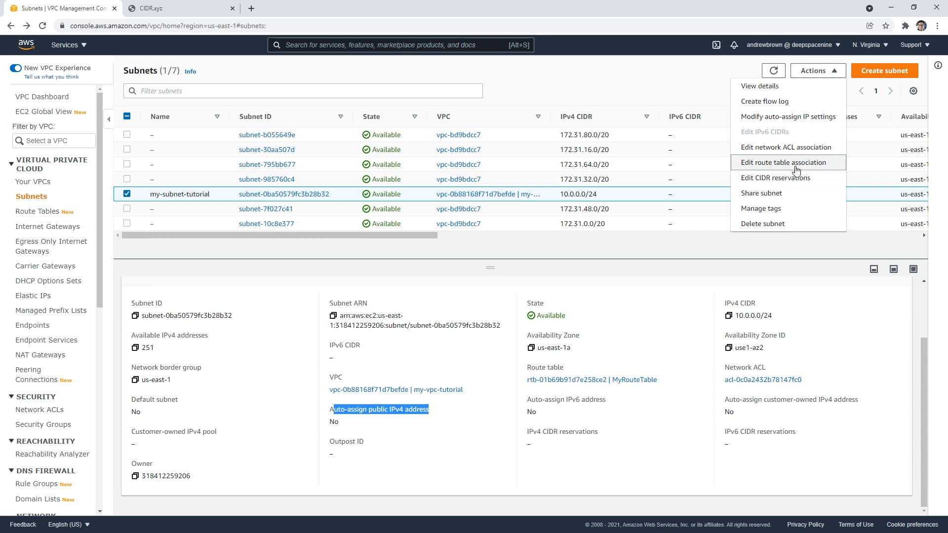
{"action": "left_click", "coordinate": [782, 162]}
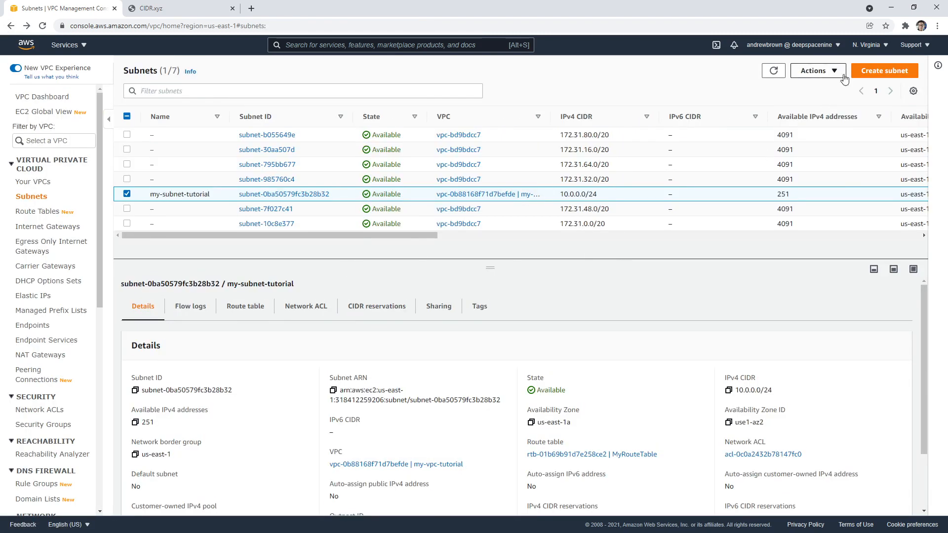
{"action": "left_click", "coordinate": [818, 71]}
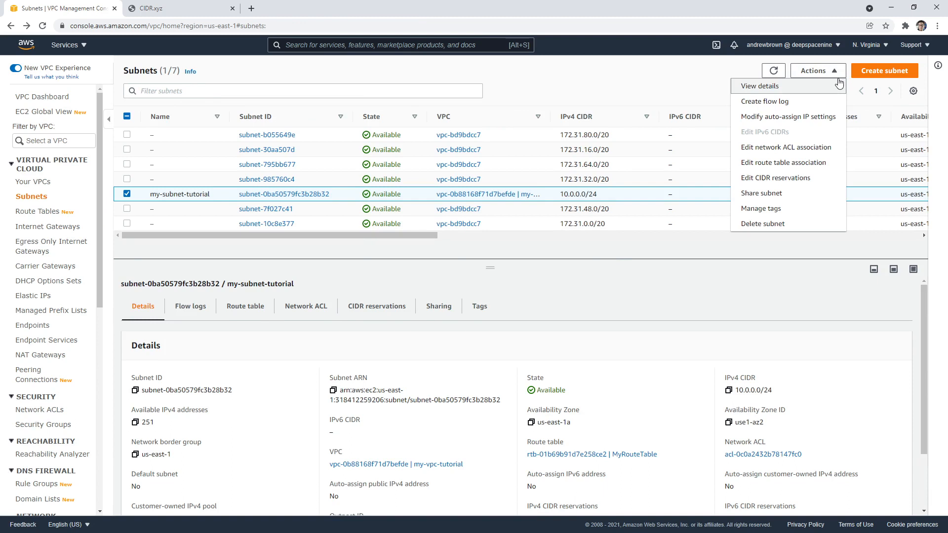
{"action": "left_click", "coordinate": [787, 117]}
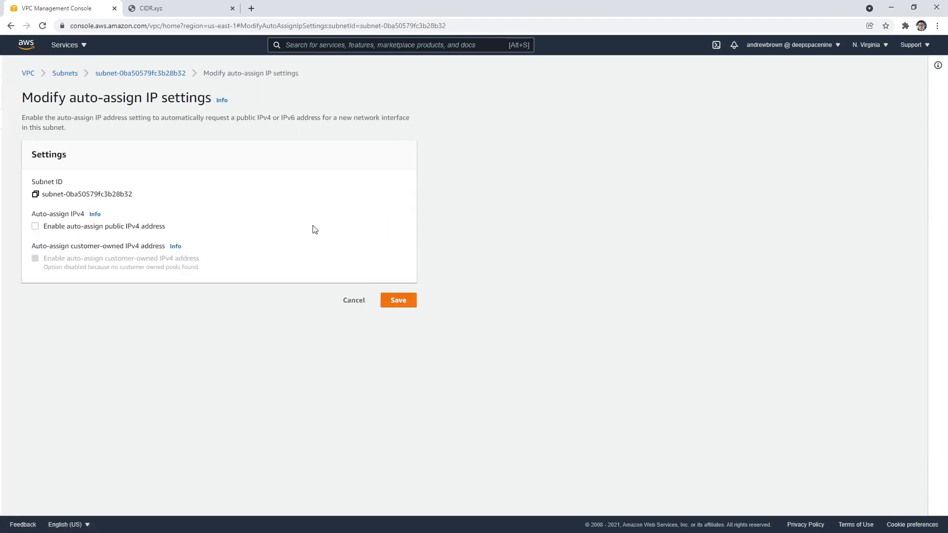
{"action": "left_click", "coordinate": [34, 226]}
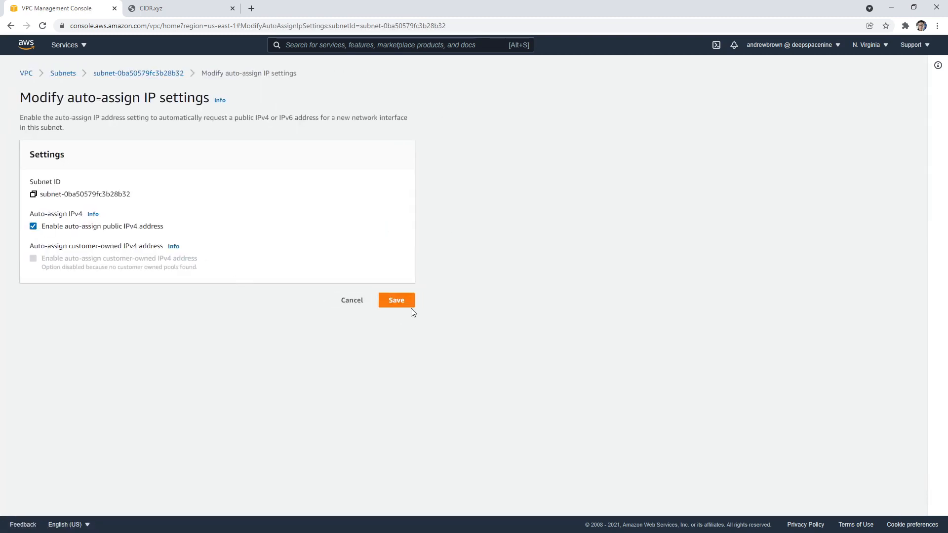
{"action": "left_click", "coordinate": [395, 300]}
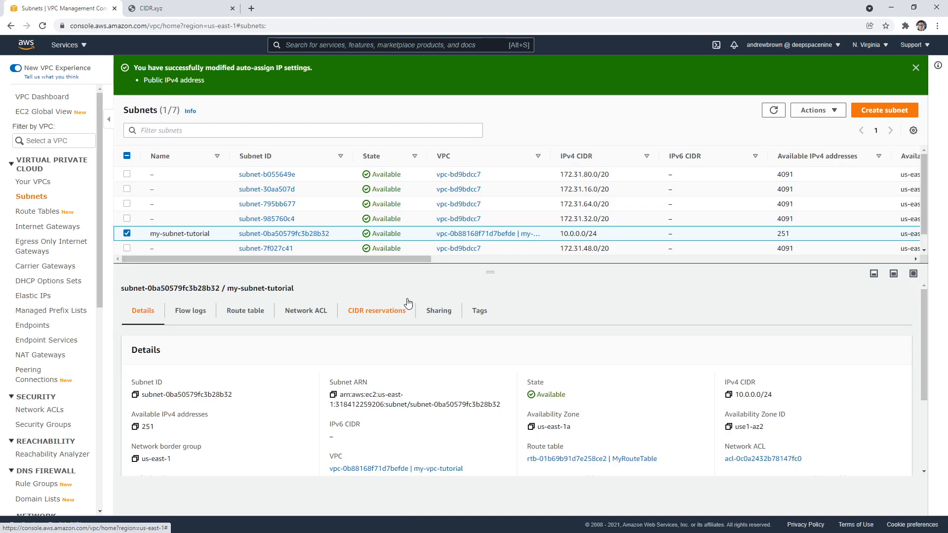
{"action": "mouse_move", "coordinate": [406, 298]}
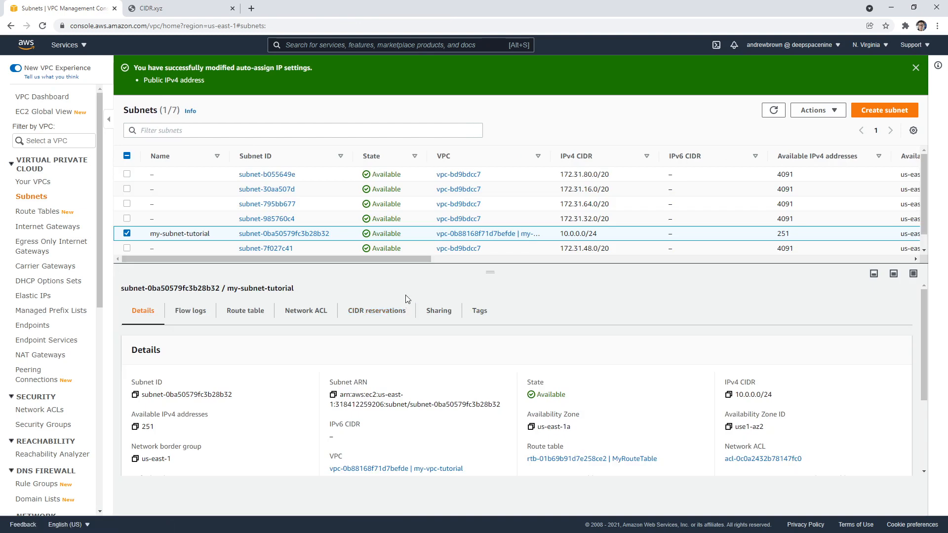
{"action": "left_click", "coordinate": [33, 295]}
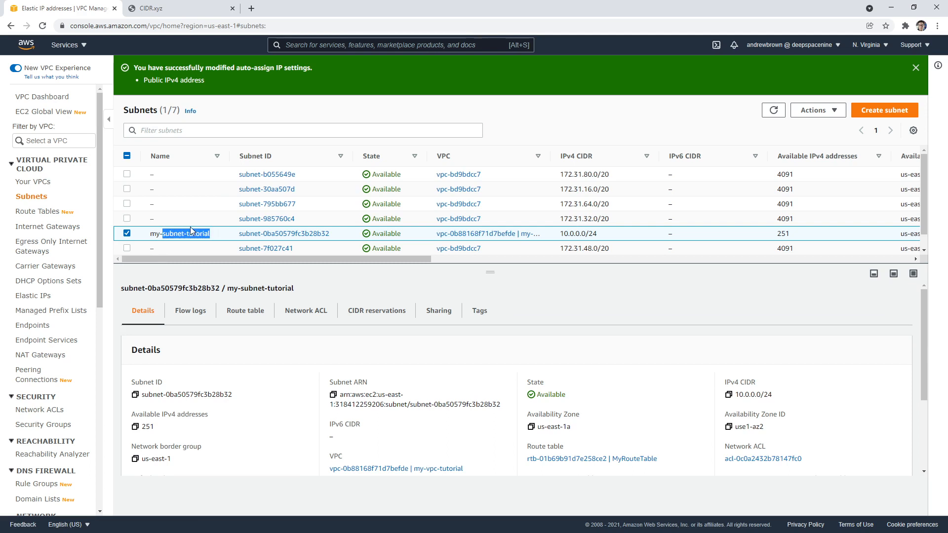
Search the services bar for ec2 to reach the EC2 Instances list
{"action": "type", "text": "ec2"}
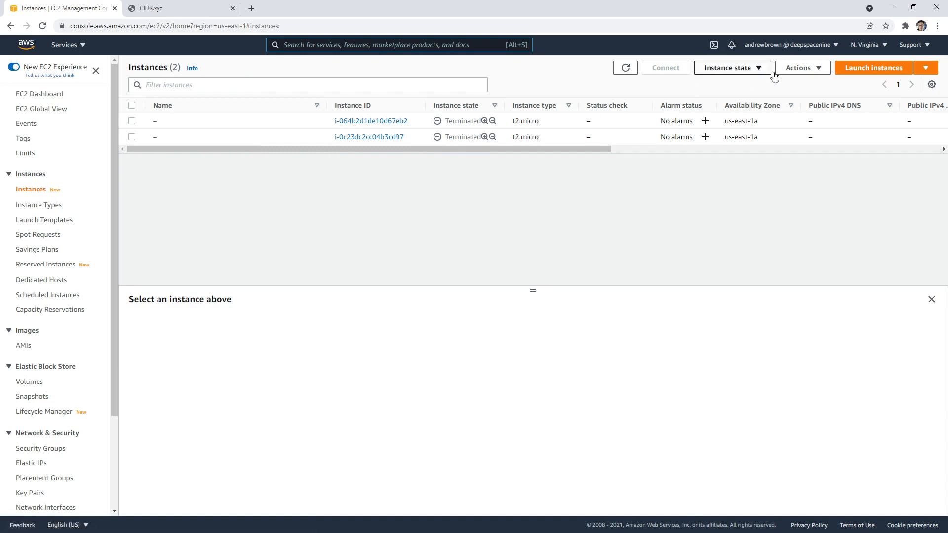
Launch an Amazon Linux 2 t2.micro into my-vpc-tutorial and my-subnet-tutorial, proceeding without a key pair
{"action": "left_click", "coordinate": [873, 67]}
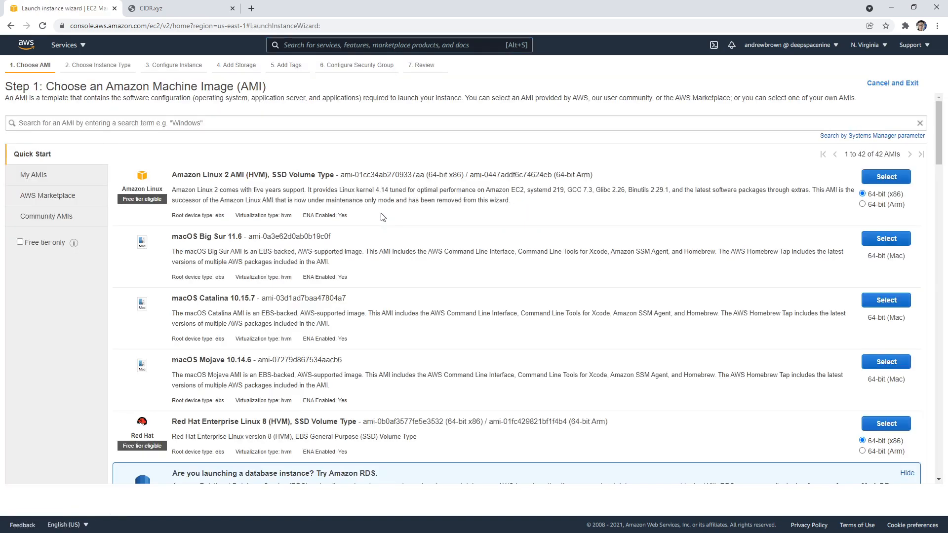
{"action": "left_click", "coordinate": [885, 177]}
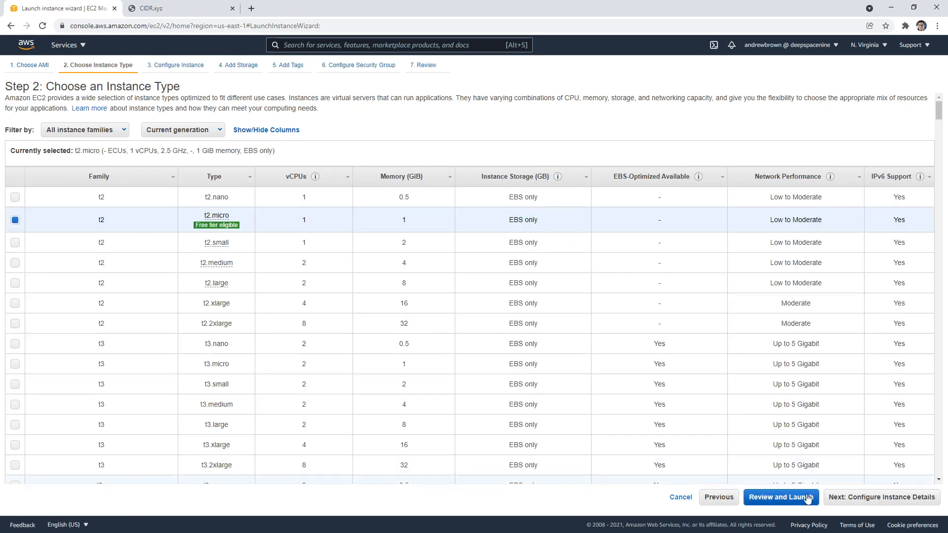
{"action": "left_click", "coordinate": [880, 497]}
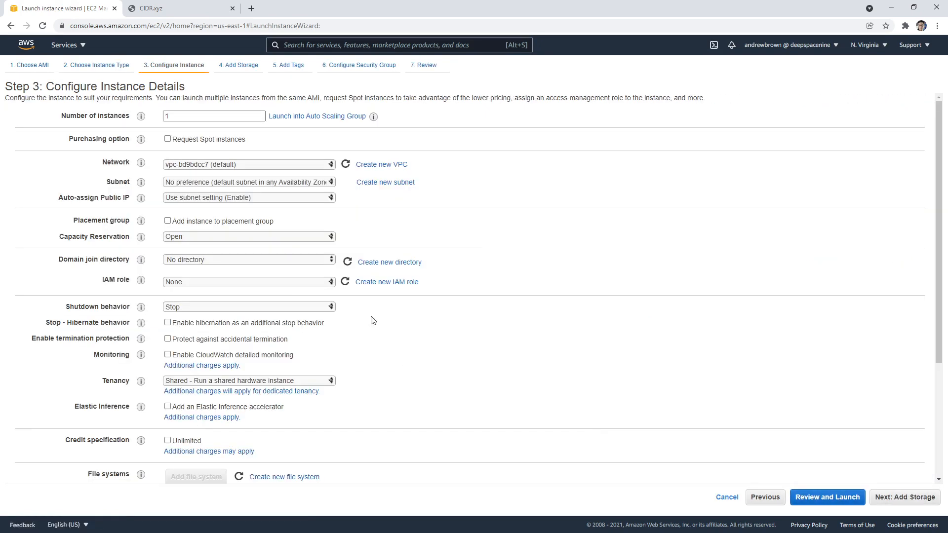
{"action": "left_click", "coordinate": [248, 164]}
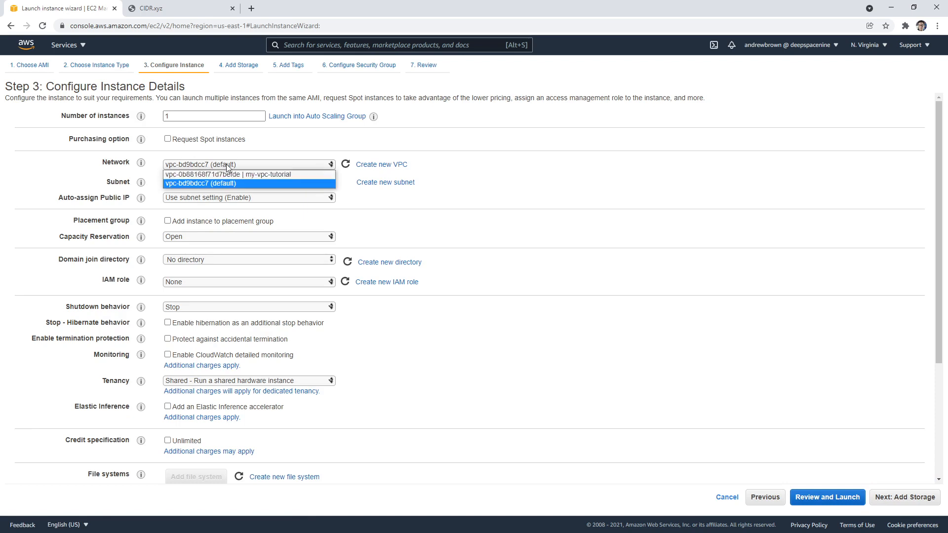
{"action": "left_click", "coordinate": [249, 174]}
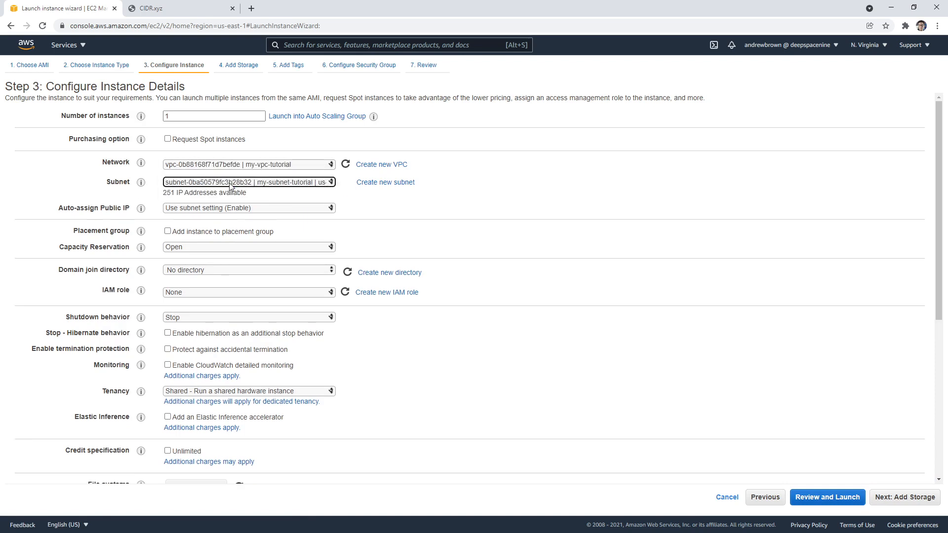
{"action": "left_click", "coordinate": [249, 182]}
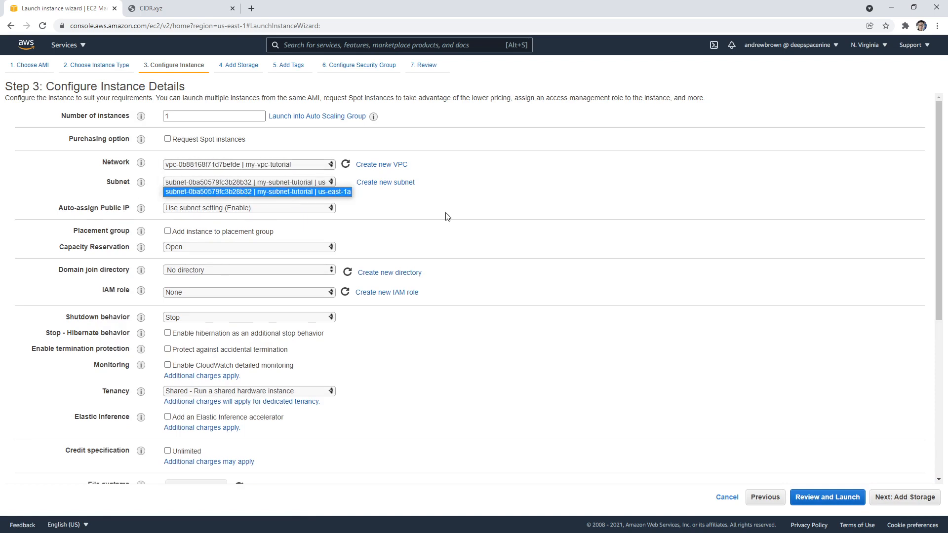
{"action": "left_click", "coordinate": [826, 497]}
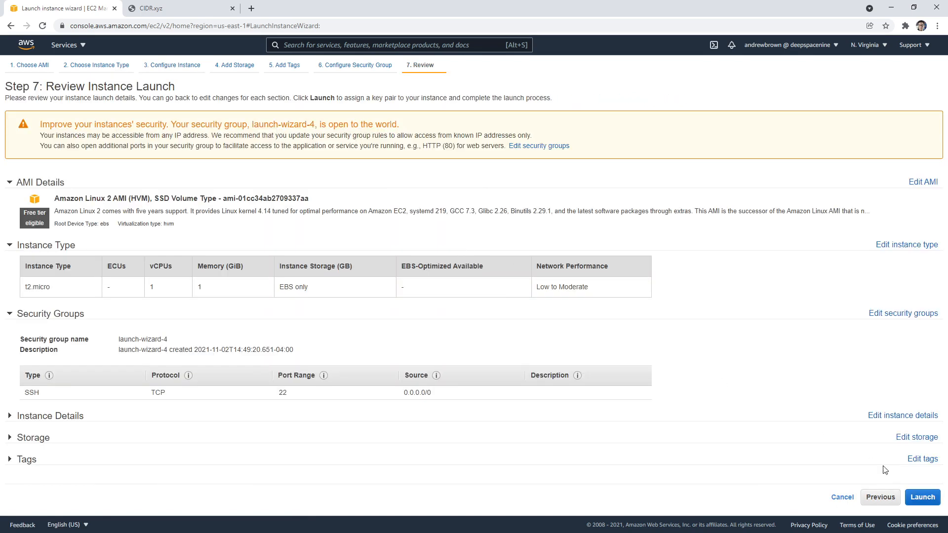
{"action": "left_click", "coordinate": [922, 497]}
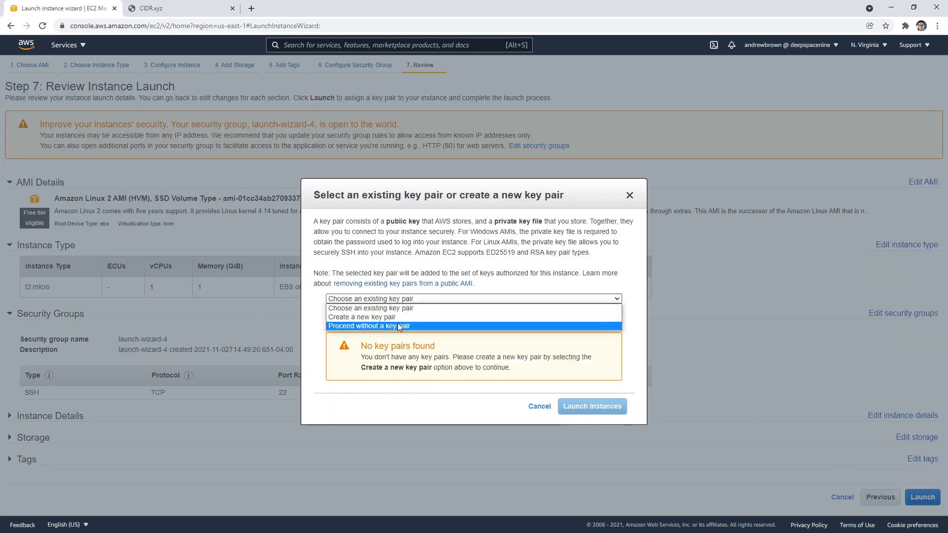
{"action": "left_click", "coordinate": [592, 406]}
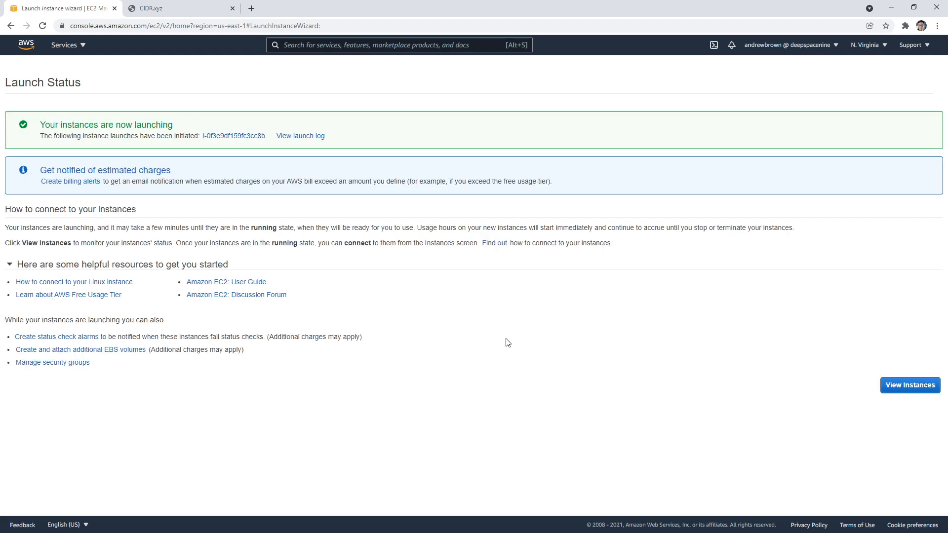
Select the pending instance and view its Security tab showing launch-wizard-4 allowing SSH port 22
{"action": "left_click", "coordinate": [300, 135]}
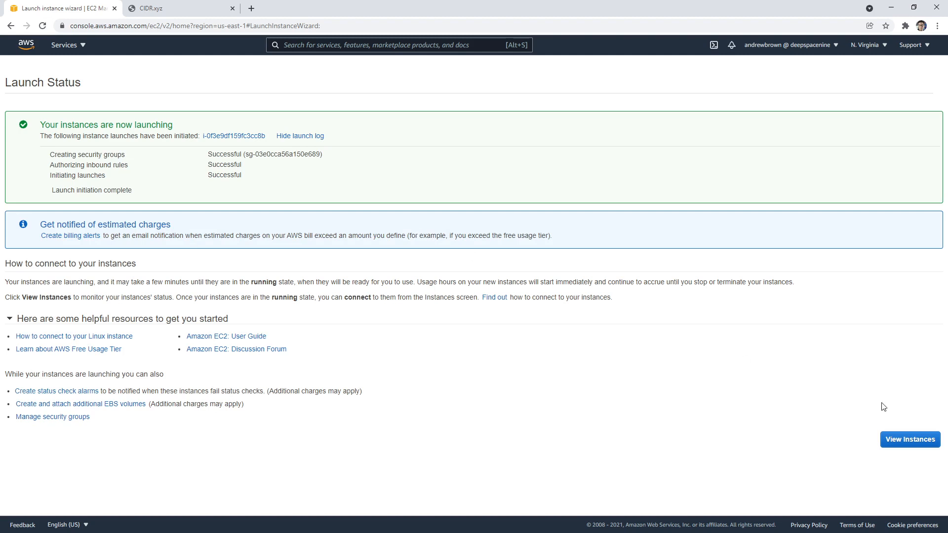
{"action": "left_click", "coordinate": [909, 439]}
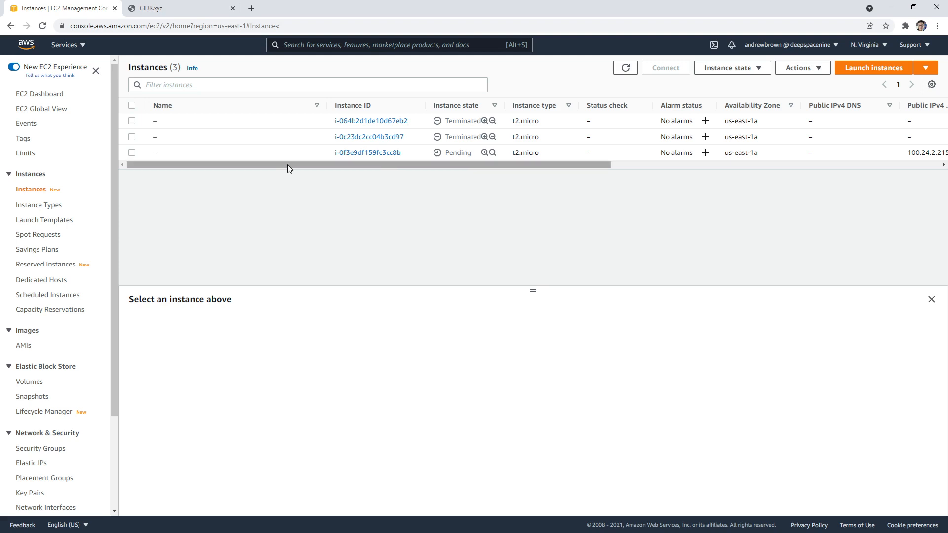
{"action": "mouse_move", "coordinate": [520, 174]}
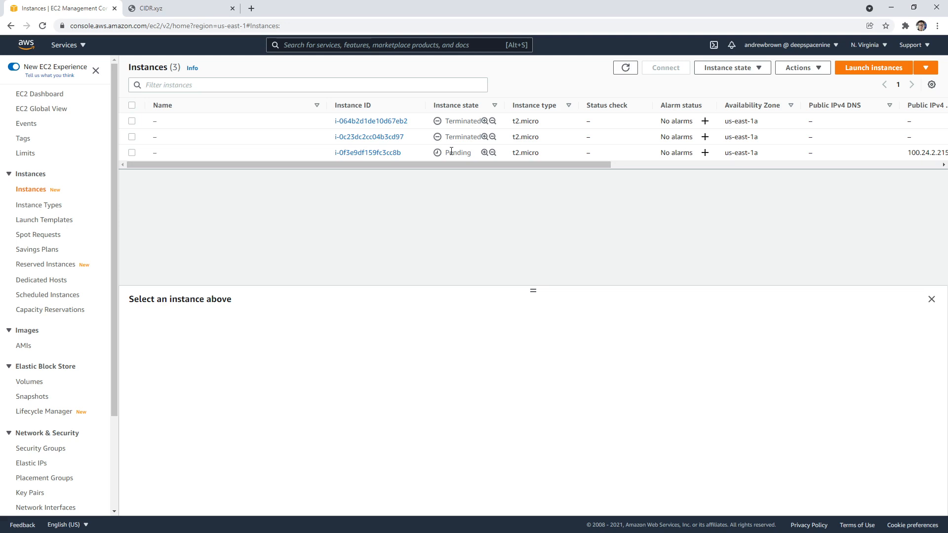
{"action": "left_click", "coordinate": [131, 152]}
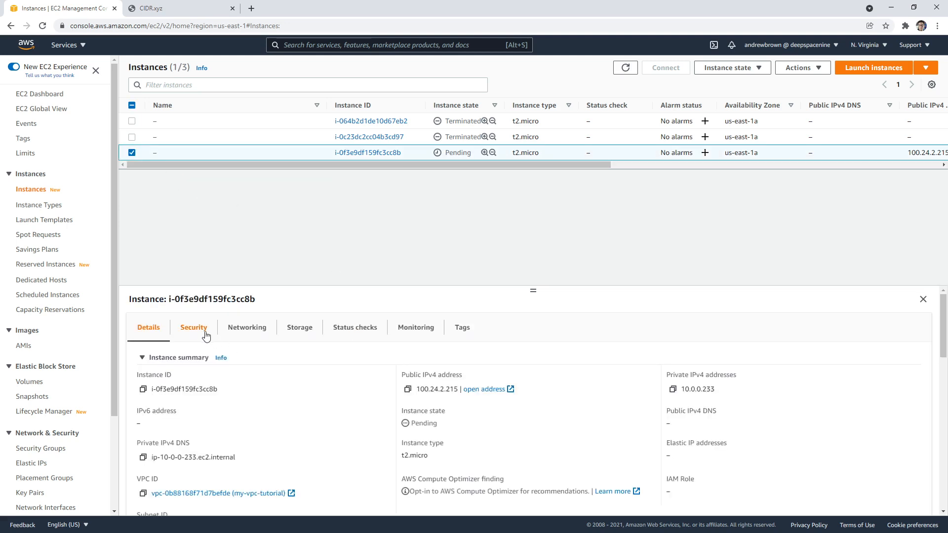
{"action": "left_click", "coordinate": [194, 327]}
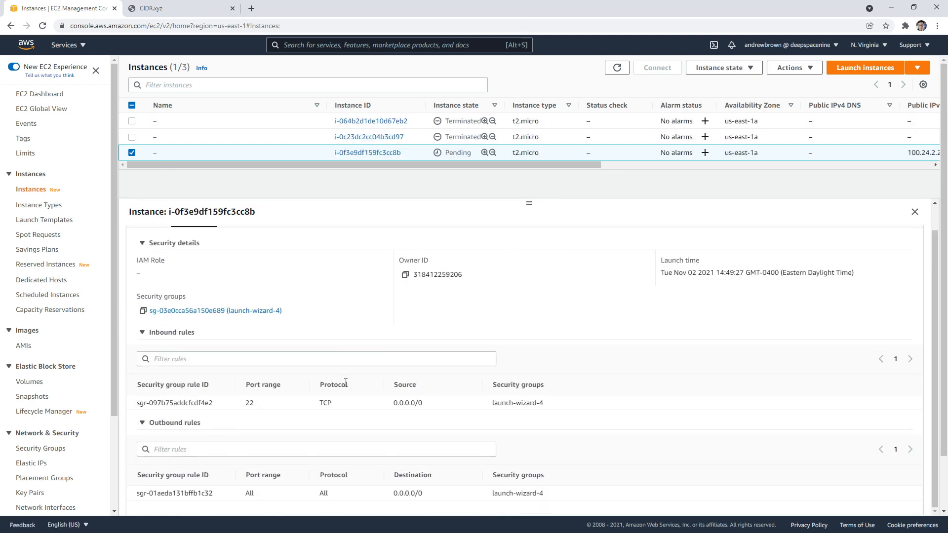
{"action": "mouse_move", "coordinate": [319, 346]}
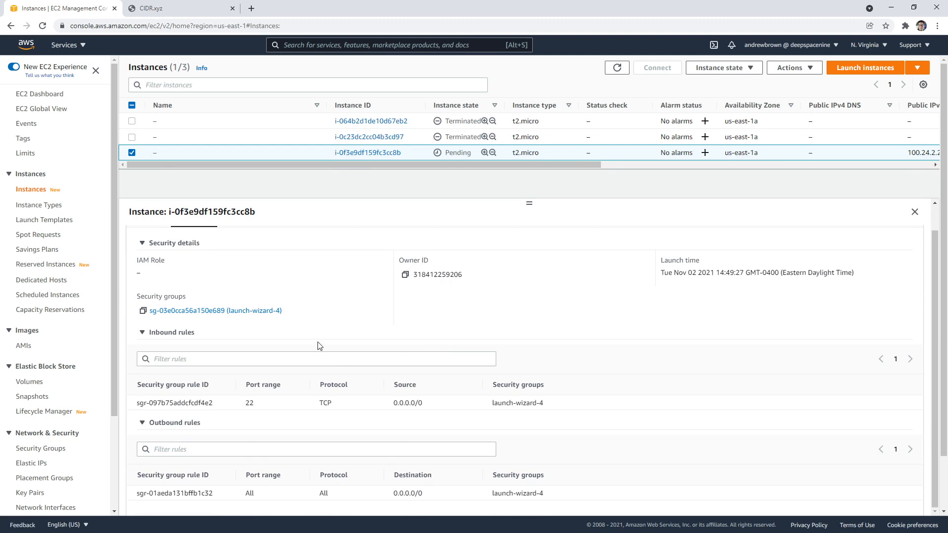
{"action": "double_click", "coordinate": [173, 384]}
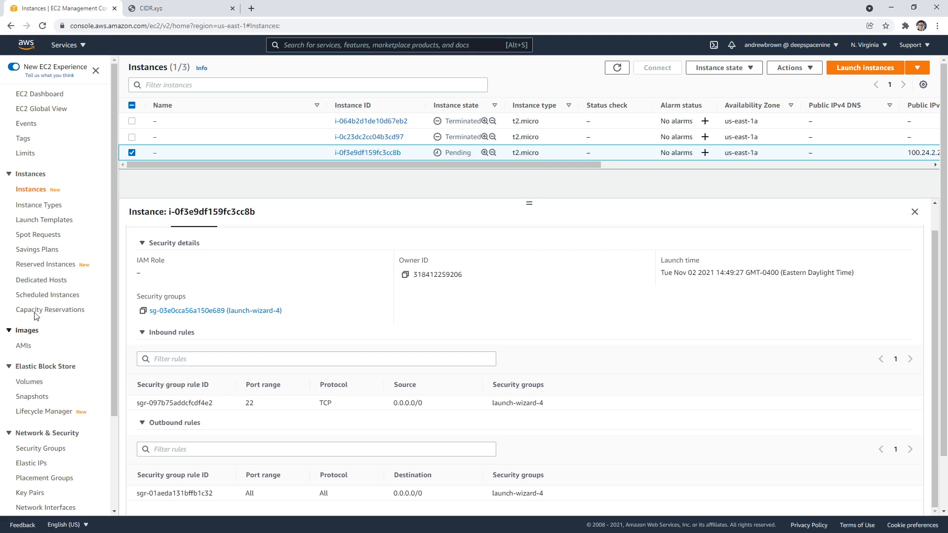
Select the unused security groups and delete them, confirming with 'delete'
{"action": "left_click", "coordinate": [40, 448]}
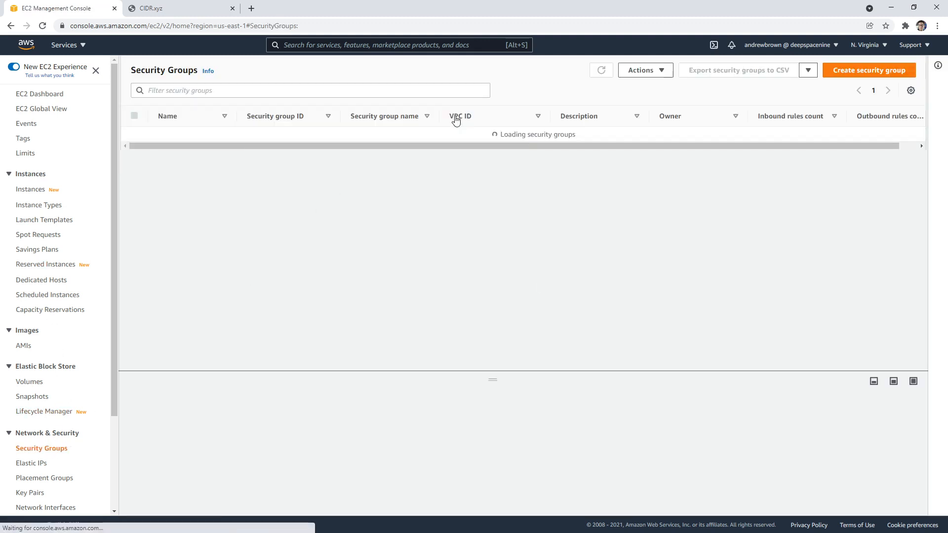
{"action": "left_click", "coordinate": [869, 69]}
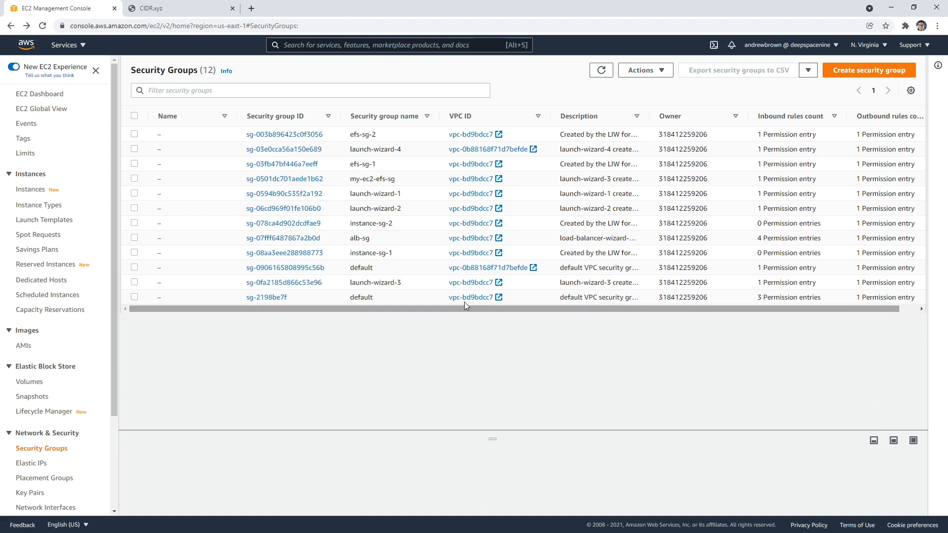
{"action": "mouse_move", "coordinate": [148, 147]}
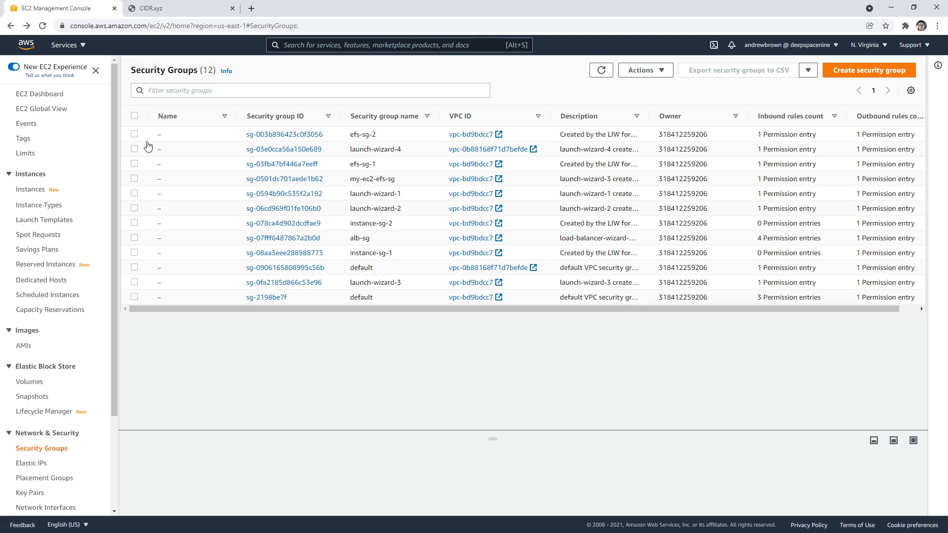
{"action": "left_click", "coordinate": [134, 148]}
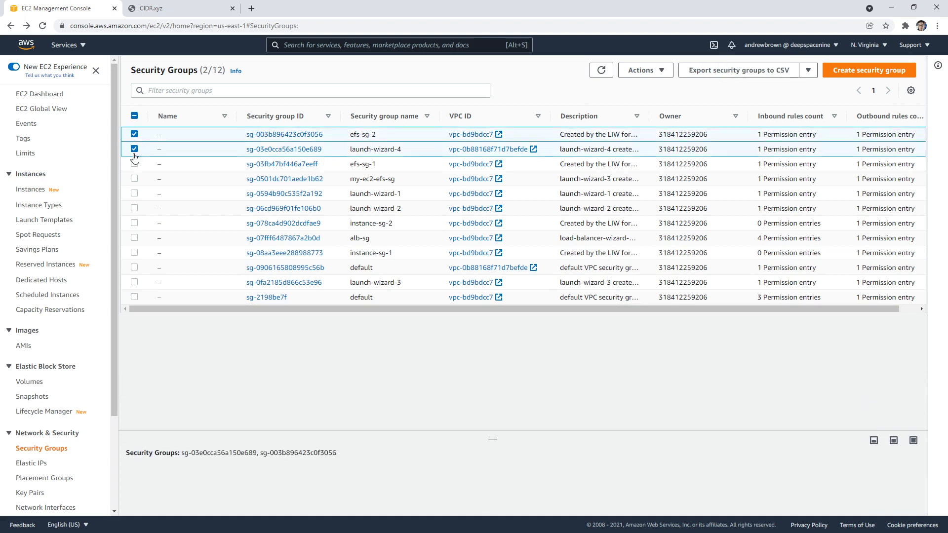
{"action": "left_click", "coordinate": [134, 207]}
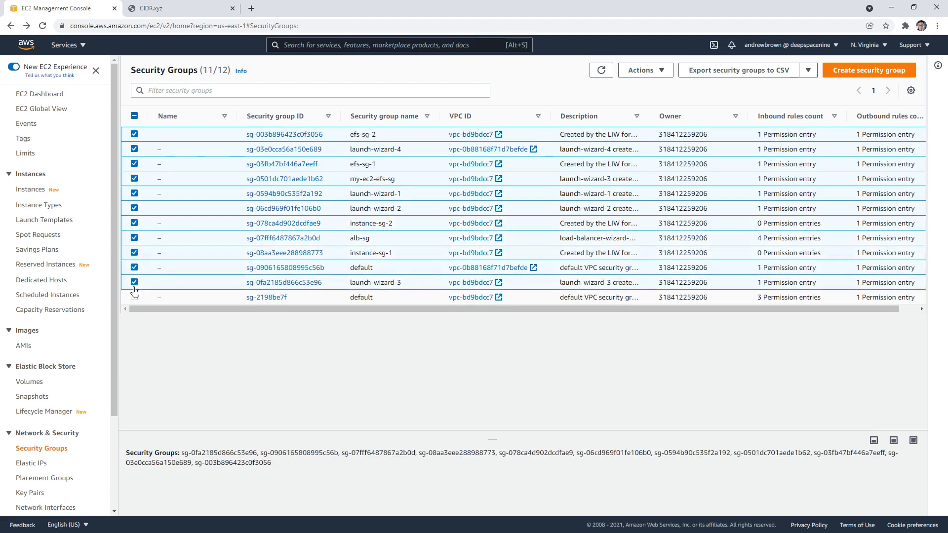
{"action": "left_click", "coordinate": [645, 69]}
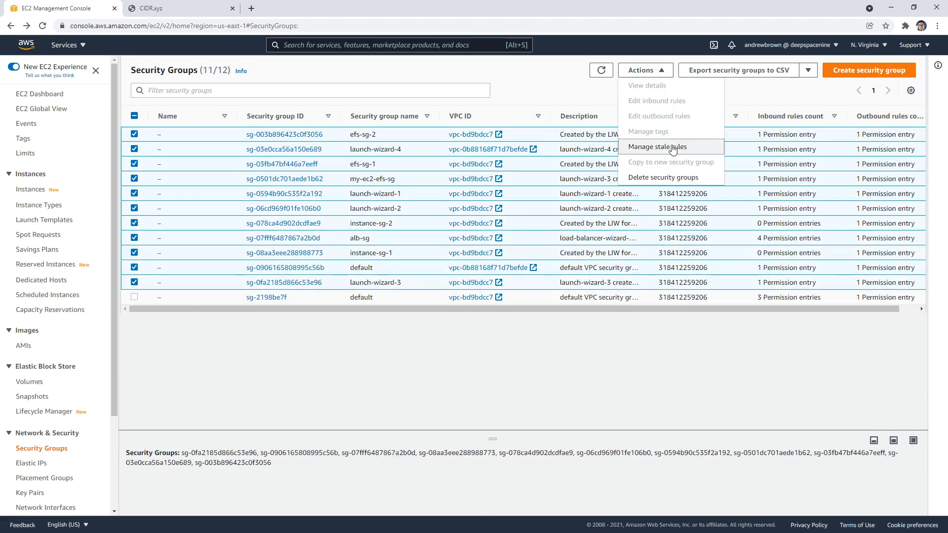
{"action": "left_click", "coordinate": [663, 177]}
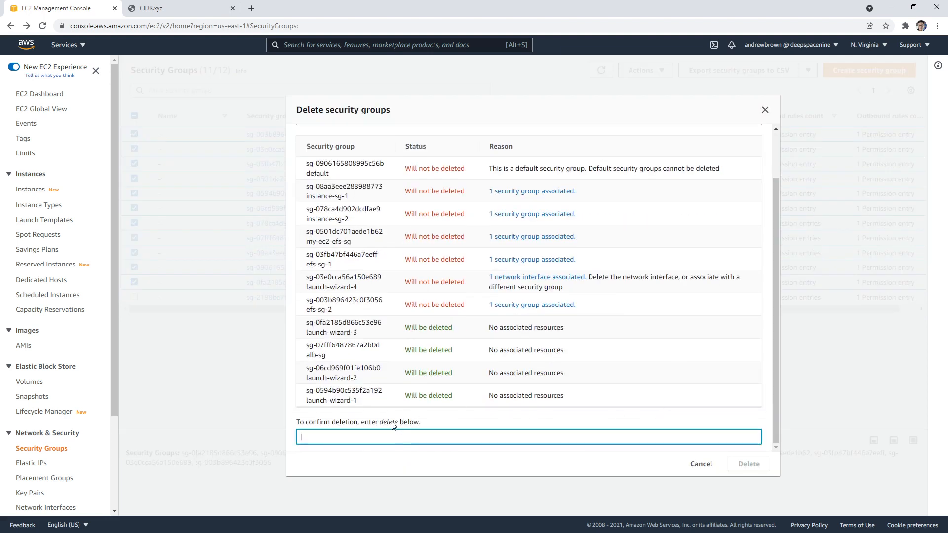
{"action": "type", "text": "delete"}
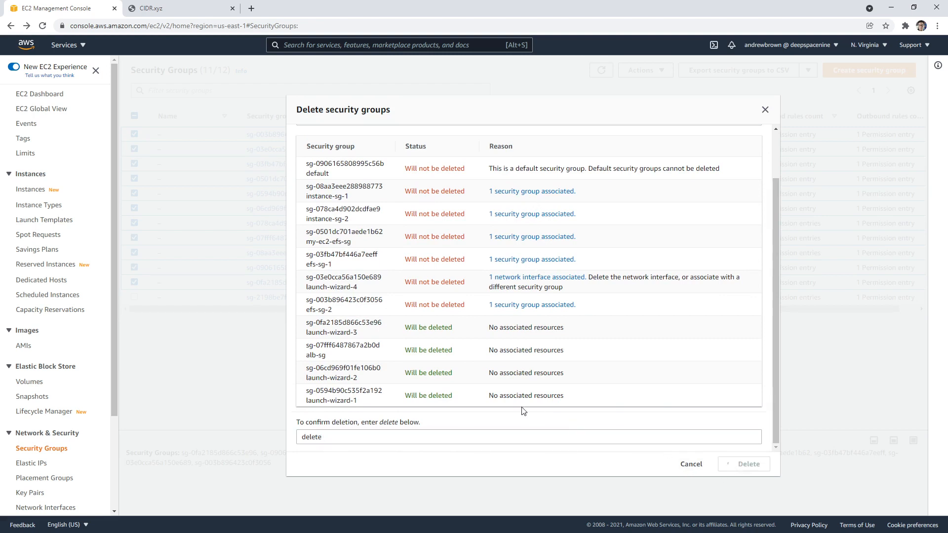
{"action": "left_click", "coordinate": [744, 464]}
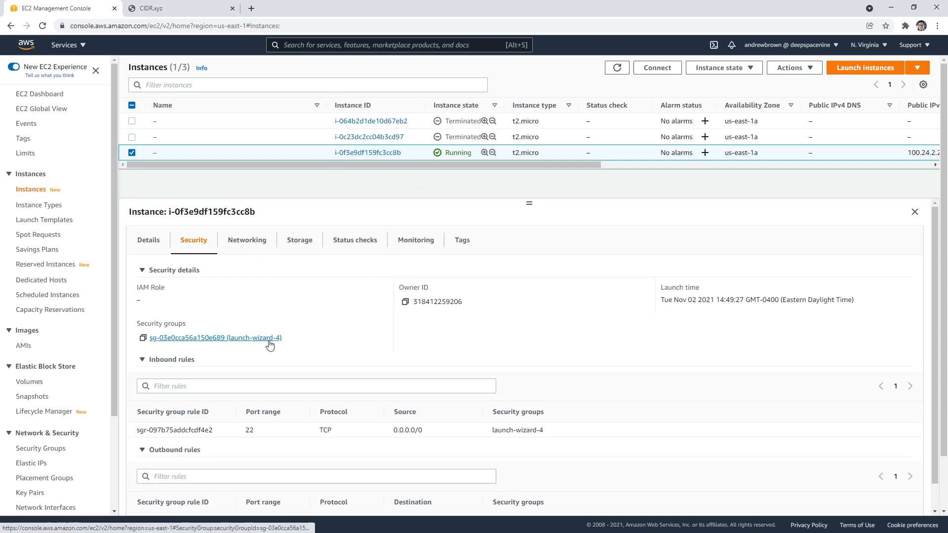
Open launch-wizard-4 from the instance, check its Tags, then return to its inbound rules
{"action": "left_click", "coordinate": [215, 338]}
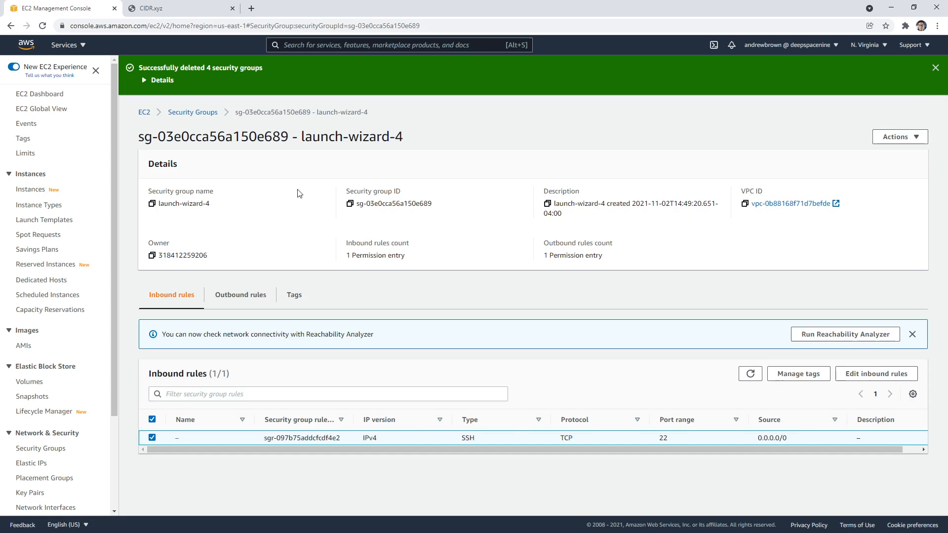
{"action": "left_click", "coordinate": [899, 137]}
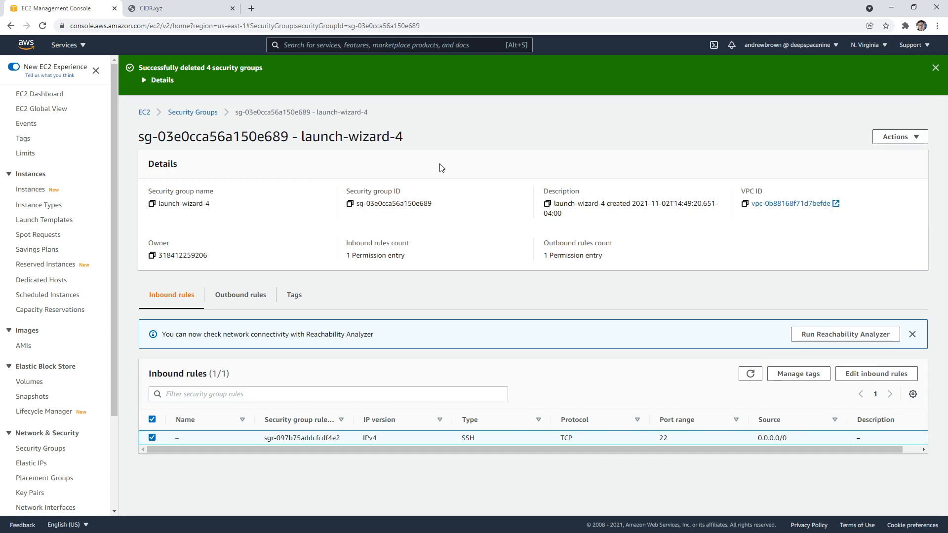
{"action": "left_click", "coordinate": [294, 295]}
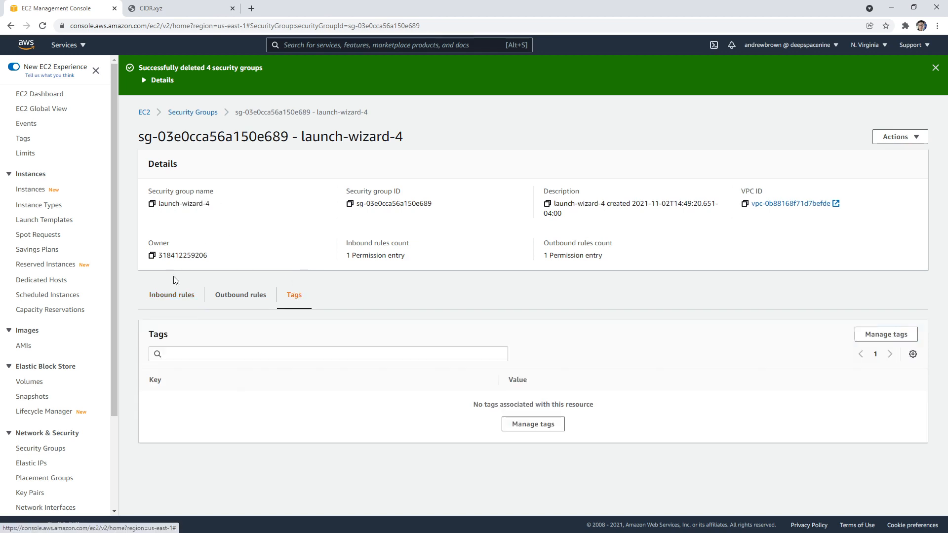
{"action": "left_click", "coordinate": [171, 294]}
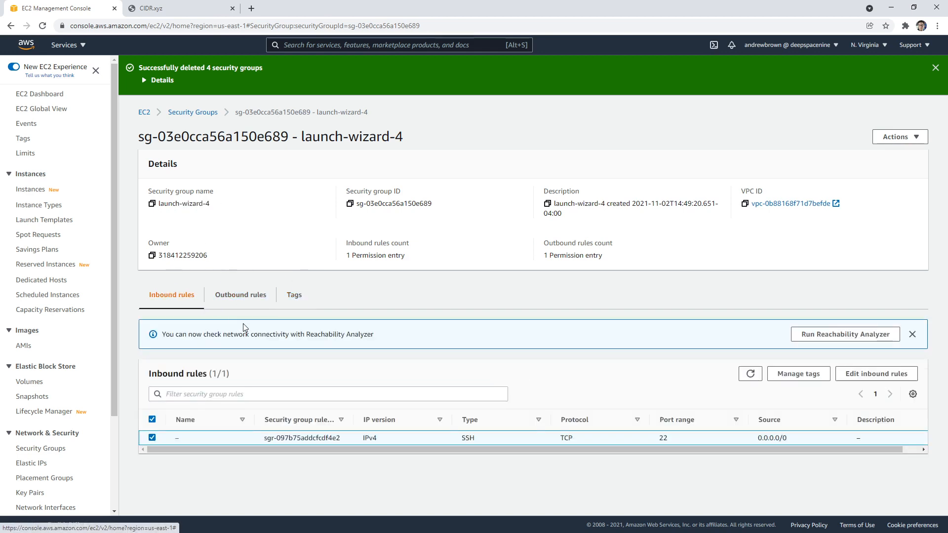
Add a Custom TCP port 80 inbound rule with source Anywhere-IPv4
{"action": "left_click", "coordinate": [876, 373]}
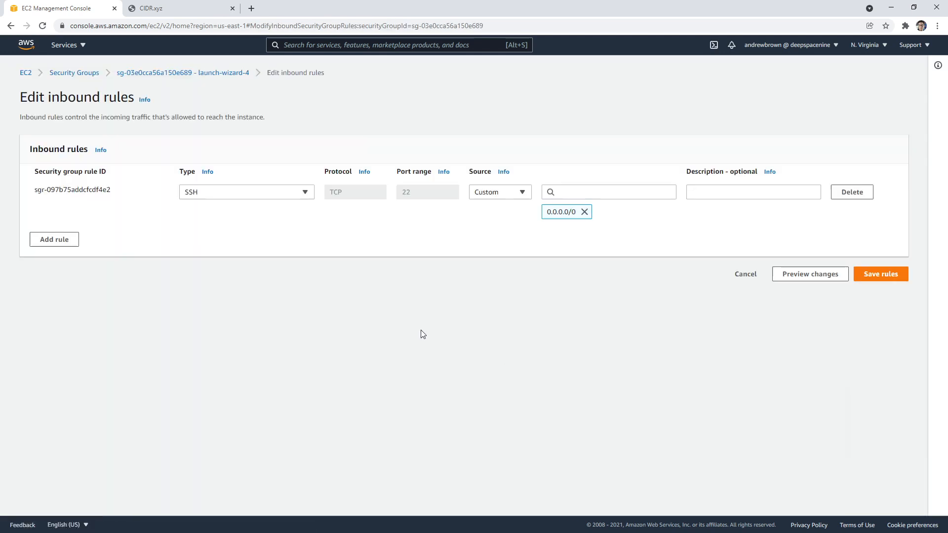
{"action": "mouse_move", "coordinate": [245, 214]}
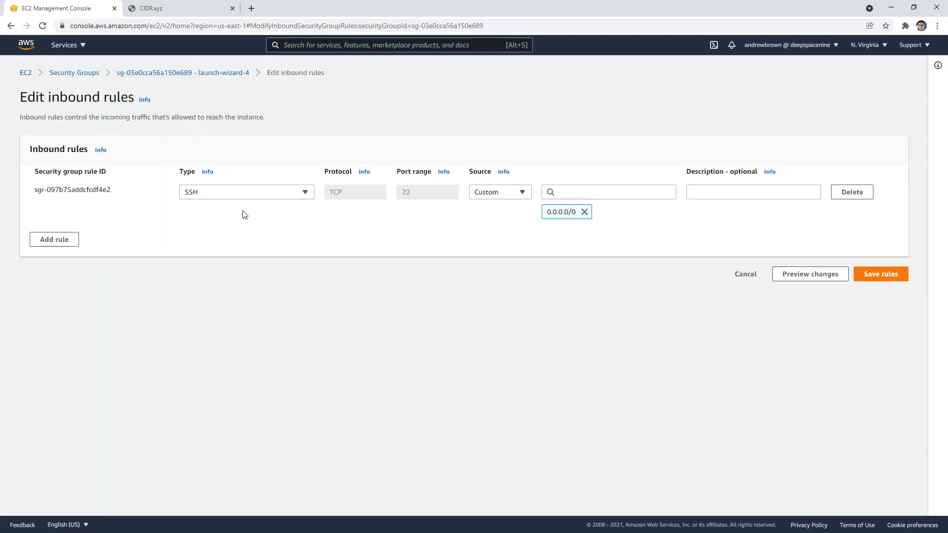
{"action": "mouse_move", "coordinate": [221, 265]}
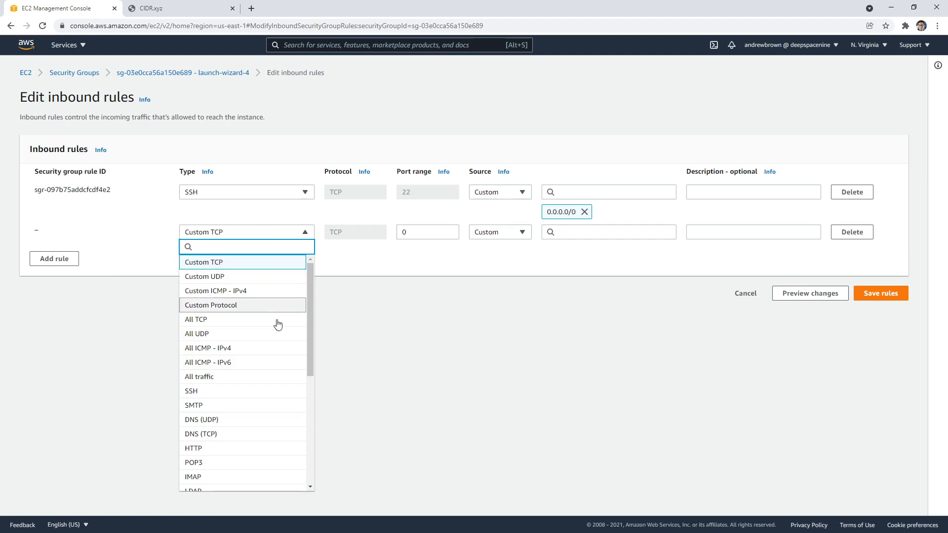
{"action": "left_click", "coordinate": [427, 231]}
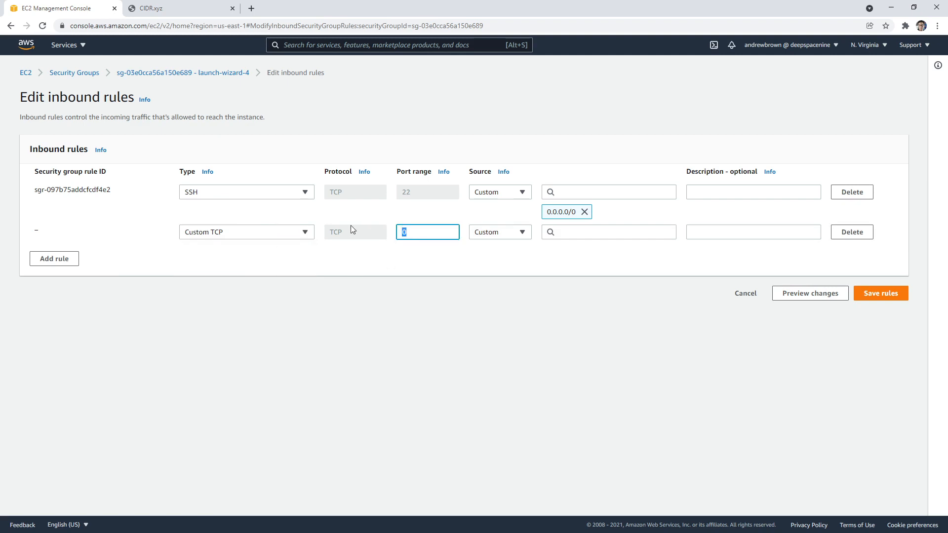
{"action": "left_click", "coordinate": [500, 232]}
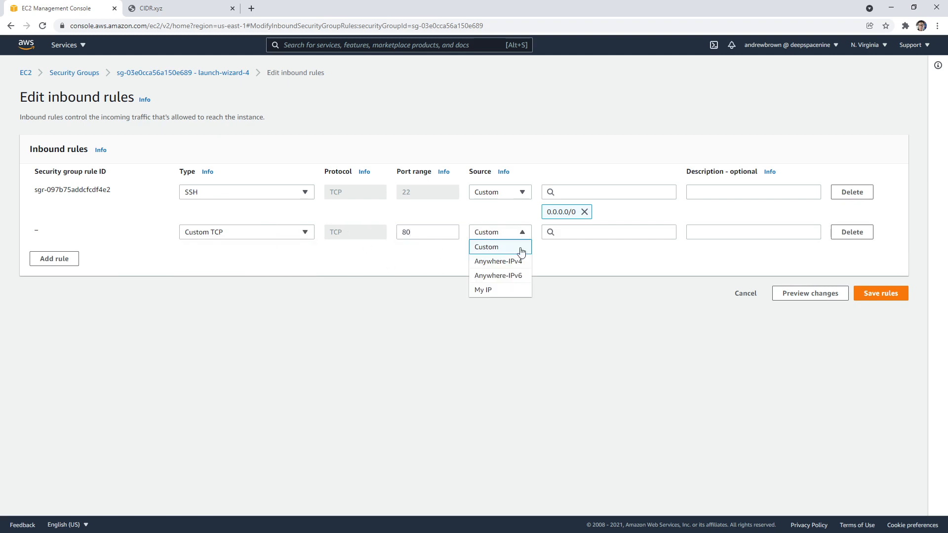
{"action": "left_click", "coordinate": [498, 260]}
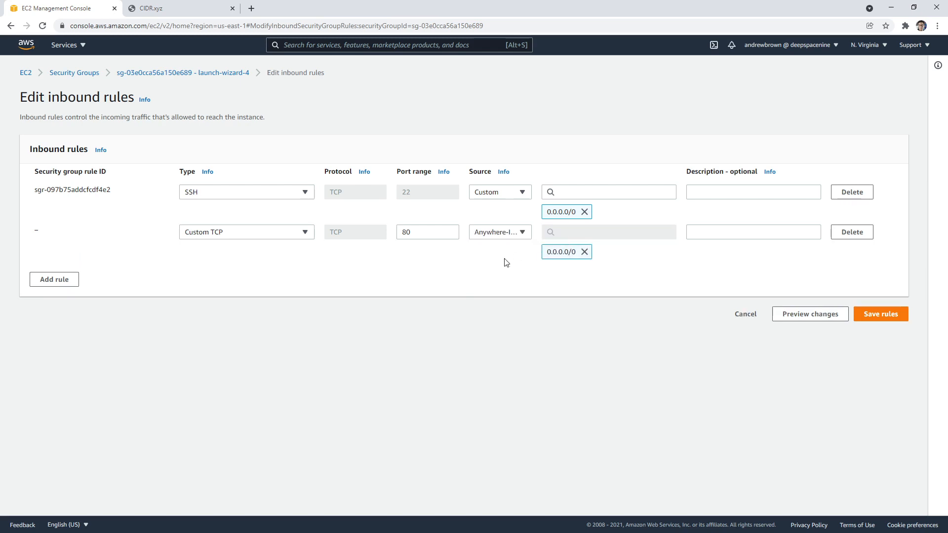
Add PostgreSQL and Redshift rules, set the PostgreSQL source to My IP, and save the rules
{"action": "left_click", "coordinate": [54, 279]}
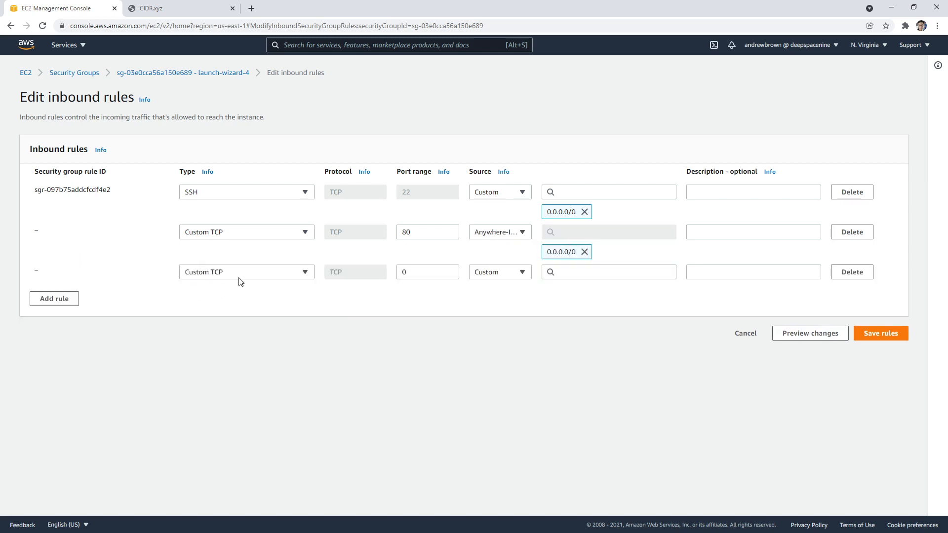
{"action": "left_click", "coordinate": [247, 272]}
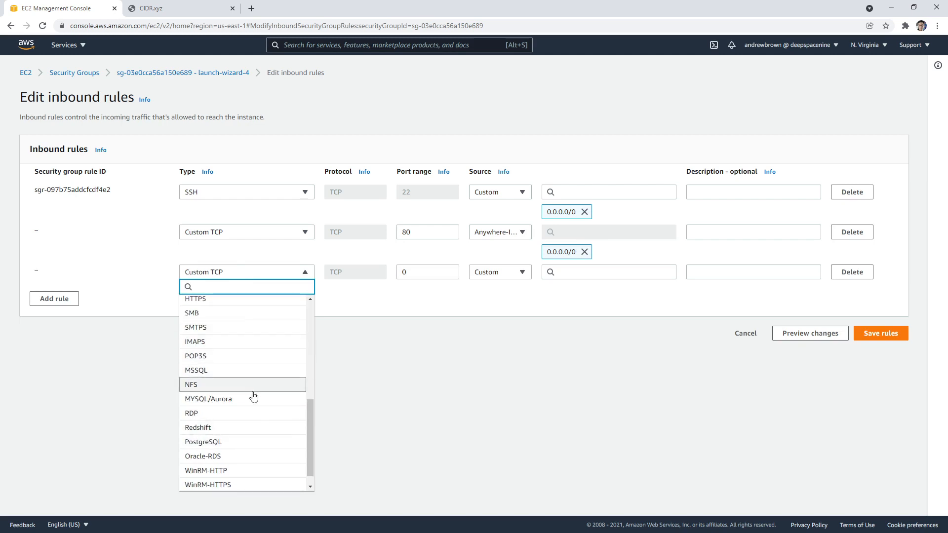
{"action": "left_click", "coordinate": [203, 441]}
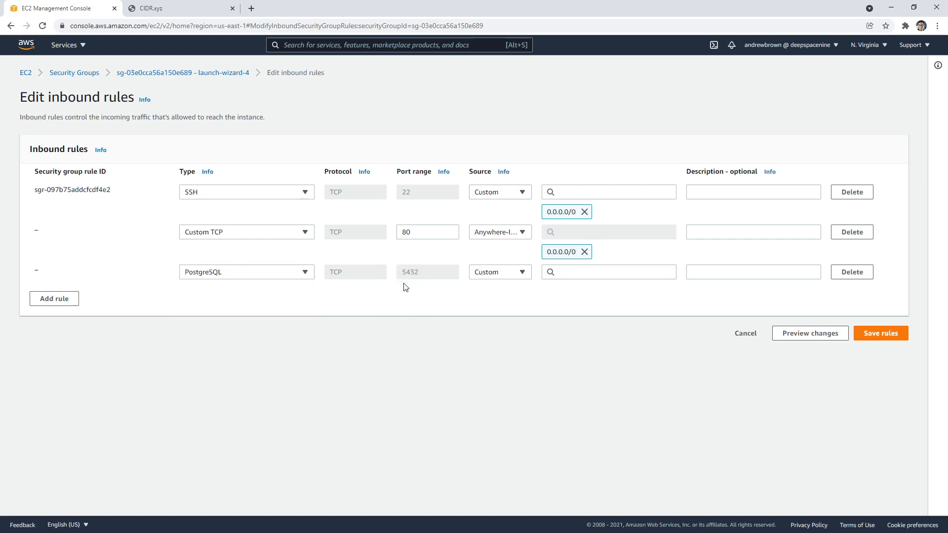
{"action": "left_click", "coordinate": [53, 299]}
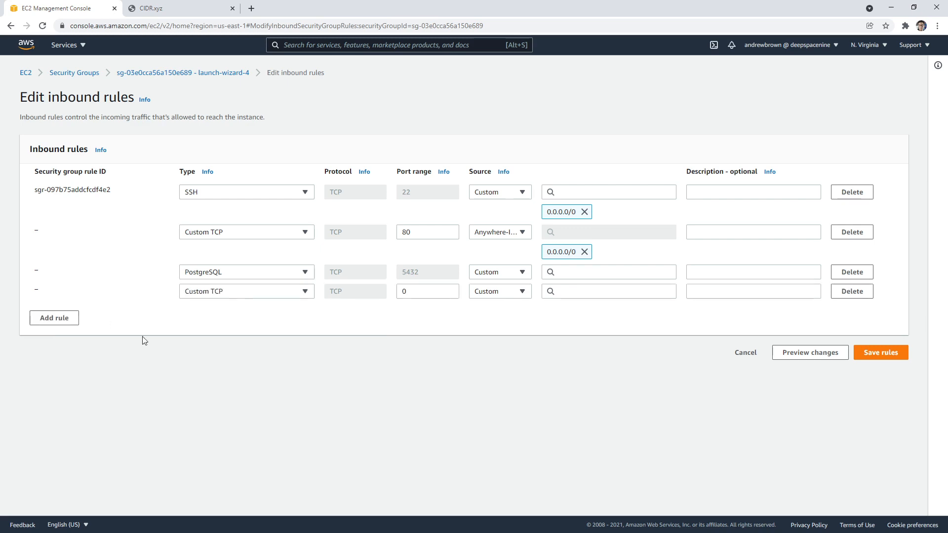
{"action": "left_click", "coordinate": [247, 291]}
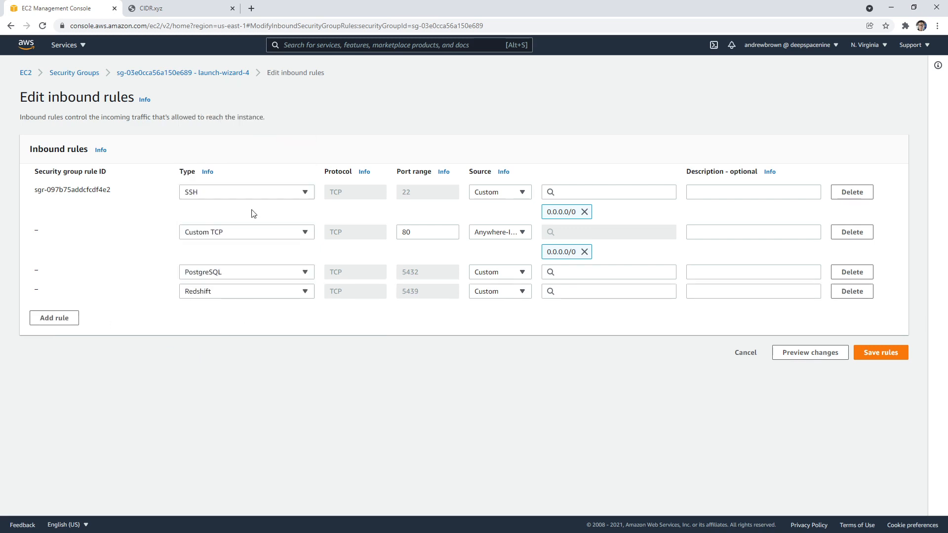
{"action": "left_click", "coordinate": [880, 353]}
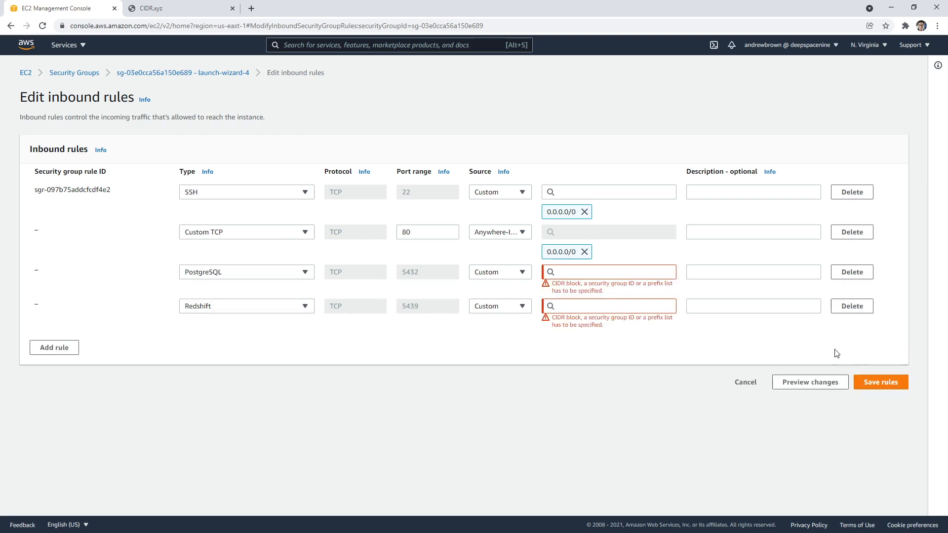
{"action": "left_click", "coordinate": [499, 272]}
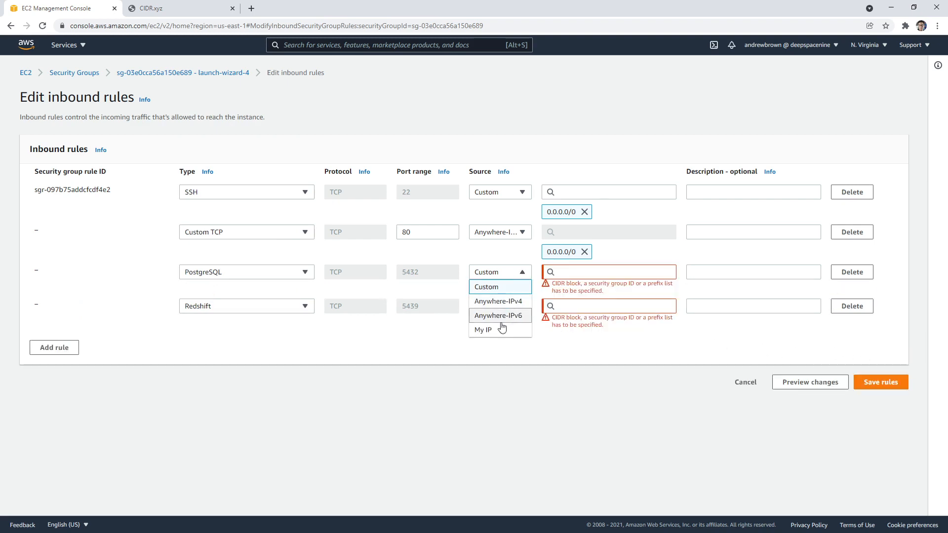
{"action": "left_click", "coordinate": [499, 301]}
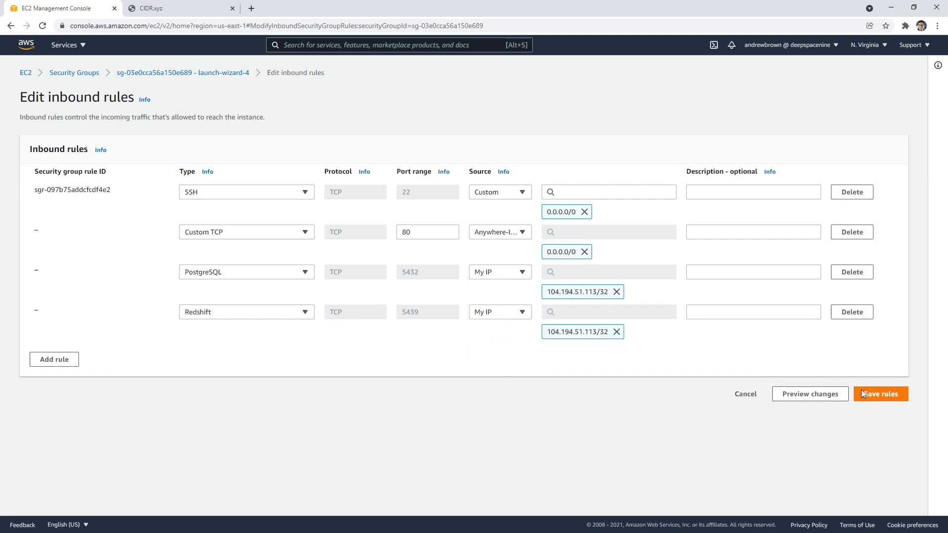
{"action": "left_click", "coordinate": [880, 393]}
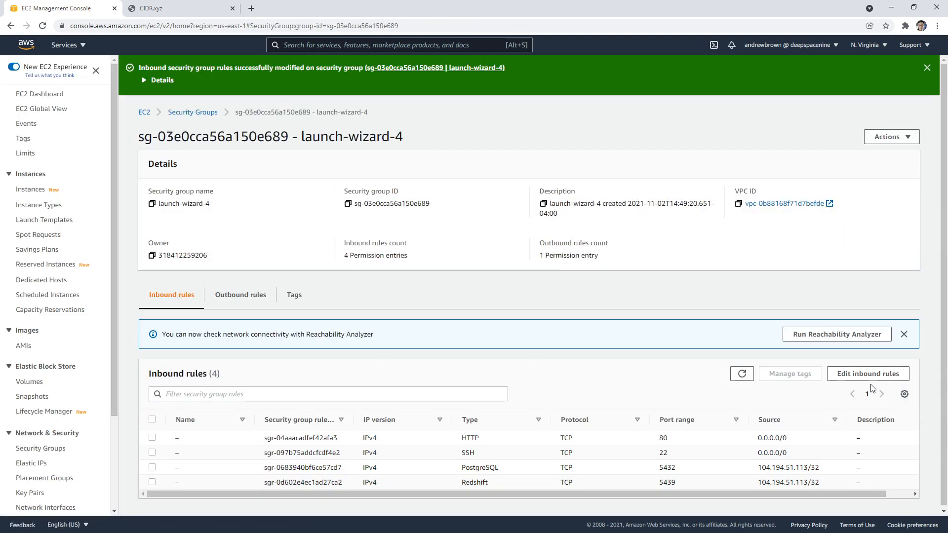
{"action": "left_click", "coordinate": [239, 294]}
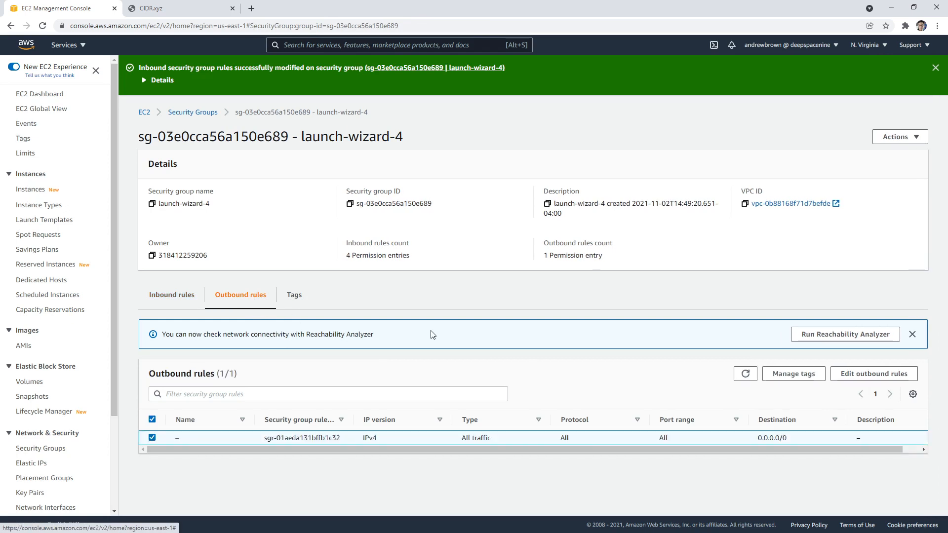
{"action": "mouse_move", "coordinate": [384, 342]}
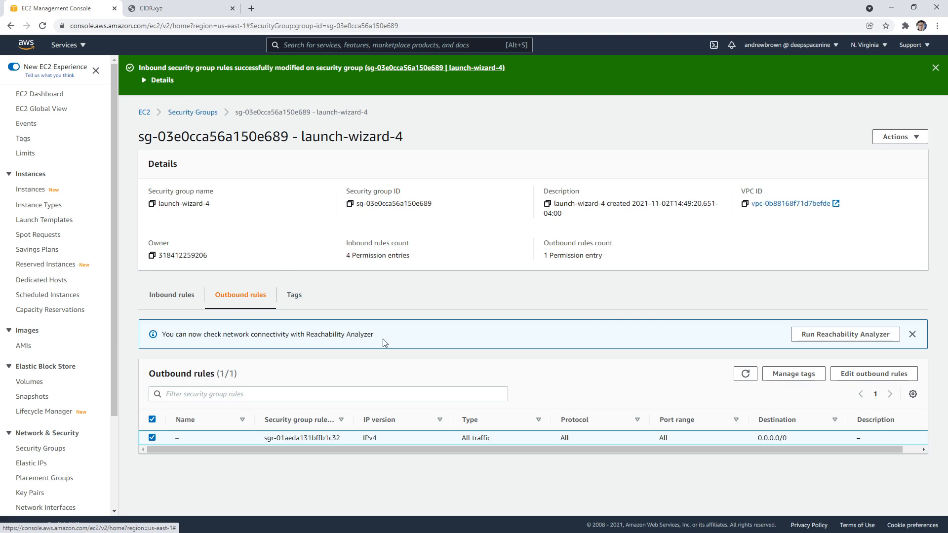
{"action": "left_click", "coordinate": [171, 294]}
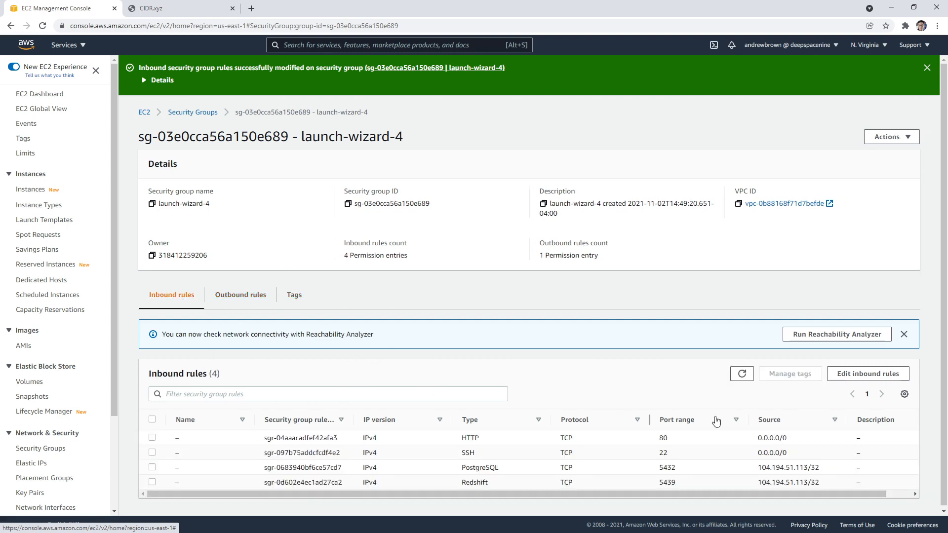
{"action": "left_click", "coordinate": [868, 374]}
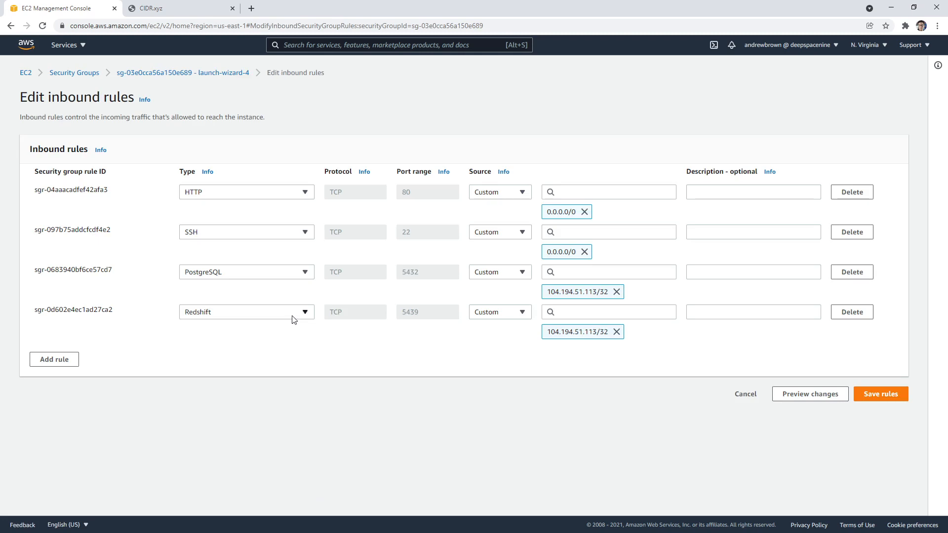
{"action": "mouse_move", "coordinate": [396, 338]}
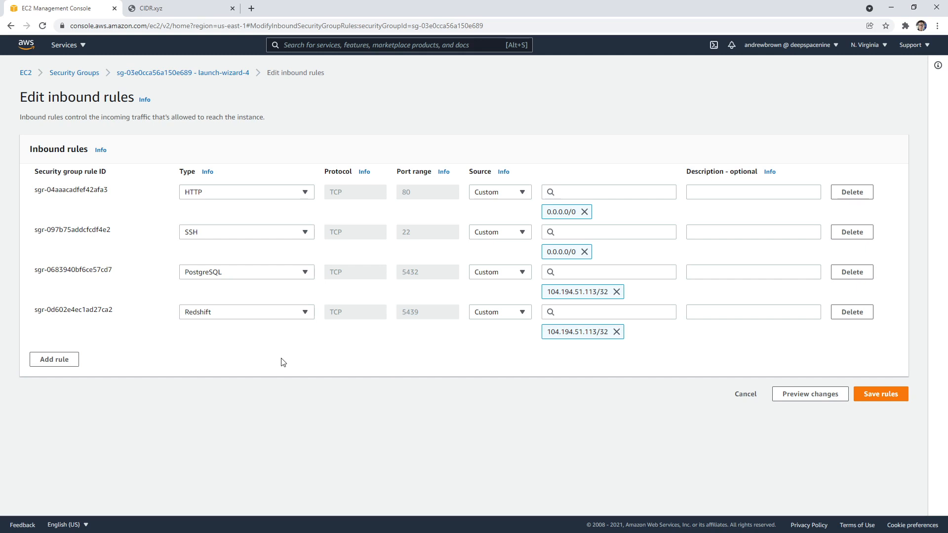
Open a new browser tab to search for 'my ip address'
{"action": "left_click", "coordinate": [53, 360]}
{"action": "type", "text": "my ip add"}
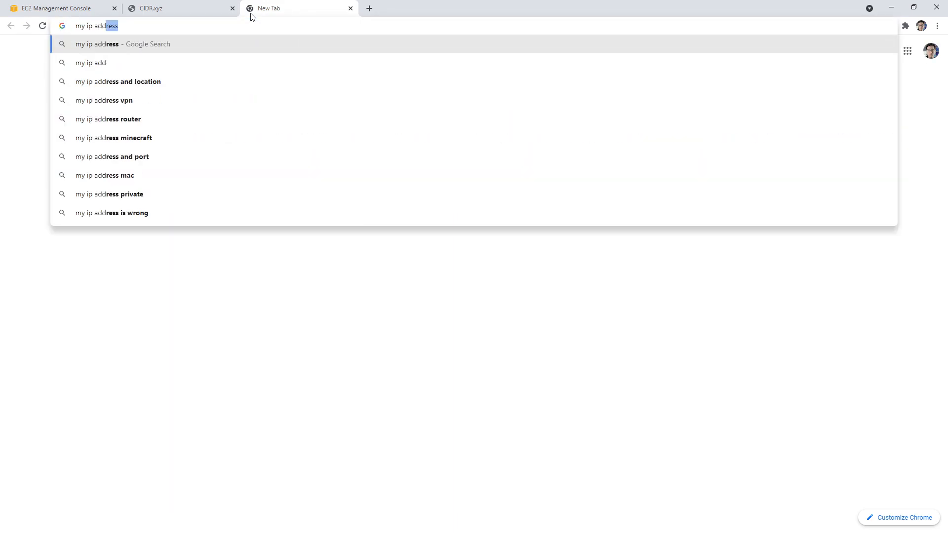
{"action": "key", "text": "Enter"}
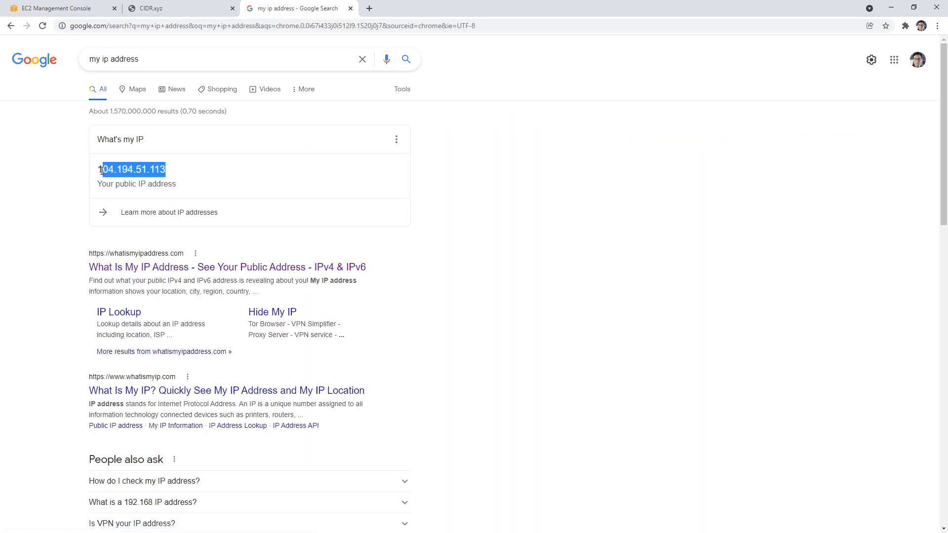
{"action": "left_click", "coordinate": [59, 8]}
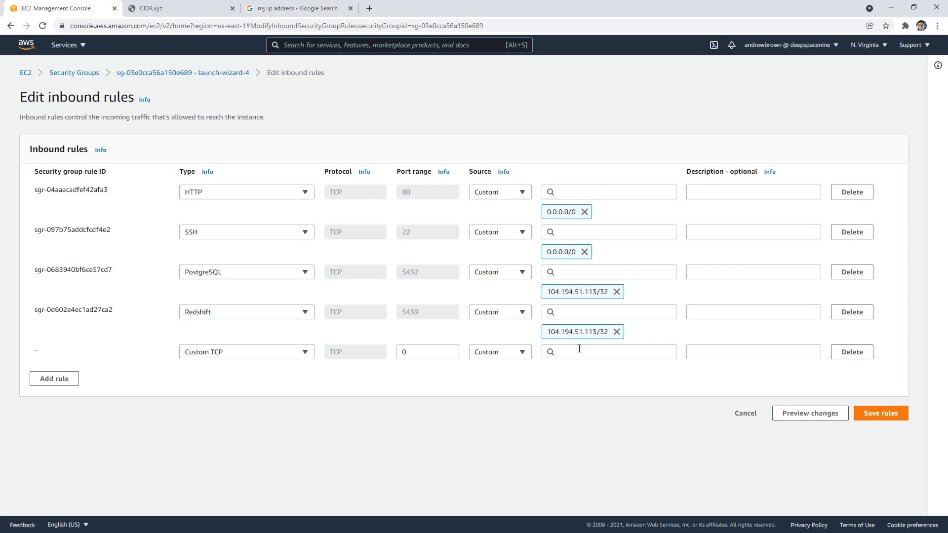
Draft an All TCP launch-wizard-4 rule from 104.194.51.113/32 without saving it
{"action": "left_click", "coordinate": [247, 352]}
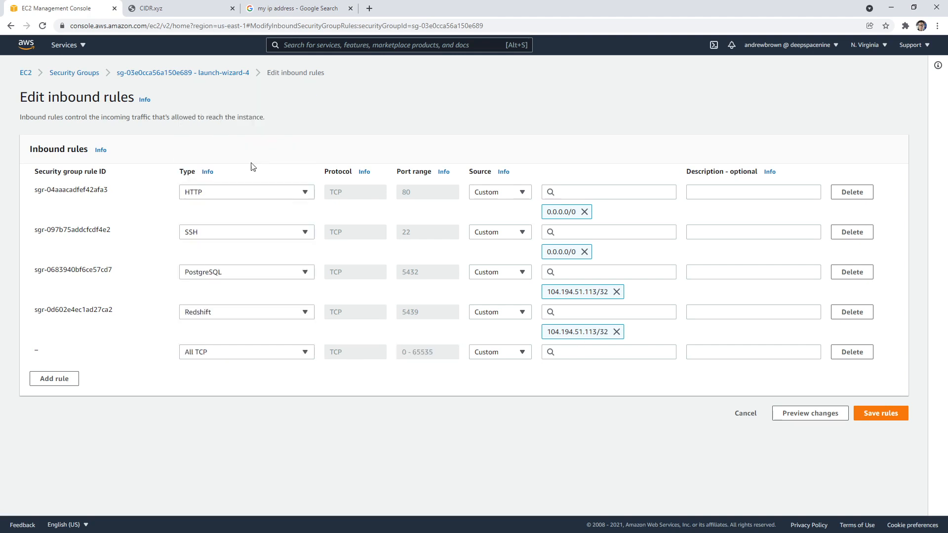
{"action": "type", "text": "104.194.51.113"}
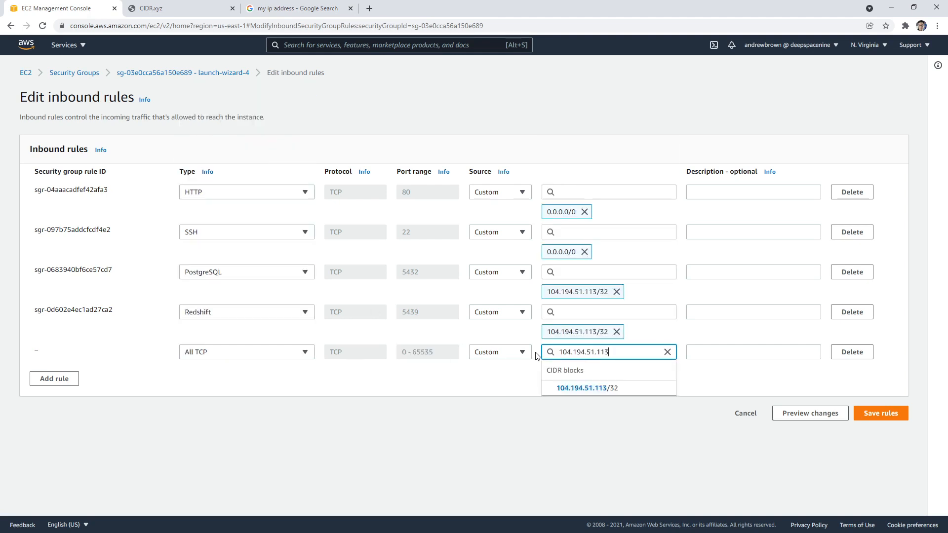
{"action": "left_click", "coordinate": [582, 388]}
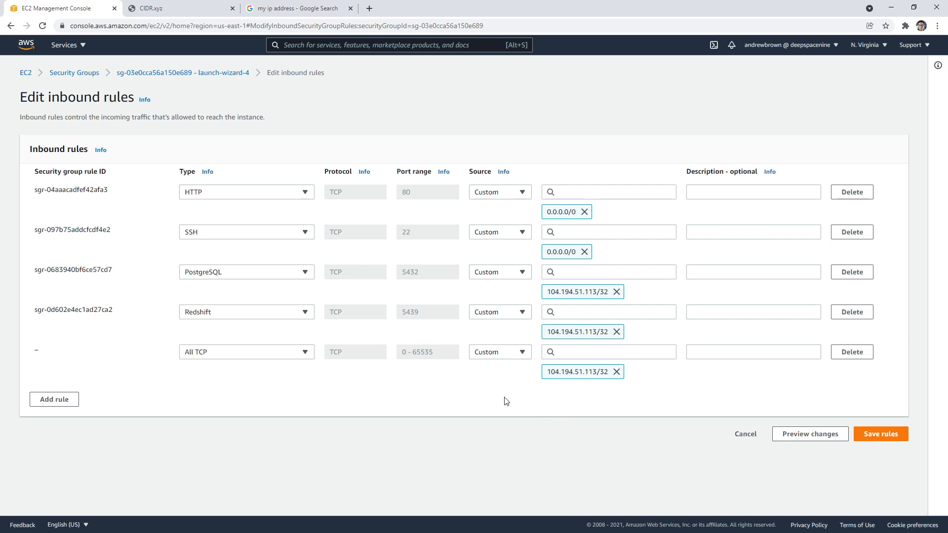
{"action": "mouse_move", "coordinate": [580, 381]}
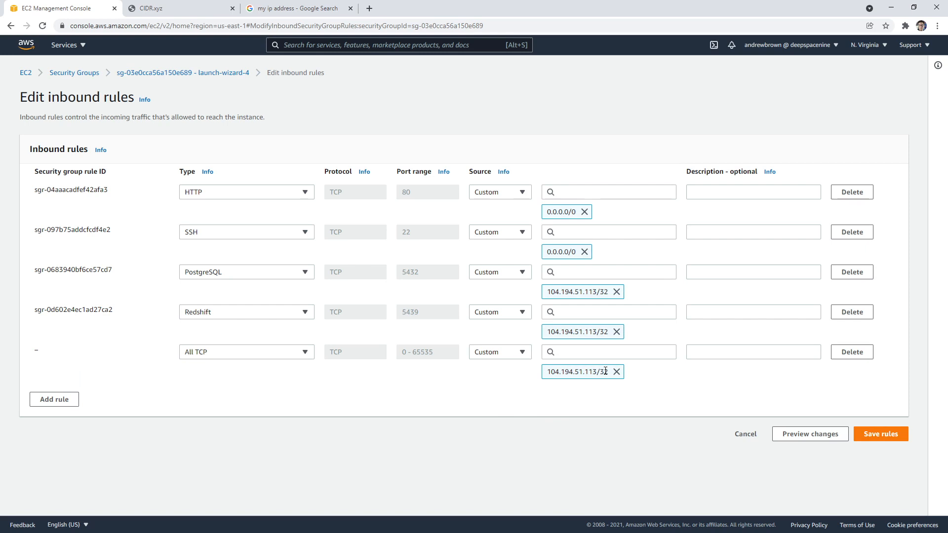
{"action": "left_click", "coordinate": [608, 352]}
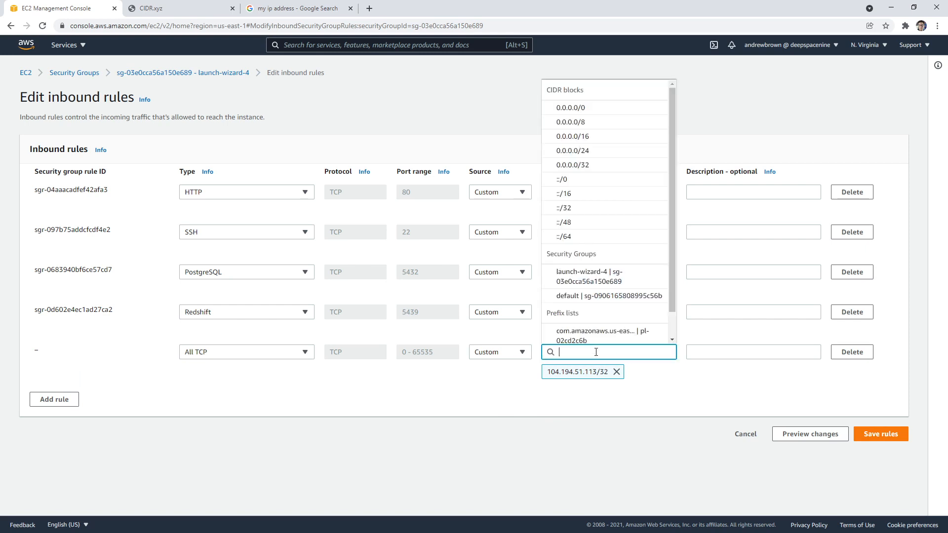
{"action": "mouse_move", "coordinate": [593, 175]}
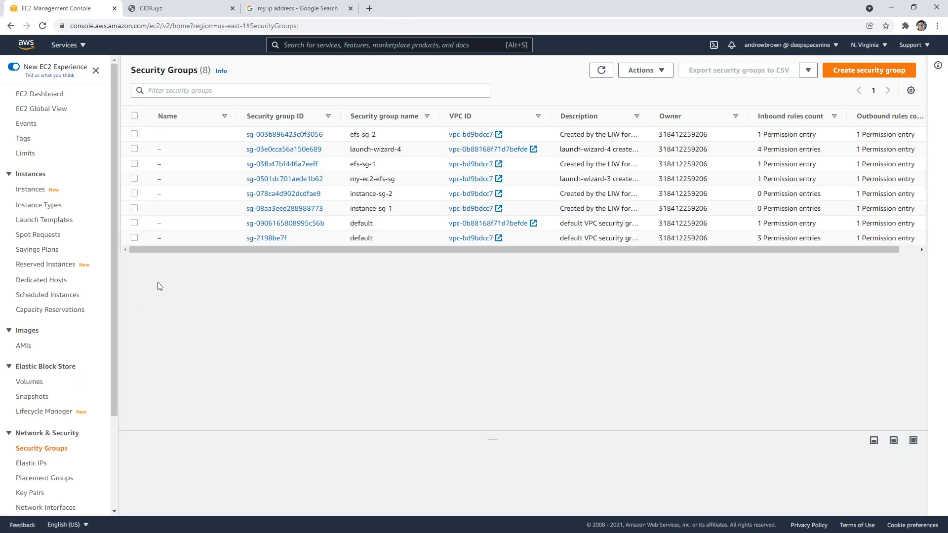
Search the console for 'vpc' to reach the VPC dashboard
{"action": "scroll", "scroll_direction": "down", "scroll_amount": 3}
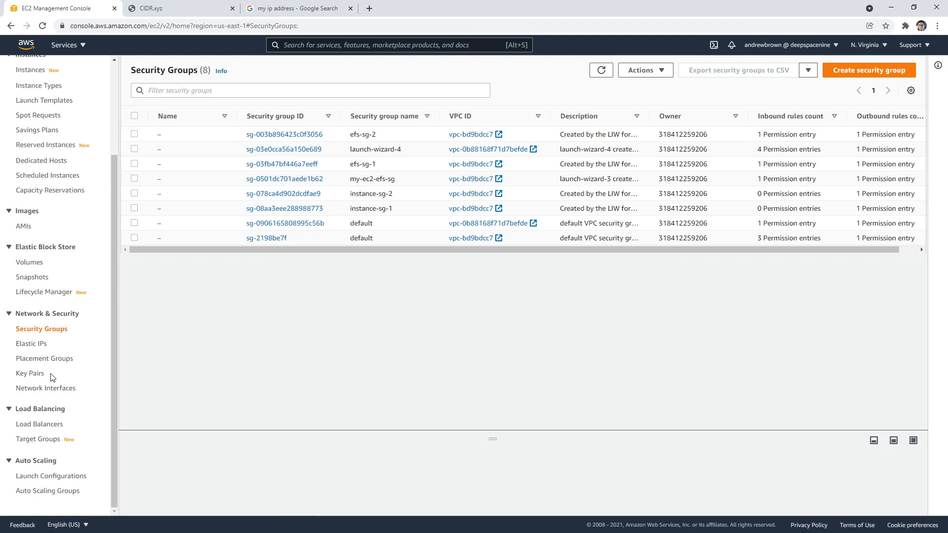
{"action": "type", "text": "nacl"}
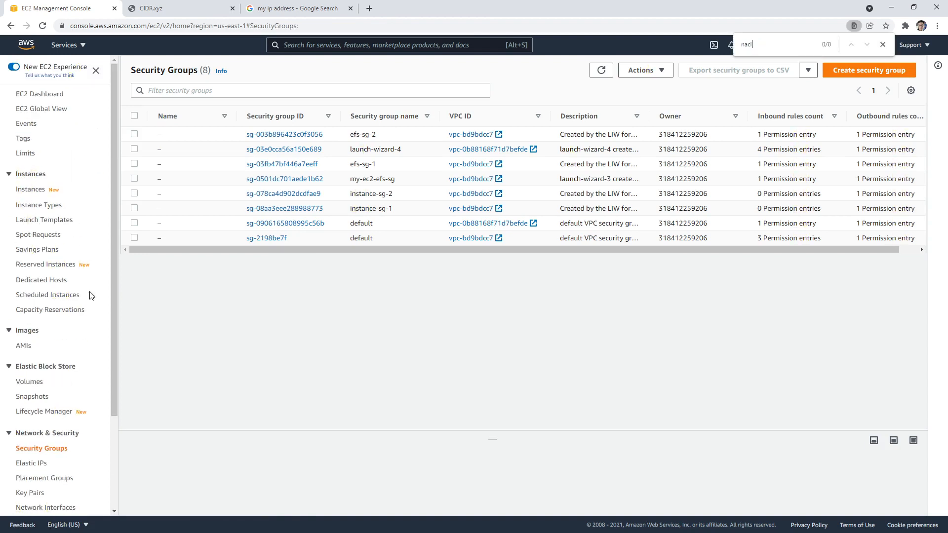
{"action": "type", "text": "vpc"}
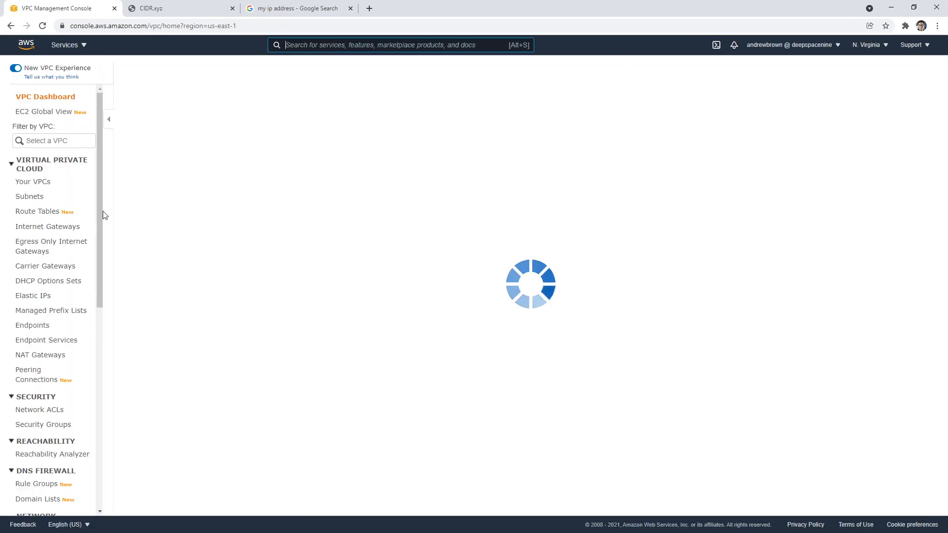
Find Network ACLs, select my-vpc-tutorial's ACL and edit its inbound rules
{"action": "type", "text": "nac"}
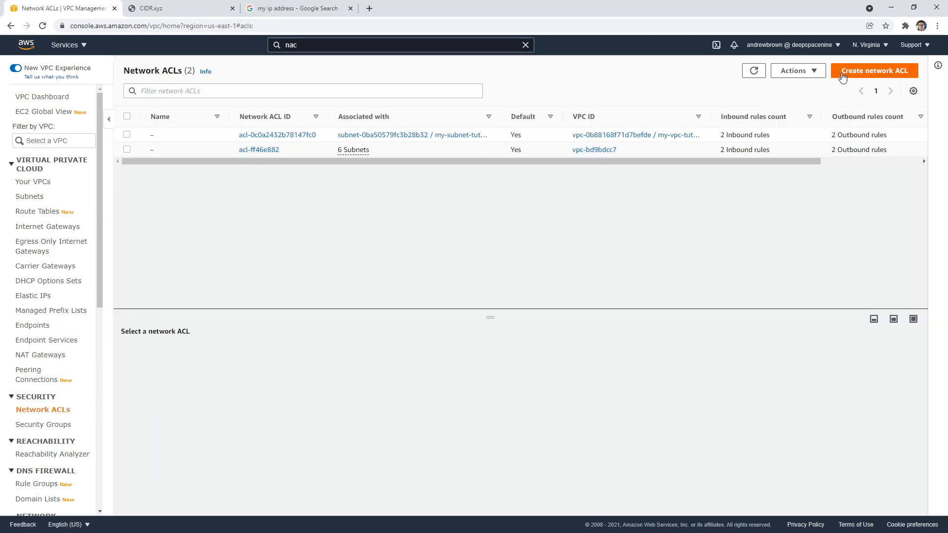
{"action": "left_click", "coordinate": [126, 134]}
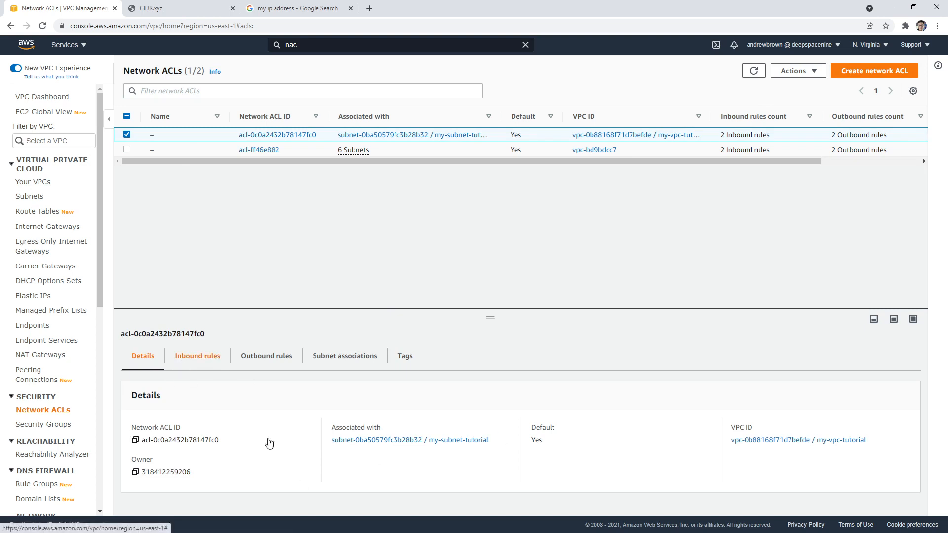
{"action": "left_click", "coordinate": [197, 355]}
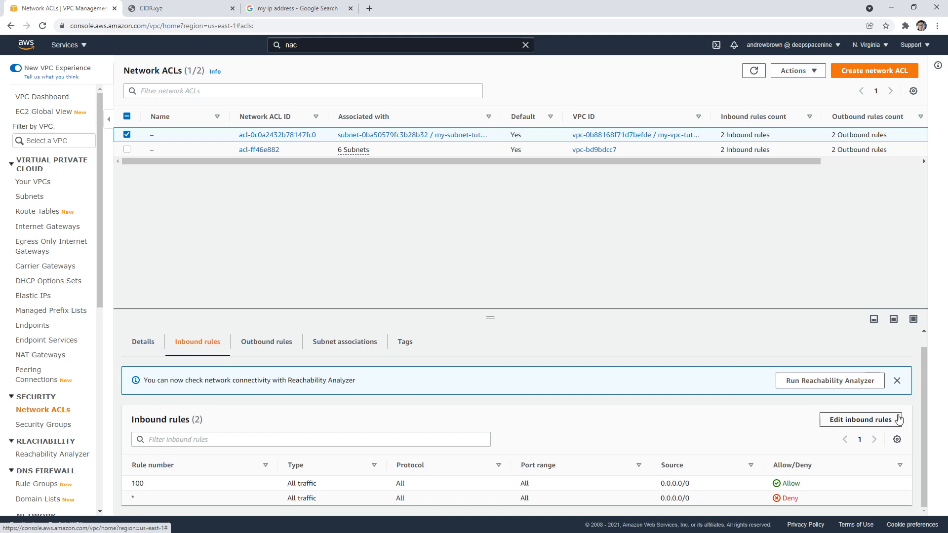
{"action": "left_click", "coordinate": [861, 420]}
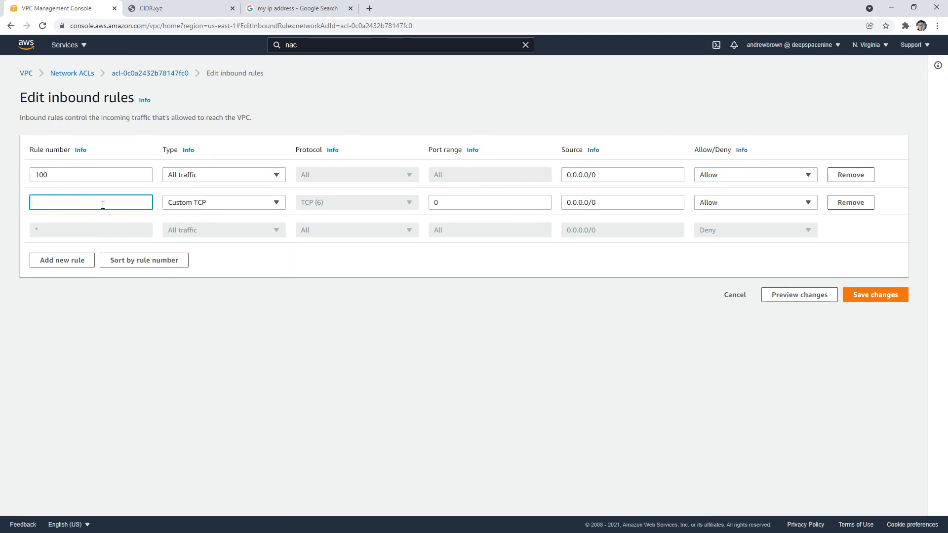
Add and save inbound rule 150 denying all traffic from 104.194.51.113/0
{"action": "type", "text": "150"}
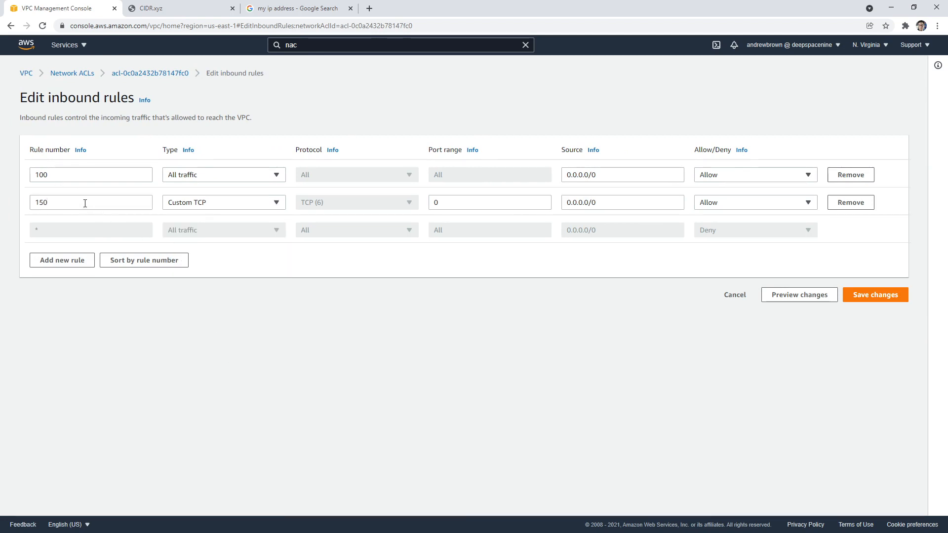
{"action": "mouse_move", "coordinate": [56, 199]}
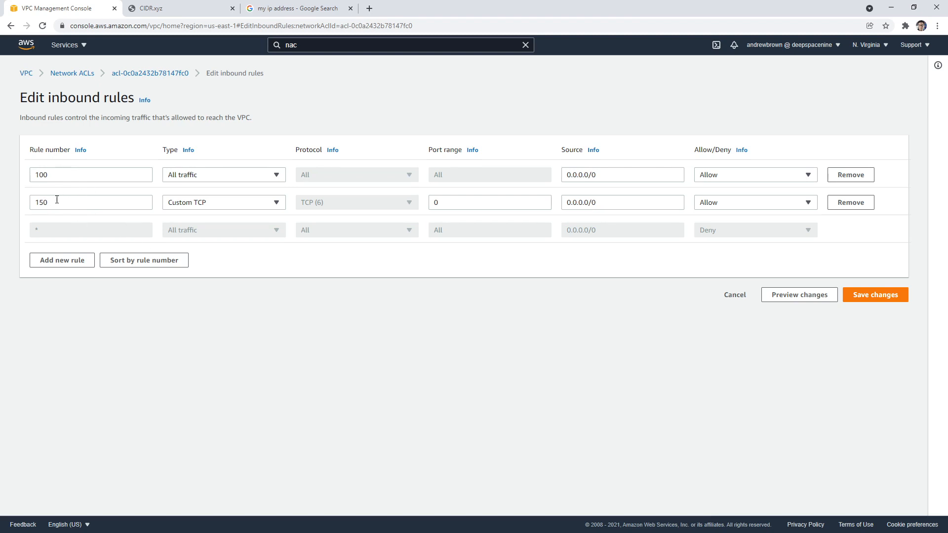
{"action": "mouse_move", "coordinate": [374, 226]}
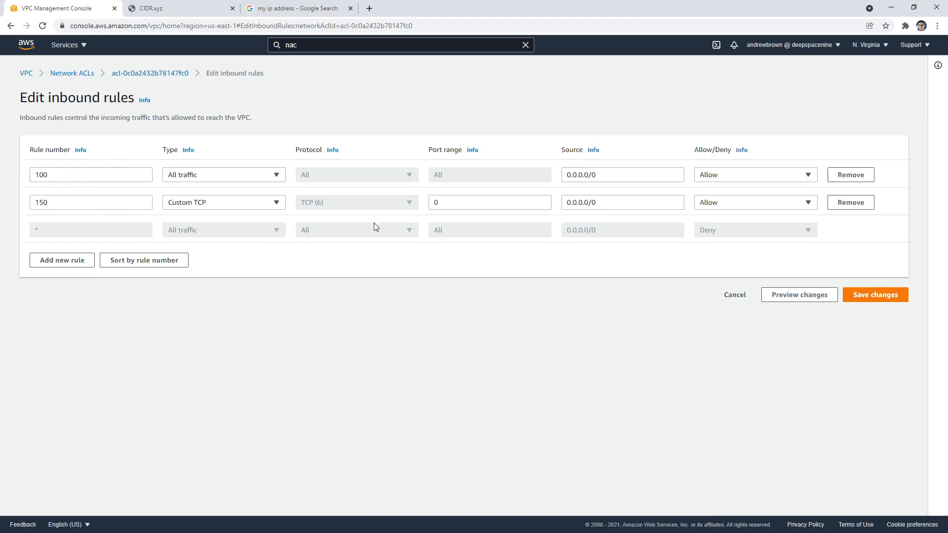
{"action": "left_click", "coordinate": [223, 202]}
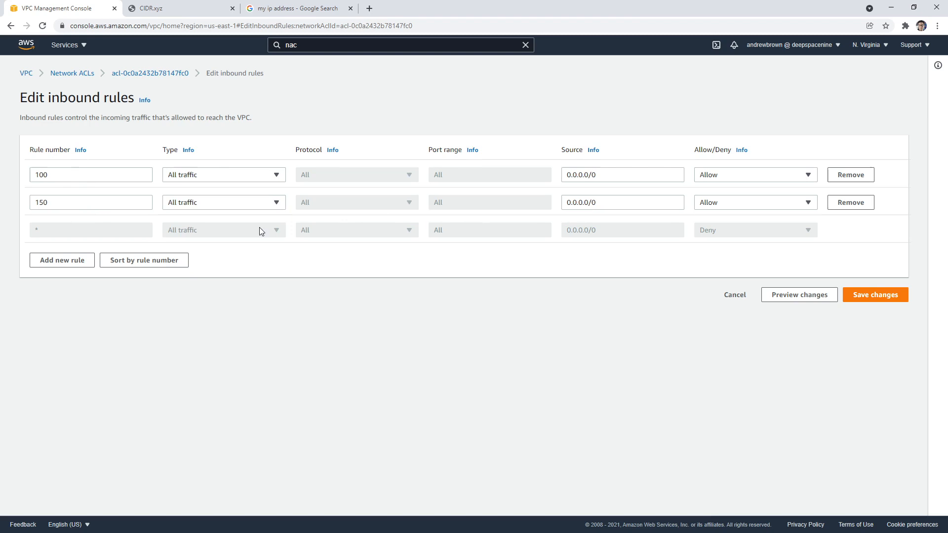
{"action": "left_click", "coordinate": [148, 8]}
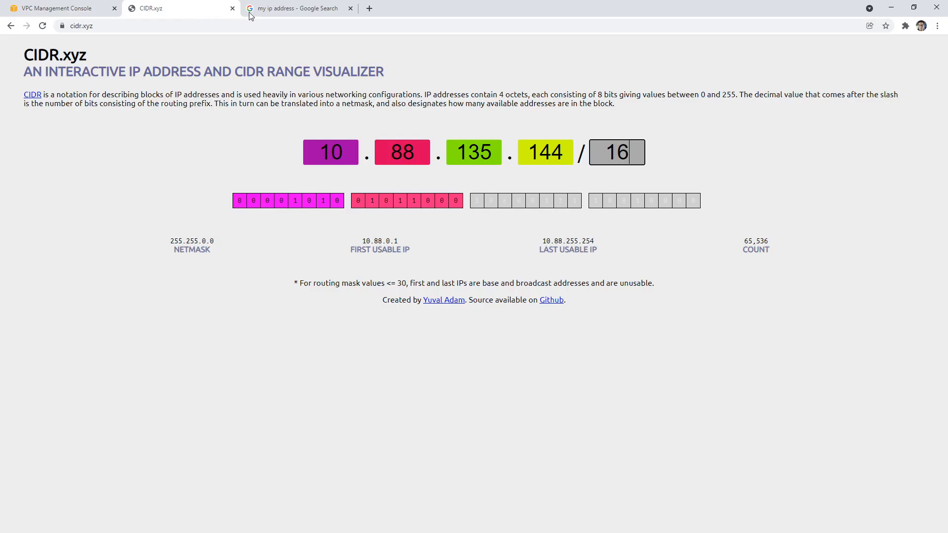
{"action": "left_click", "coordinate": [59, 8]}
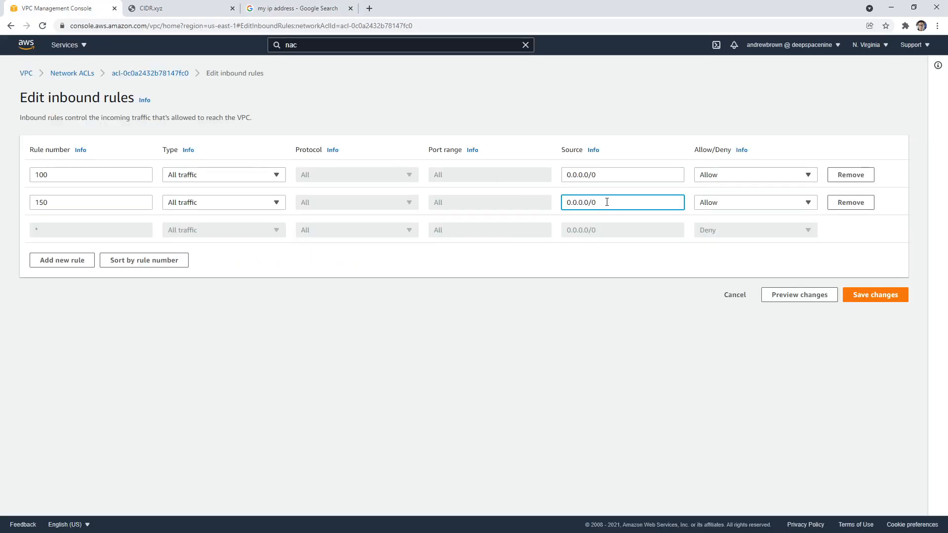
{"action": "type", "text": "104.194.51.113/0"}
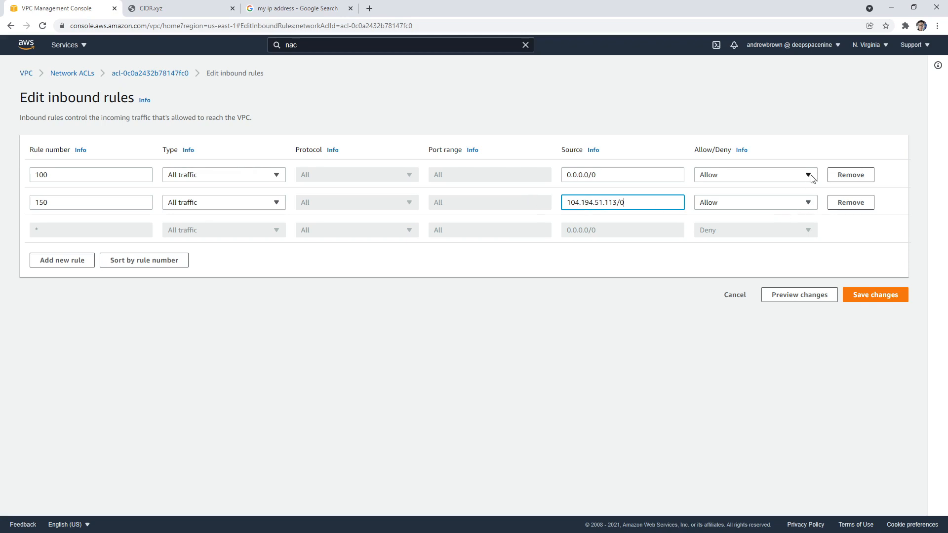
{"action": "left_click", "coordinate": [756, 202]}
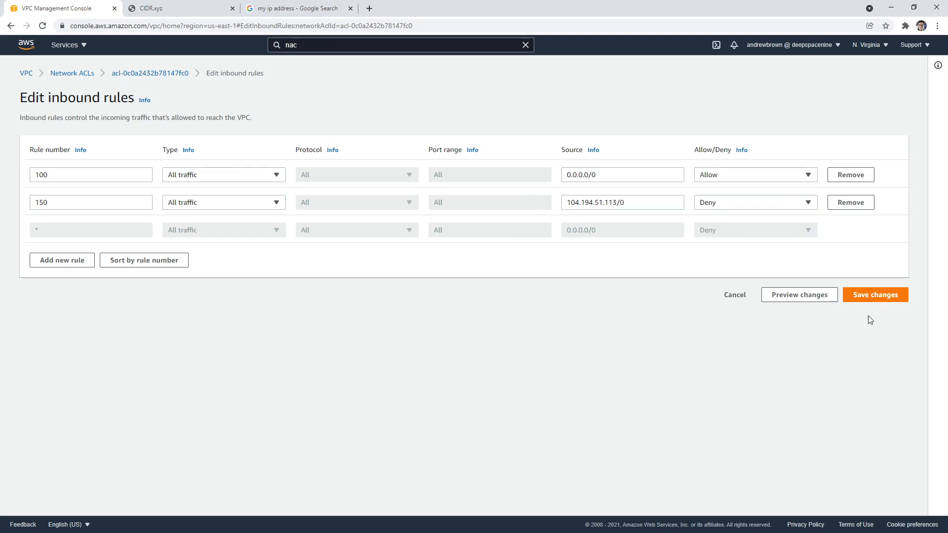
{"action": "left_click", "coordinate": [875, 295]}
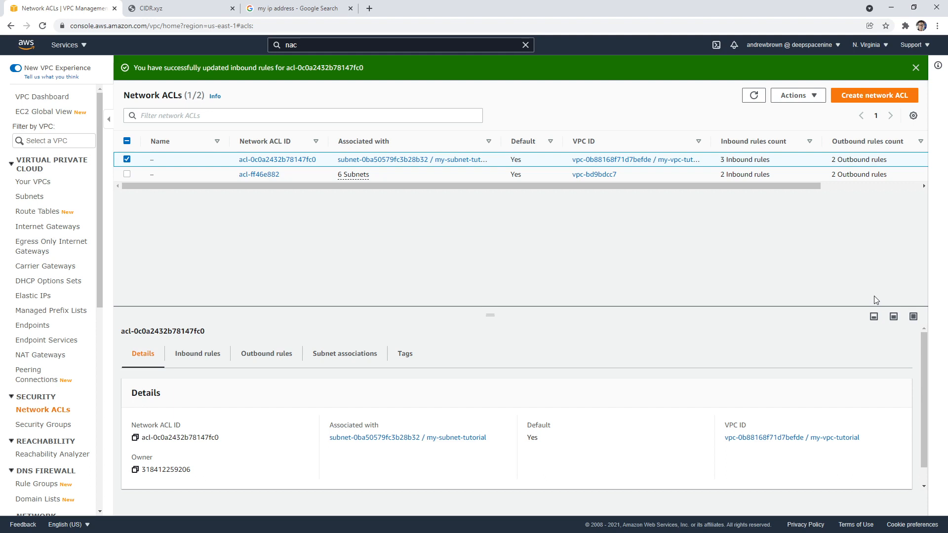
{"action": "mouse_move", "coordinate": [84, 282]}
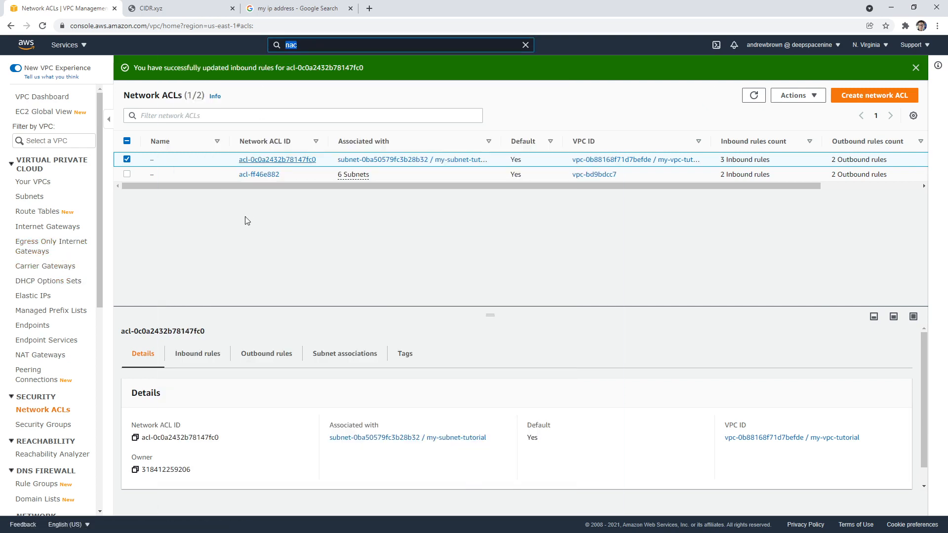
{"action": "scroll", "scroll_direction": "down", "scroll_amount": 3}
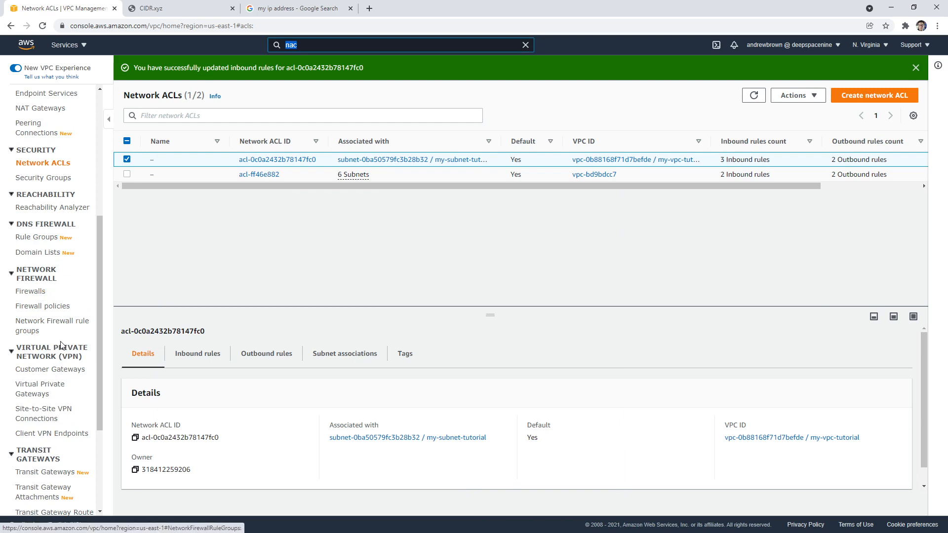
{"action": "type", "text": "ec2"}
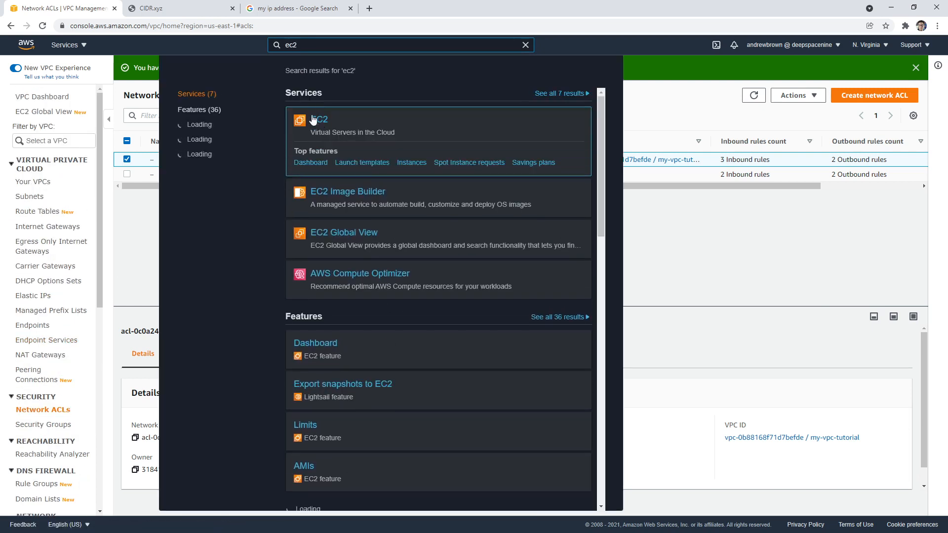
Terminate running instance i-0f3e9df159fc3cc8b in EC2
{"action": "left_click", "coordinate": [318, 120]}
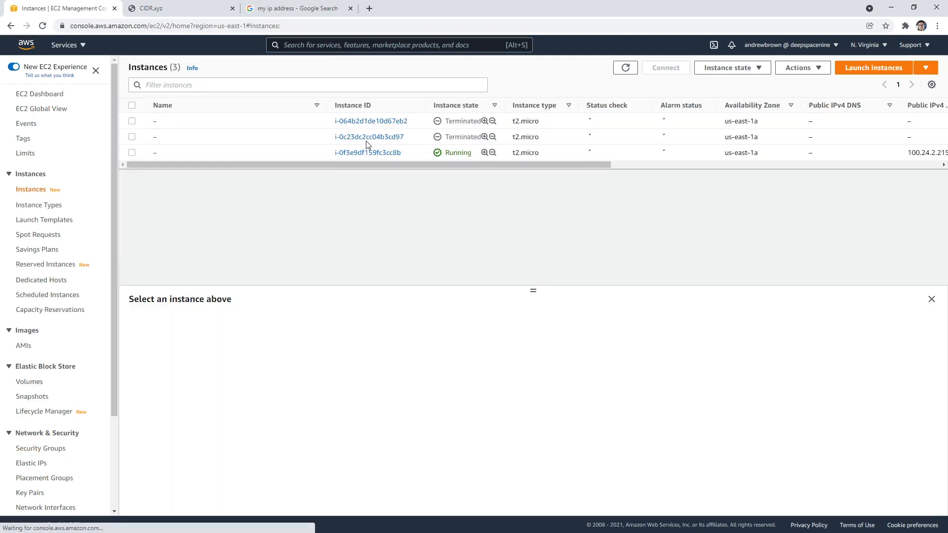
{"action": "left_click", "coordinate": [732, 67]}
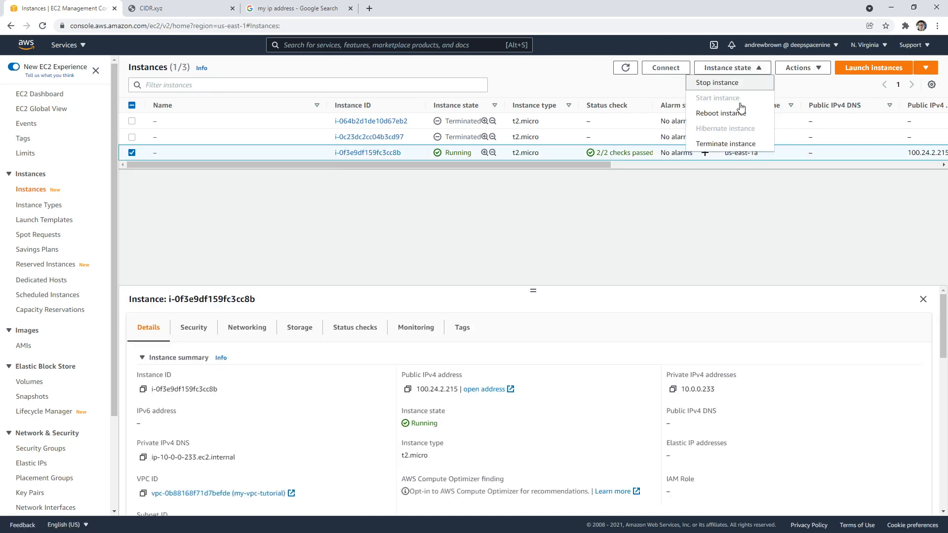
{"action": "left_click", "coordinate": [725, 143]}
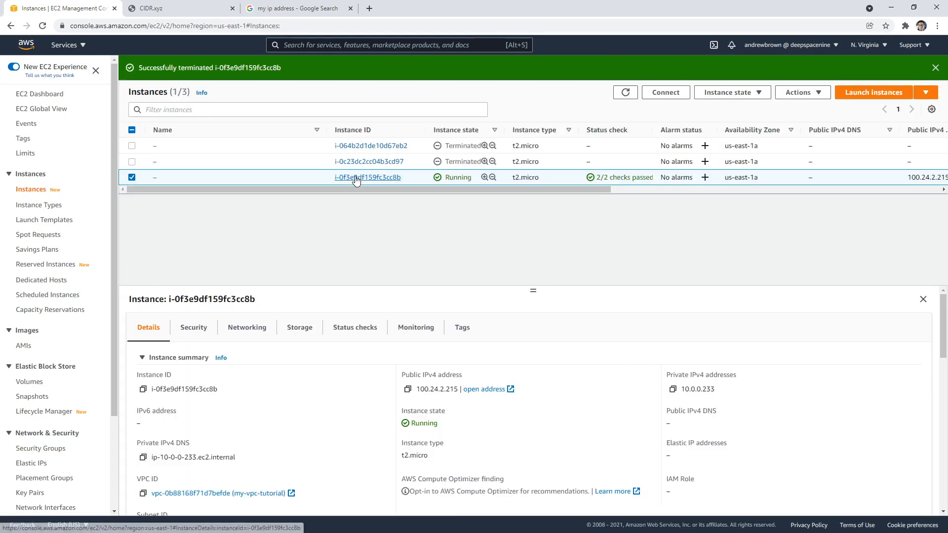
{"action": "mouse_move", "coordinate": [113, 254]}
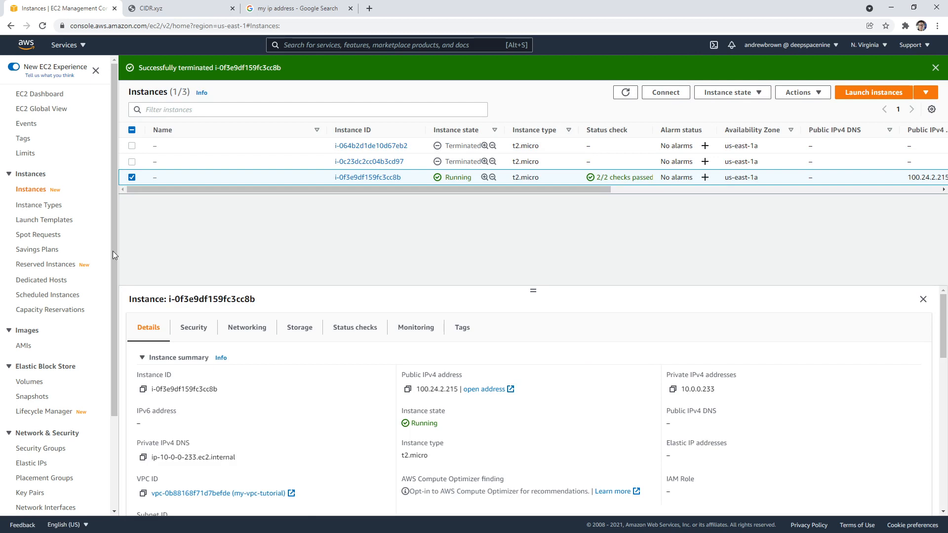
{"action": "left_click", "coordinate": [41, 329]}
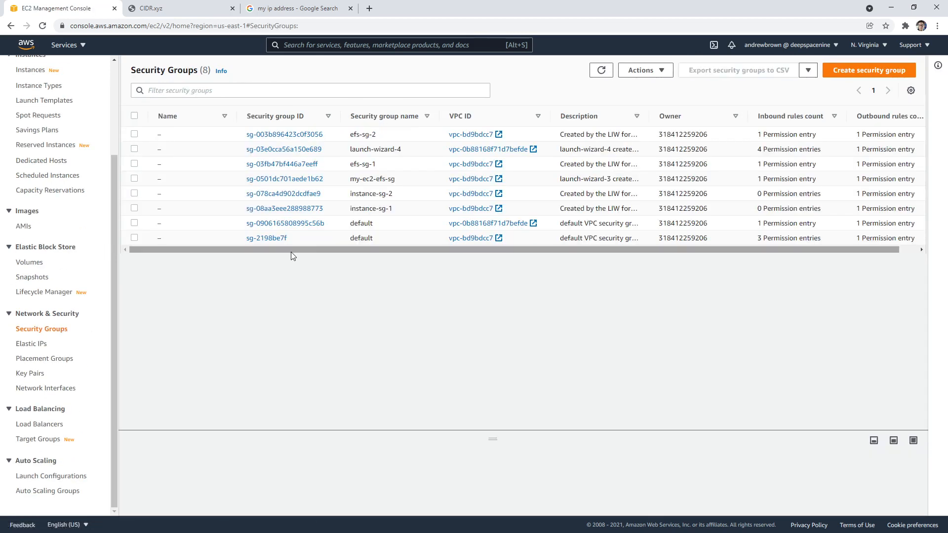
{"action": "mouse_move", "coordinate": [466, 127]}
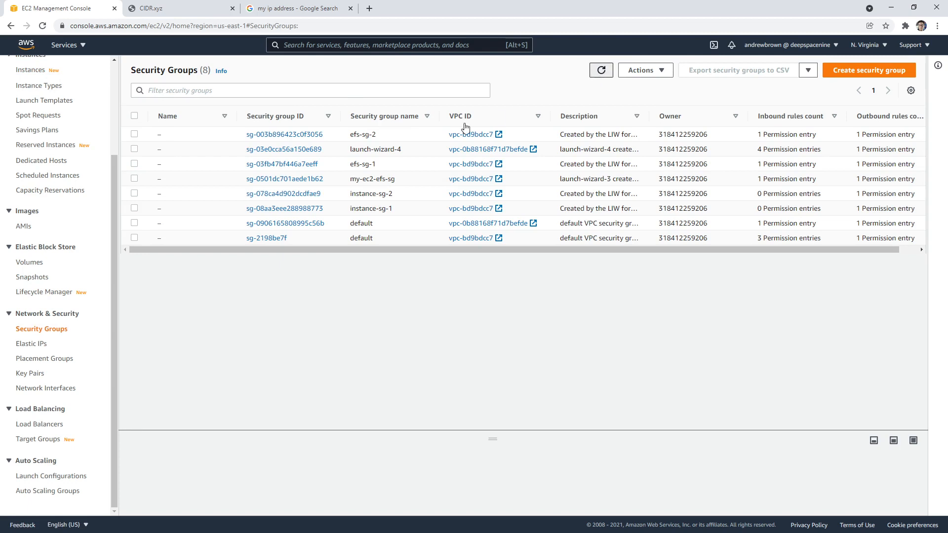
Select the seven leftover security groups and attempt to delete them
{"action": "left_click", "coordinate": [134, 164]}
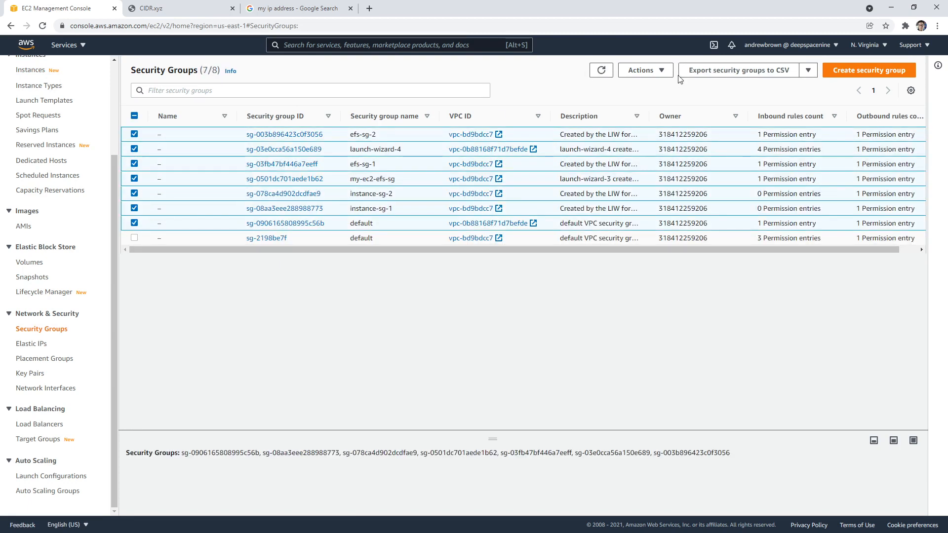
{"action": "left_click", "coordinate": [644, 69]}
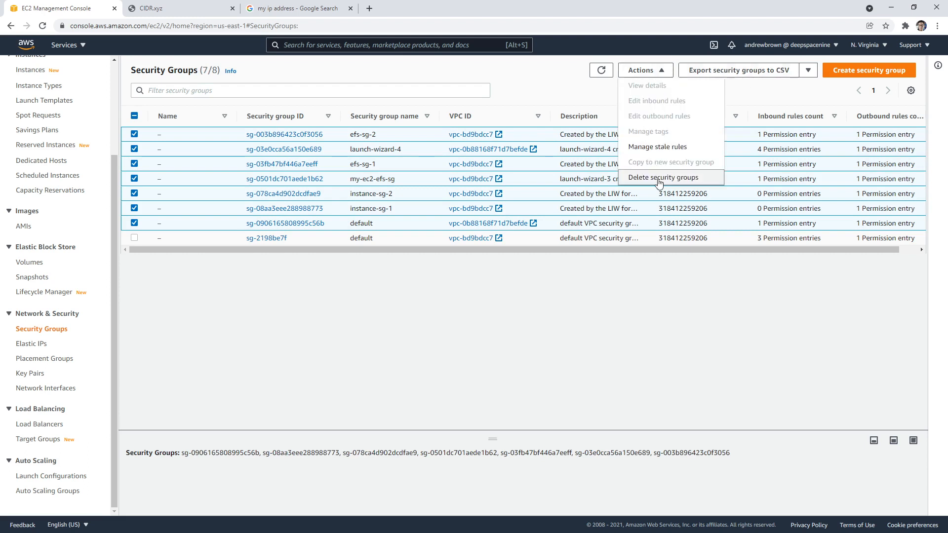
{"action": "left_click", "coordinate": [662, 177]}
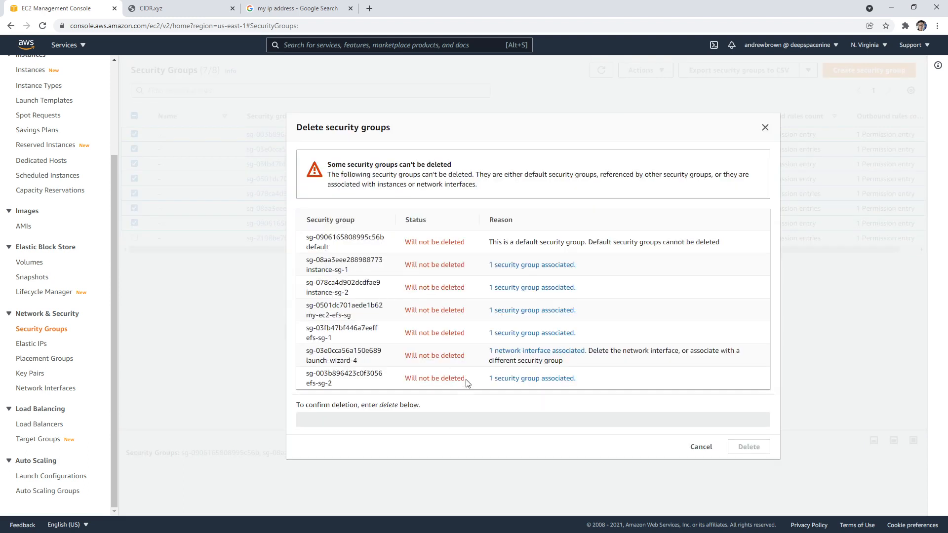
{"action": "mouse_move", "coordinate": [504, 274]}
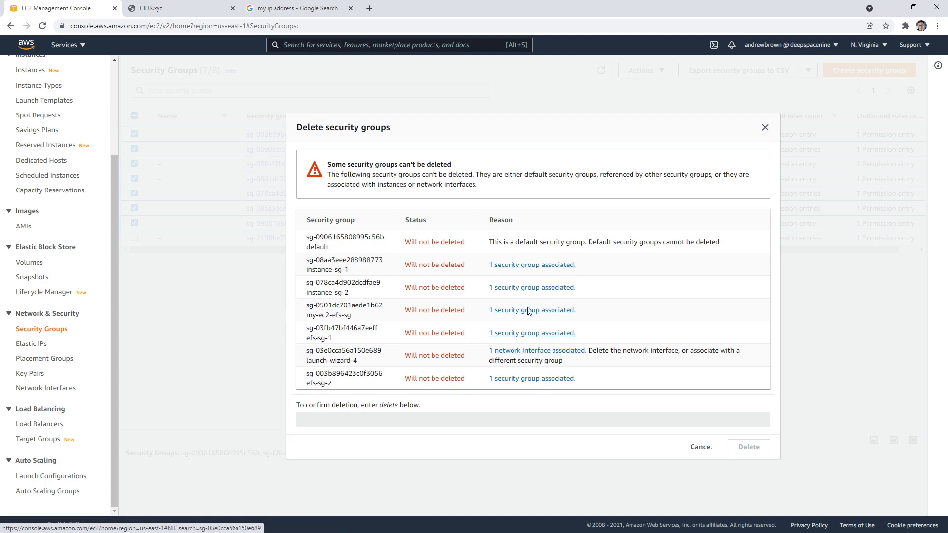
{"action": "mouse_move", "coordinate": [325, 357]}
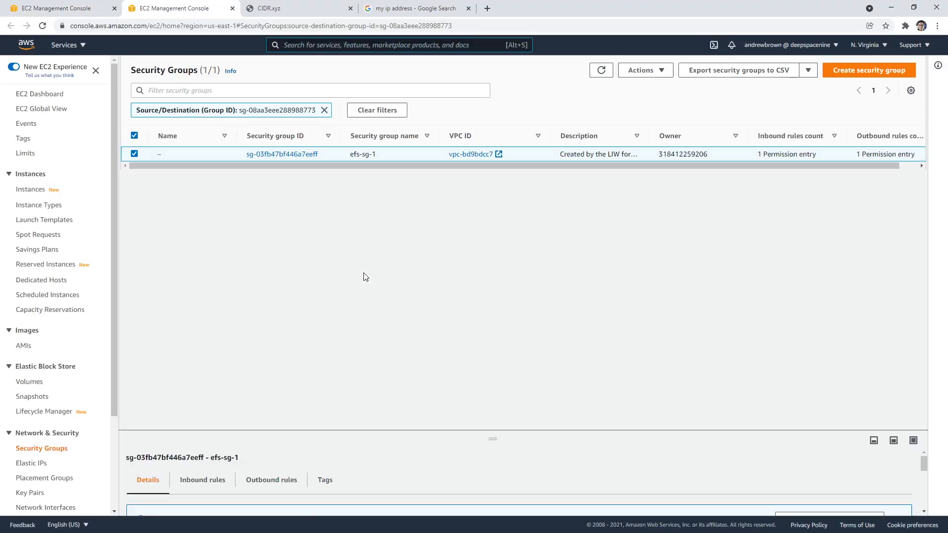
{"action": "mouse_move", "coordinate": [672, 79]}
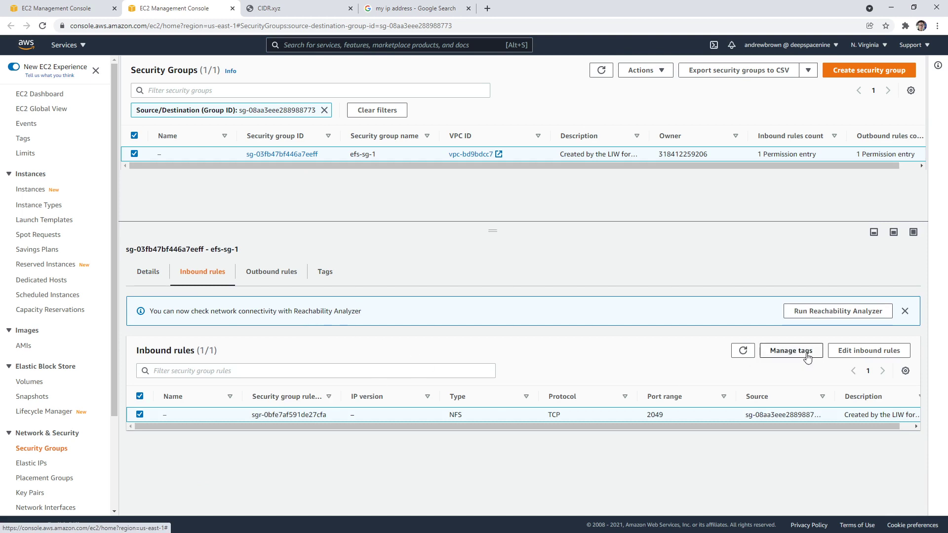
Delete efs-sg-1's NFS inbound rule sourced from instance-sg-1 and save
{"action": "left_click", "coordinate": [869, 350]}
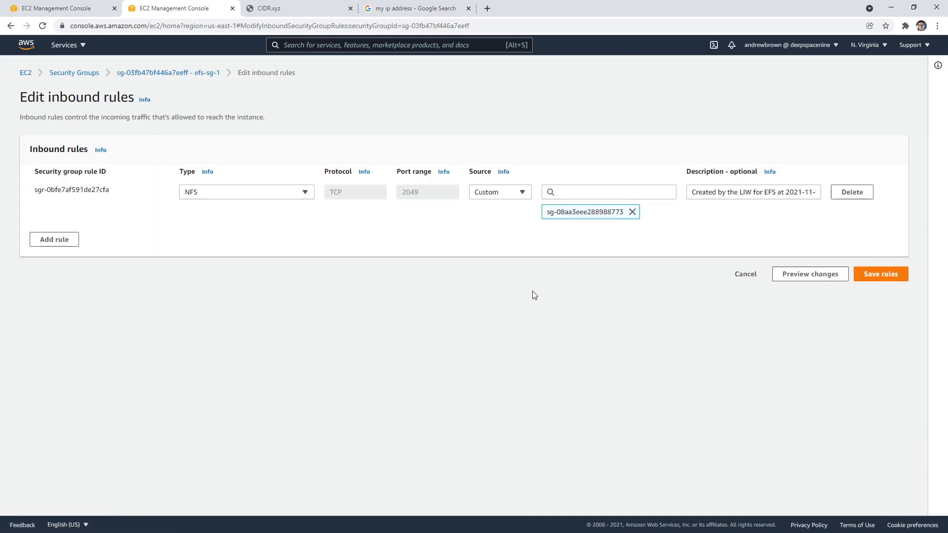
{"action": "left_click", "coordinate": [631, 212]}
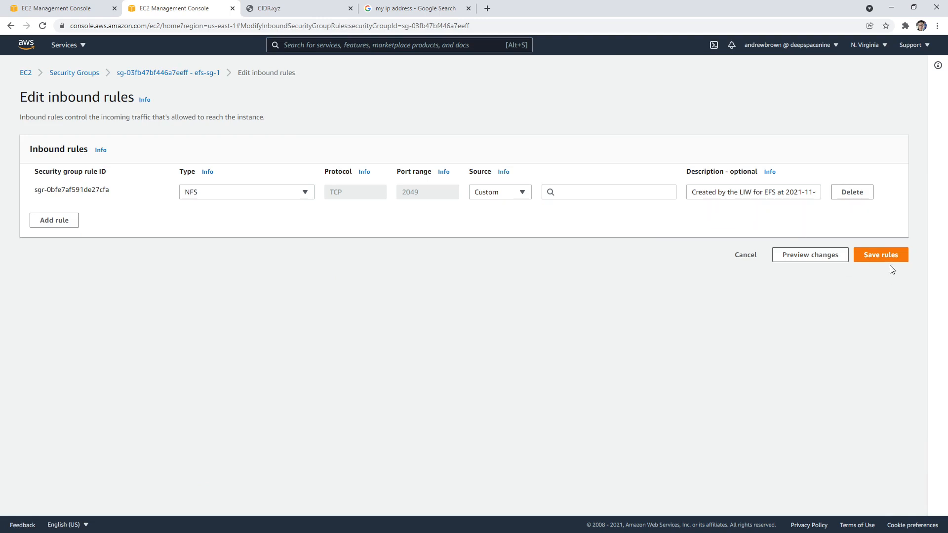
{"action": "left_click", "coordinate": [499, 191]}
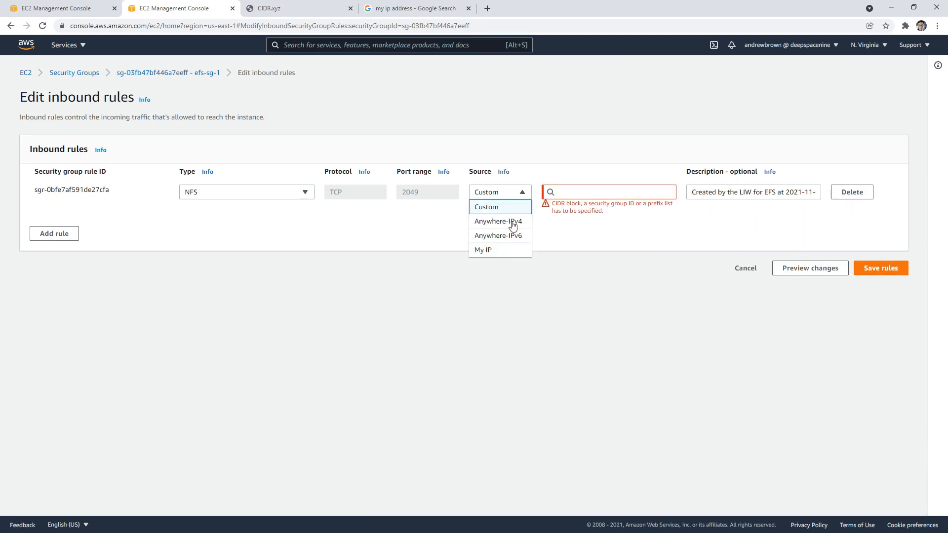
{"action": "left_click", "coordinate": [483, 249]}
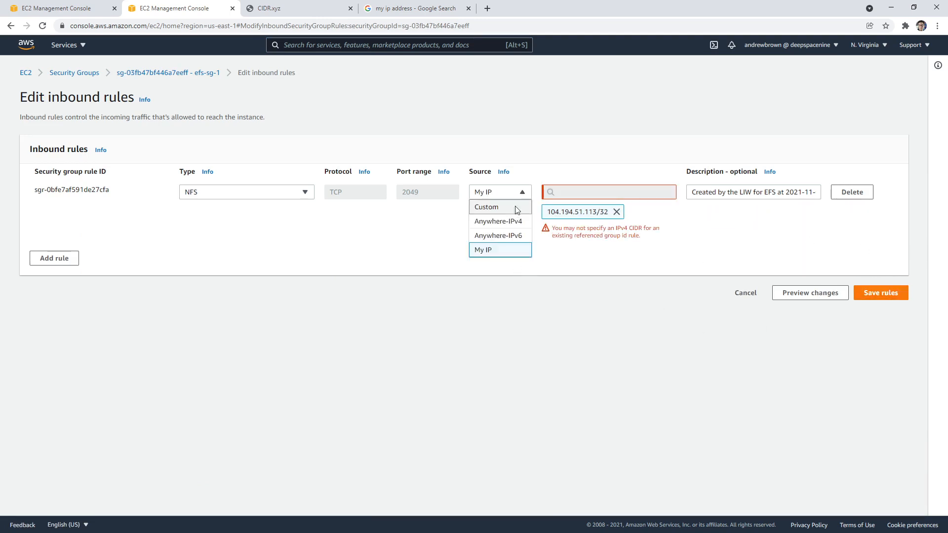
{"action": "left_click", "coordinate": [486, 207]}
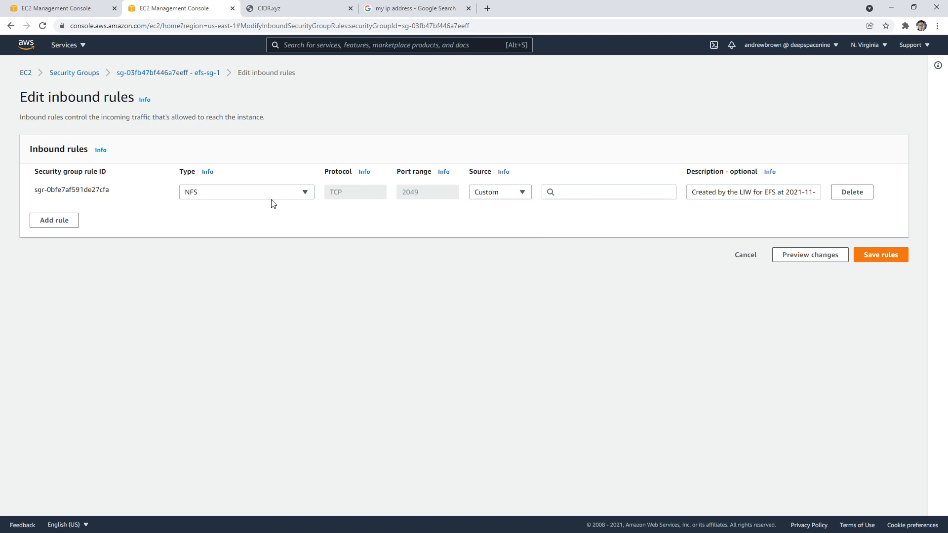
{"action": "left_click", "coordinate": [246, 192]}
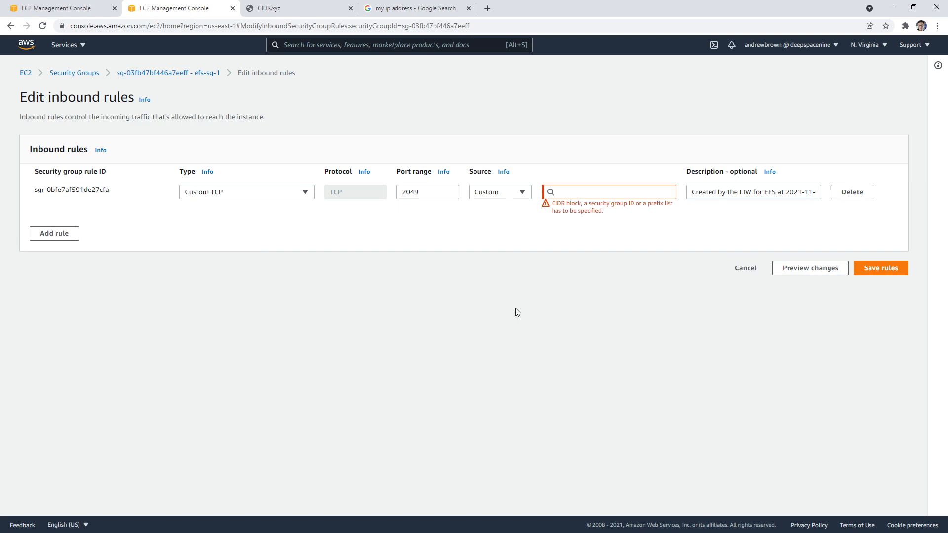
{"action": "left_click", "coordinate": [499, 192]}
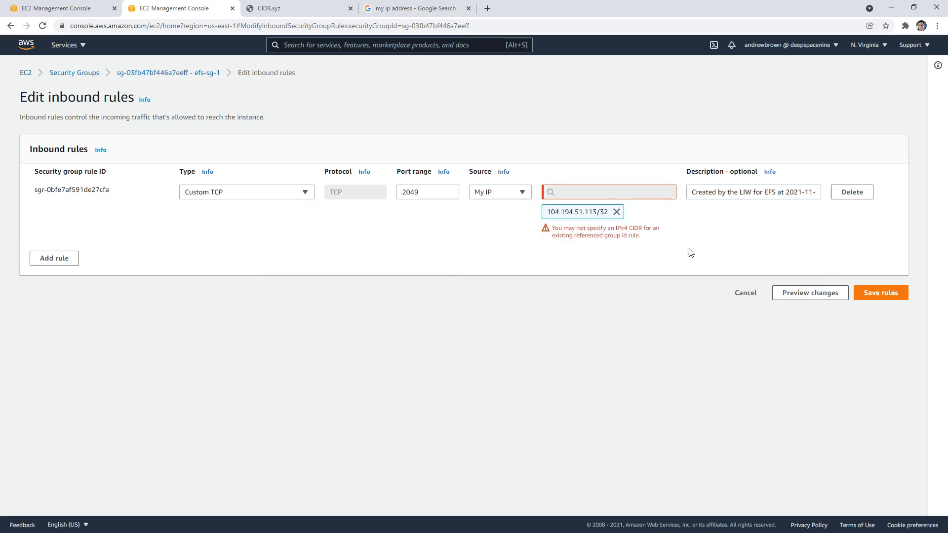
{"action": "left_click", "coordinate": [616, 212]}
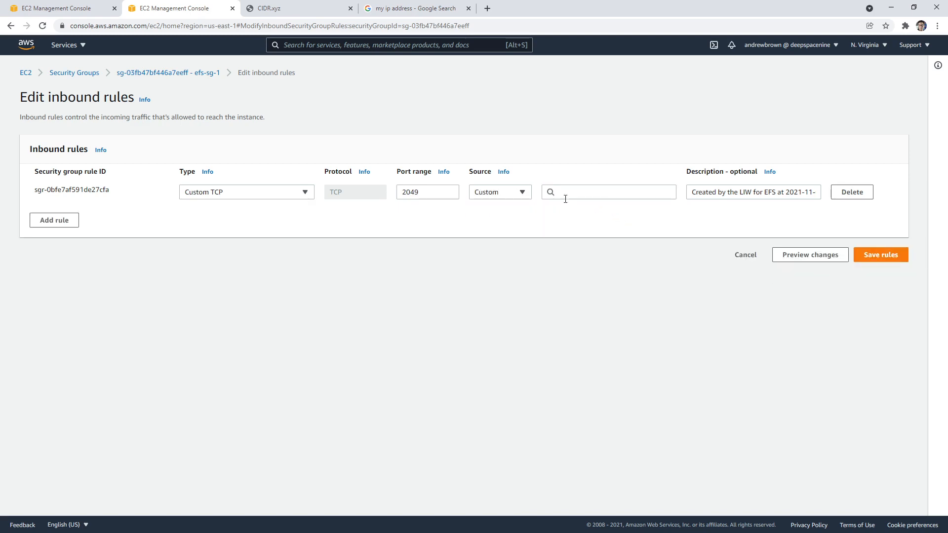
{"action": "left_click", "coordinate": [881, 255]}
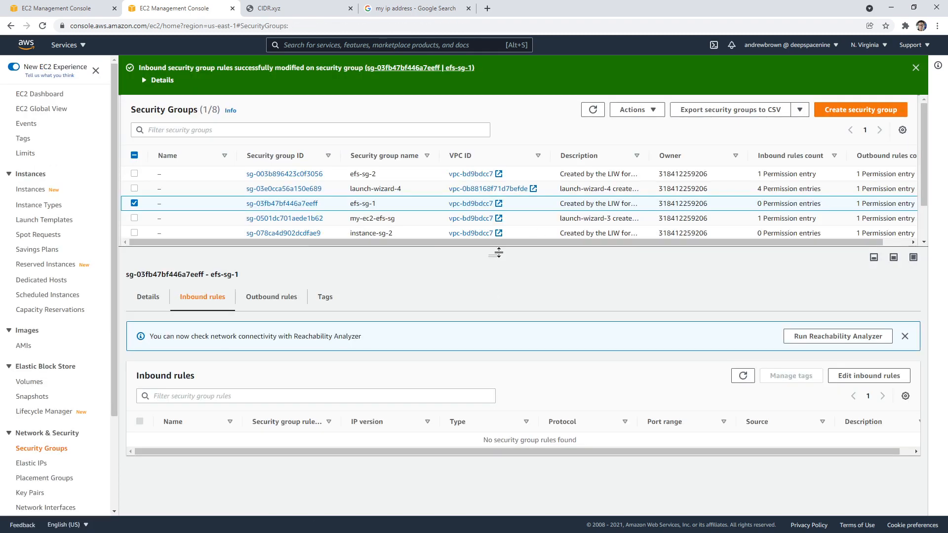
Check the groups' inbound rules and select the six non-default security groups
{"action": "left_click_drag", "start_coordinate": [495, 253], "coordinate": [493, 289]}
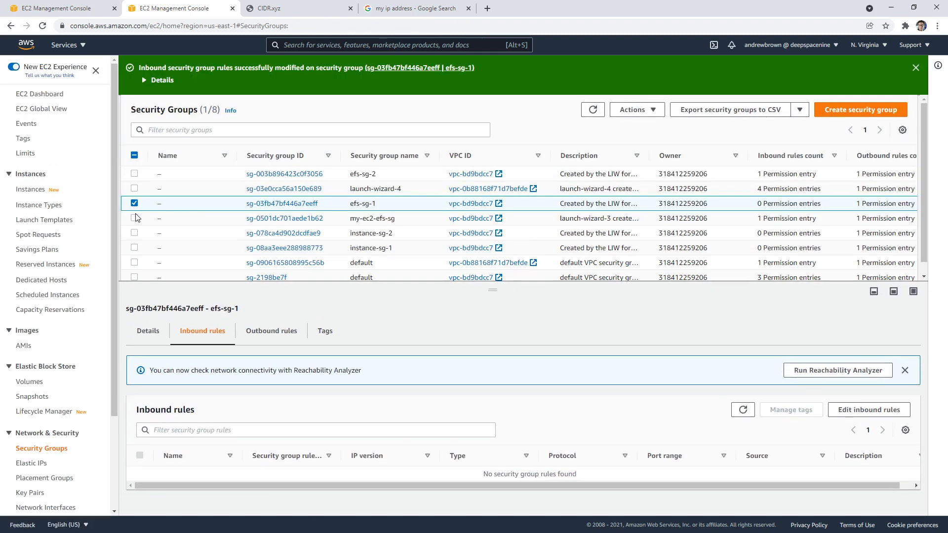
{"action": "left_click", "coordinate": [134, 218]}
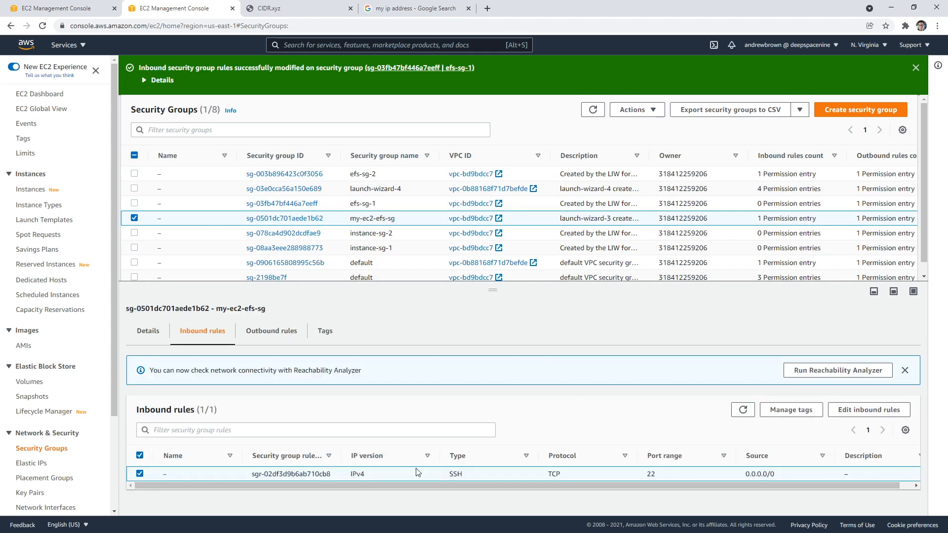
{"action": "mouse_move", "coordinate": [266, 332]}
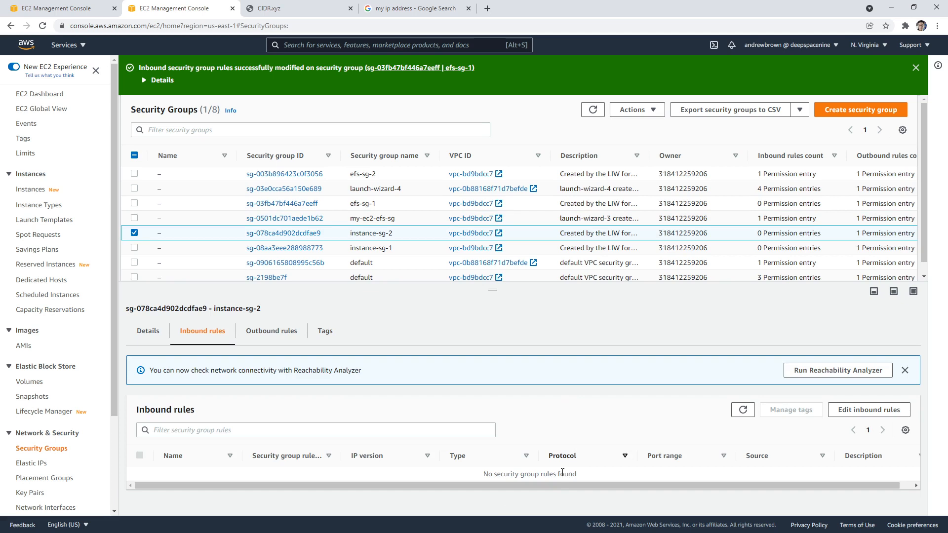
{"action": "left_click", "coordinate": [134, 247]}
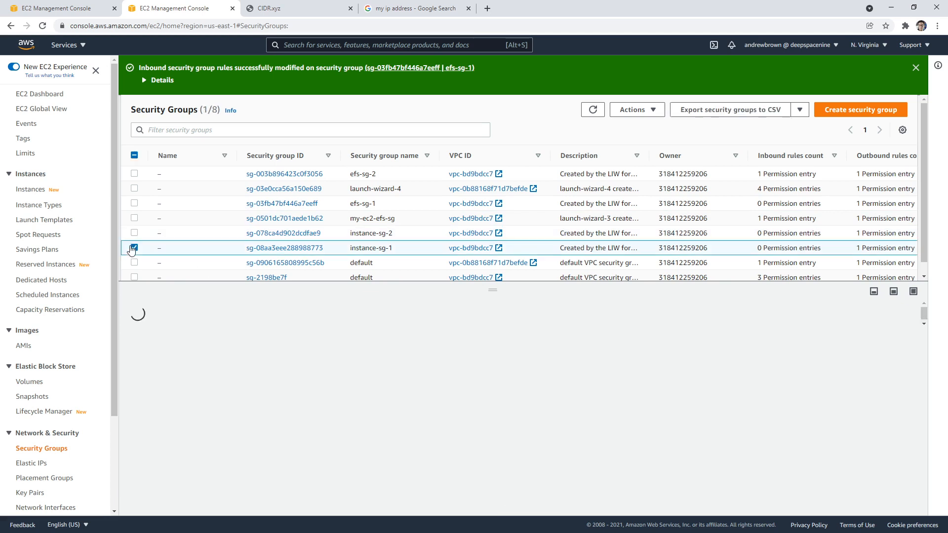
{"action": "left_click", "coordinate": [133, 248]}
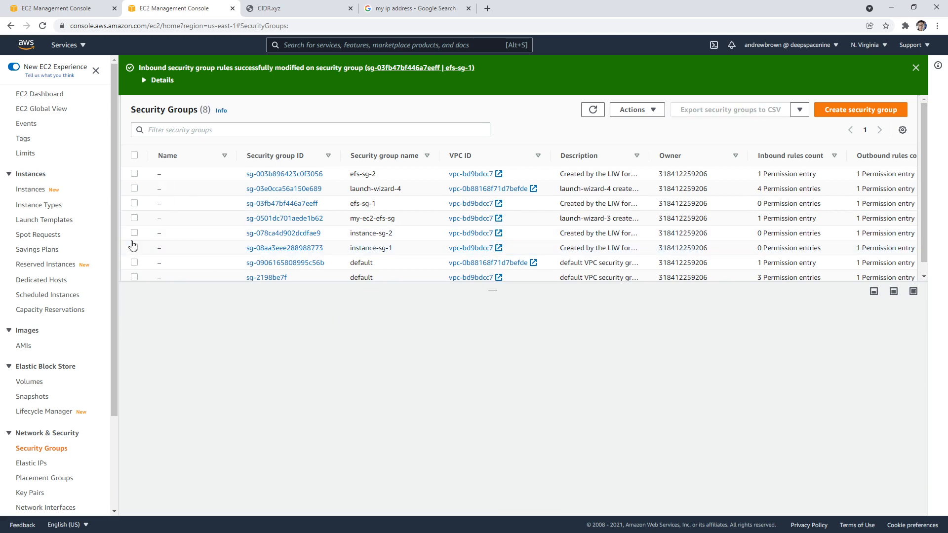
{"action": "left_click", "coordinate": [133, 203]}
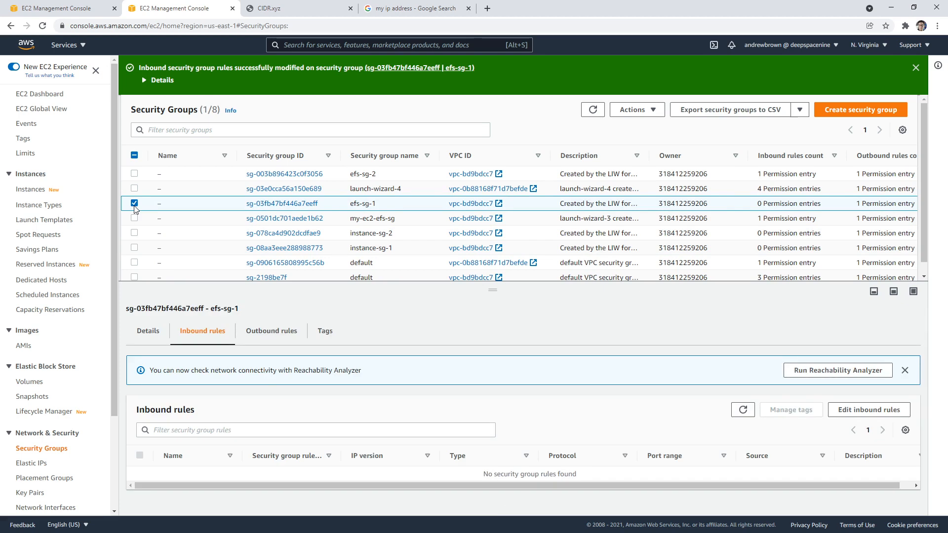
{"action": "left_click", "coordinate": [637, 109]}
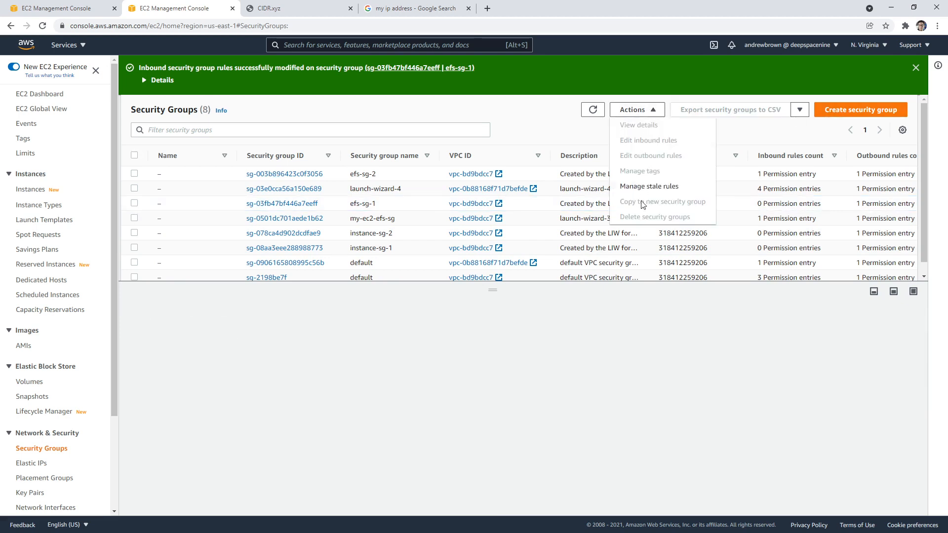
{"action": "mouse_move", "coordinate": [145, 170]}
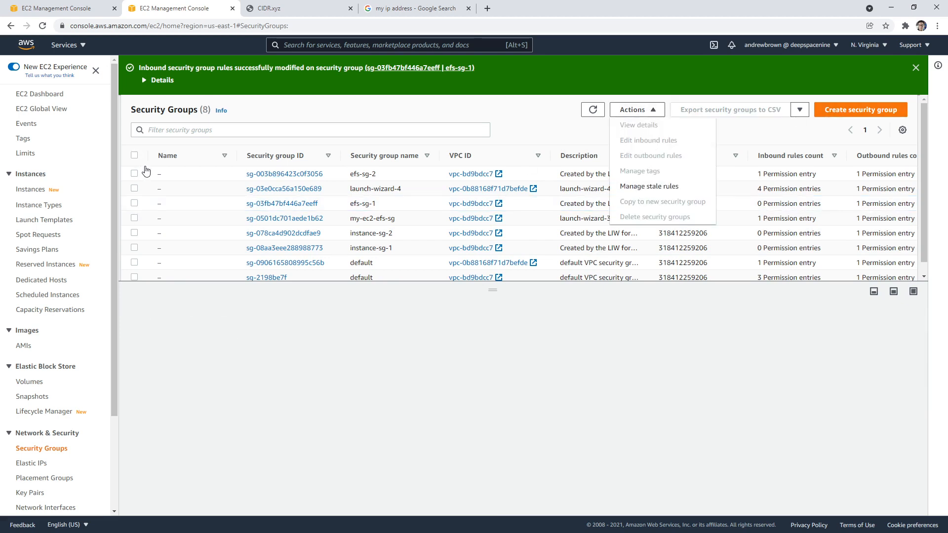
{"action": "left_click", "coordinate": [134, 235]}
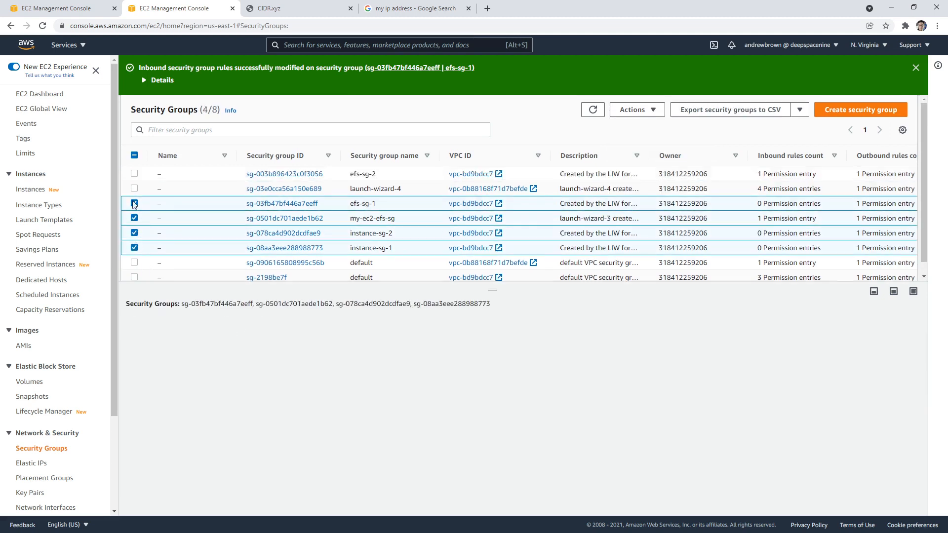
{"action": "left_click", "coordinate": [637, 109]}
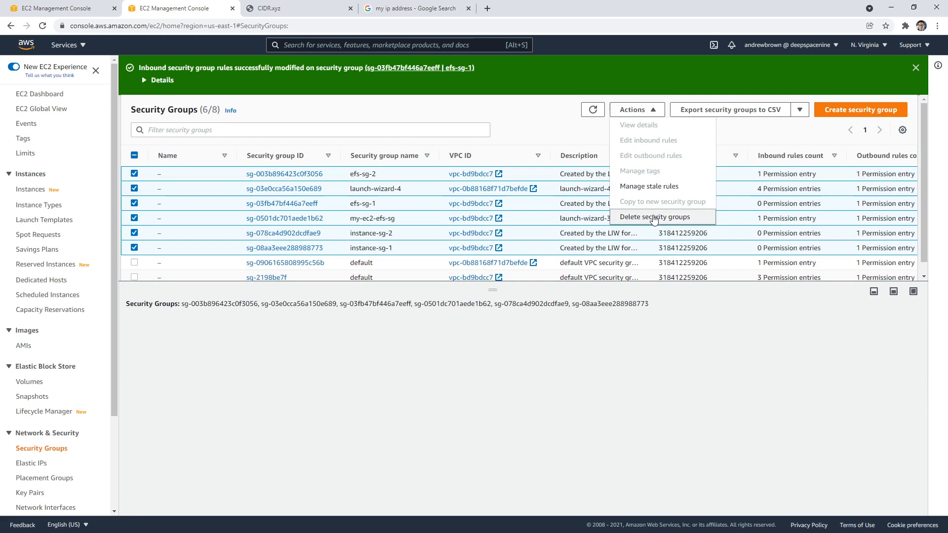
Confirm deletion with 'delete', removing launch-wizard-4 and instance-sg-1
{"action": "left_click", "coordinate": [655, 217]}
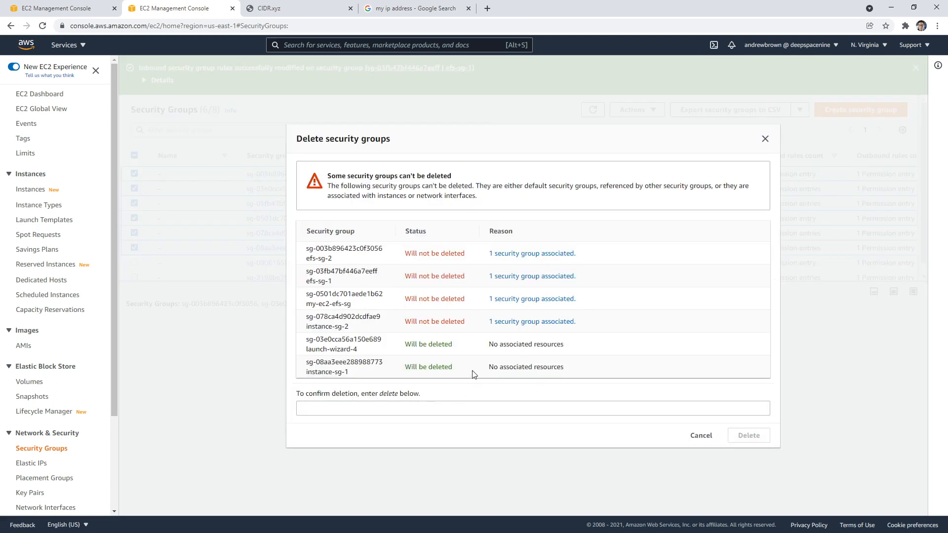
{"action": "type", "text": "delete"}
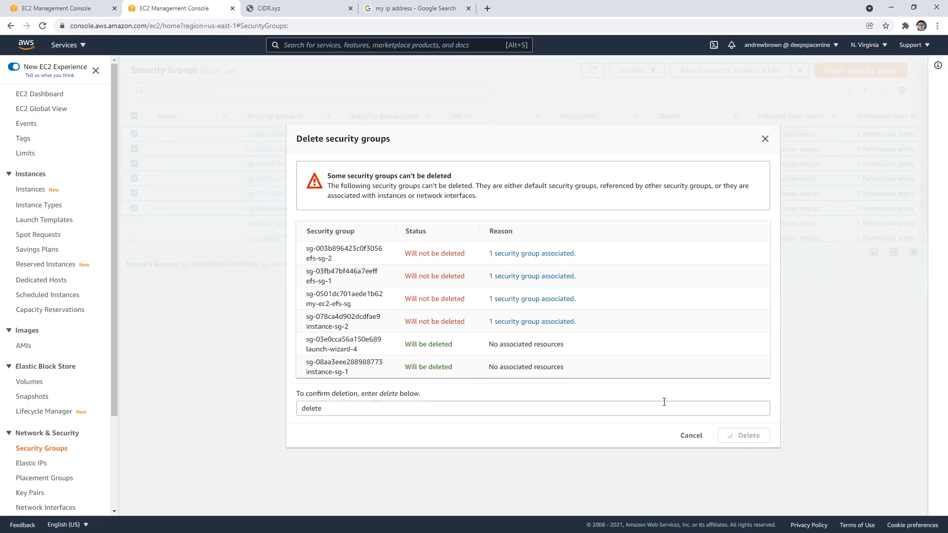
{"action": "left_click", "coordinate": [743, 436]}
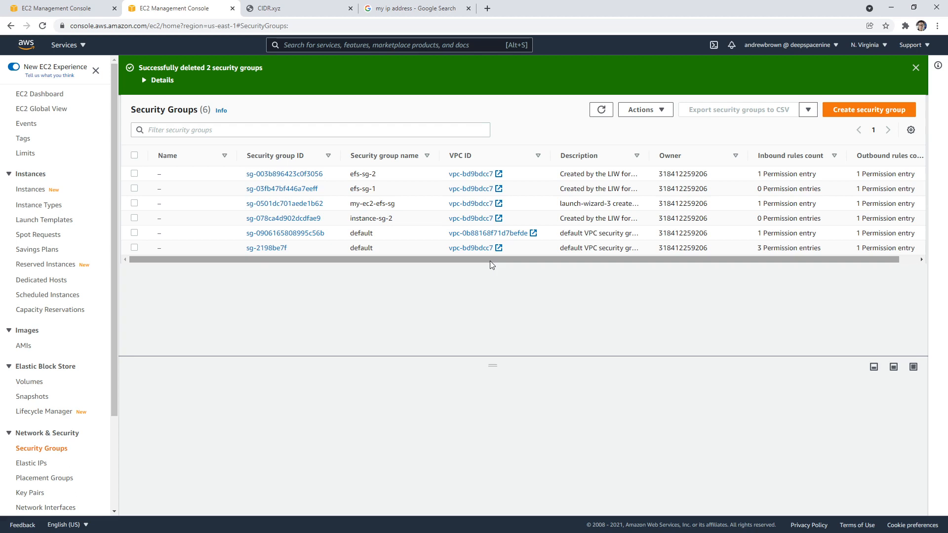
Delete efs-sg-2's NFS inbound rule, then select efs-sg-1
{"action": "left_click", "coordinate": [133, 173]}
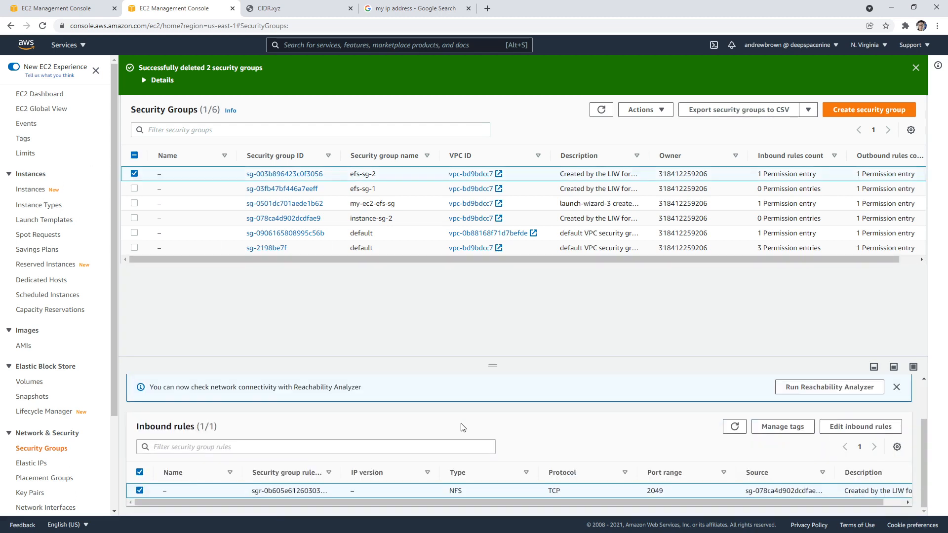
{"action": "left_click", "coordinate": [860, 426]}
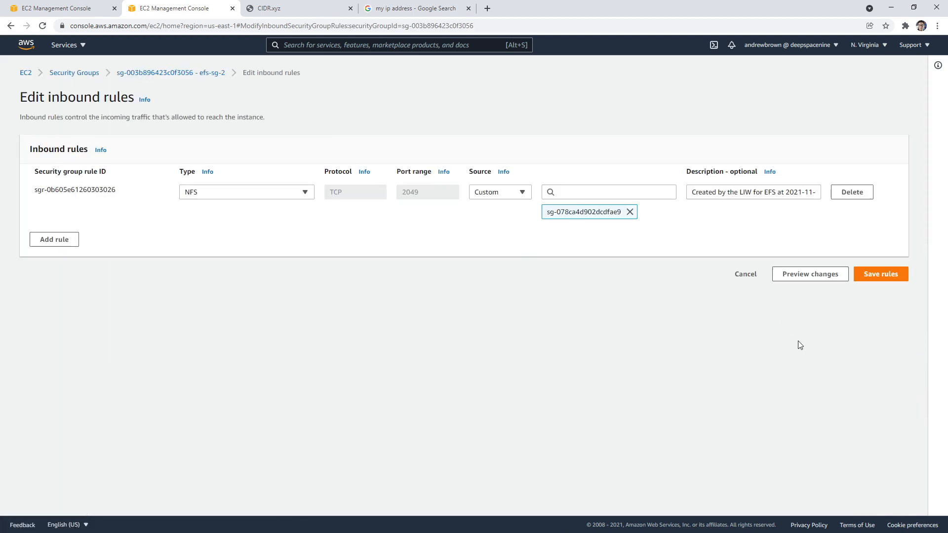
{"action": "left_click", "coordinate": [880, 274]}
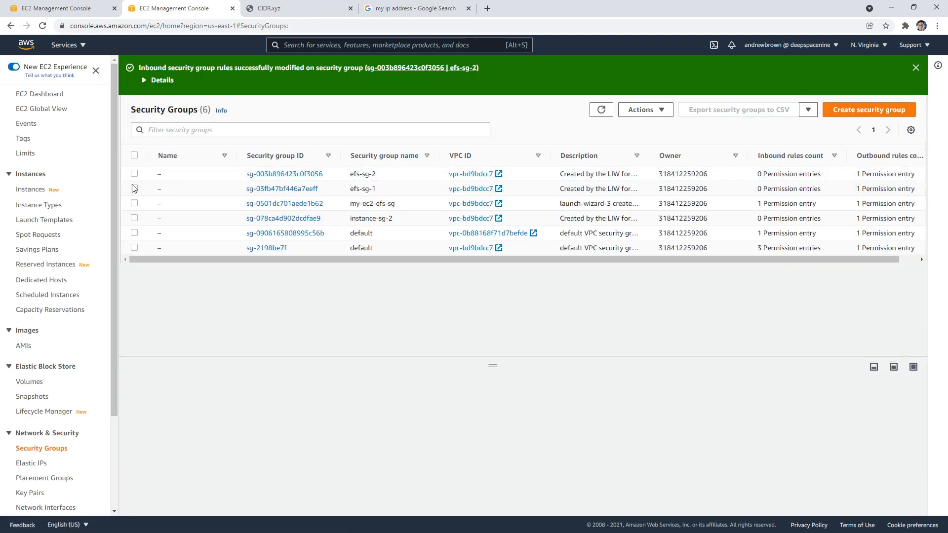
{"action": "left_click", "coordinate": [133, 189]}
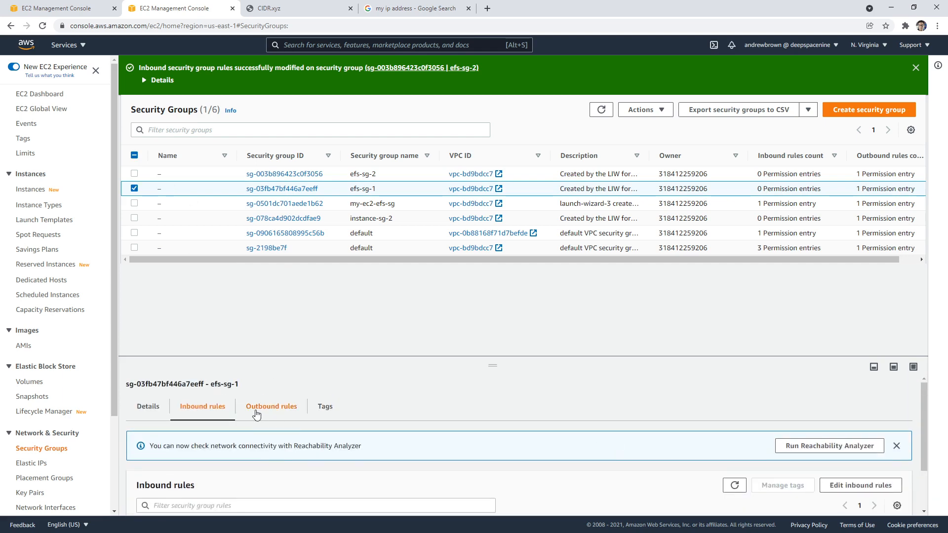
Review efs-sg-1's rules, then delete the instance-sg-2 and efs-sg-1 security groups, confirming with 'delete'
{"action": "left_click", "coordinate": [271, 406]}
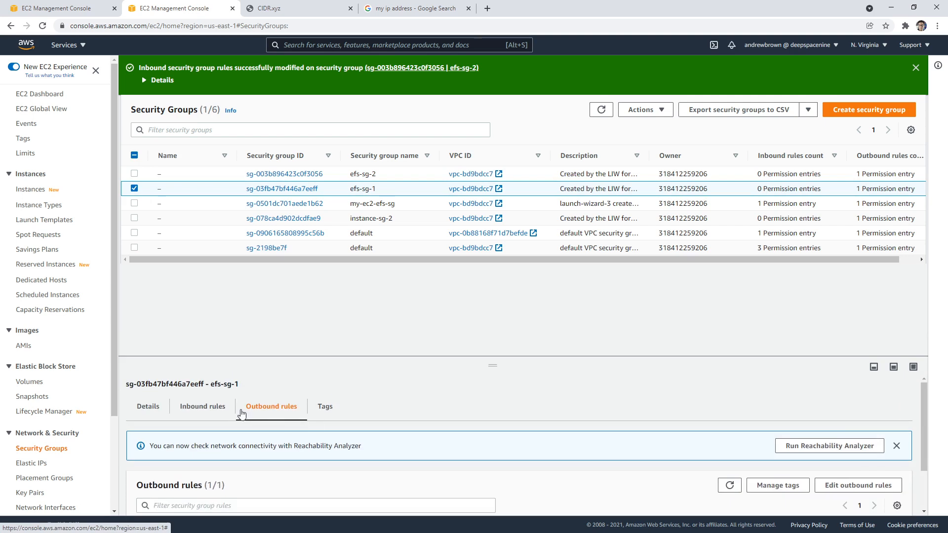
{"action": "left_click", "coordinate": [202, 406]}
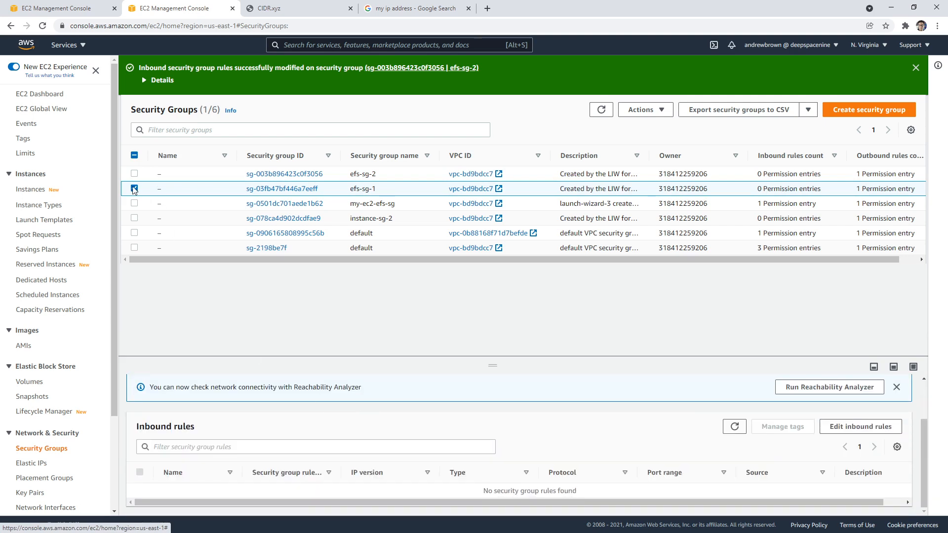
{"action": "left_click", "coordinate": [134, 203]}
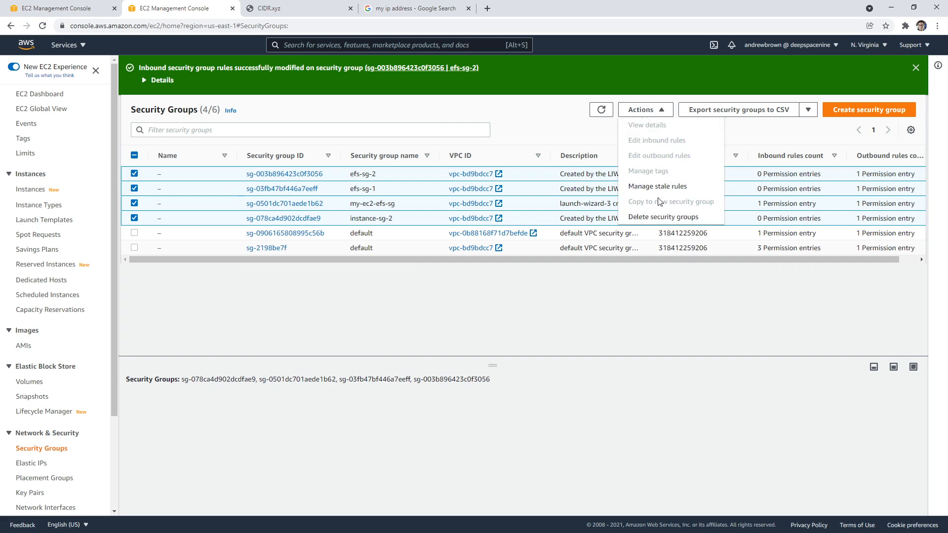
{"action": "left_click", "coordinate": [664, 217]}
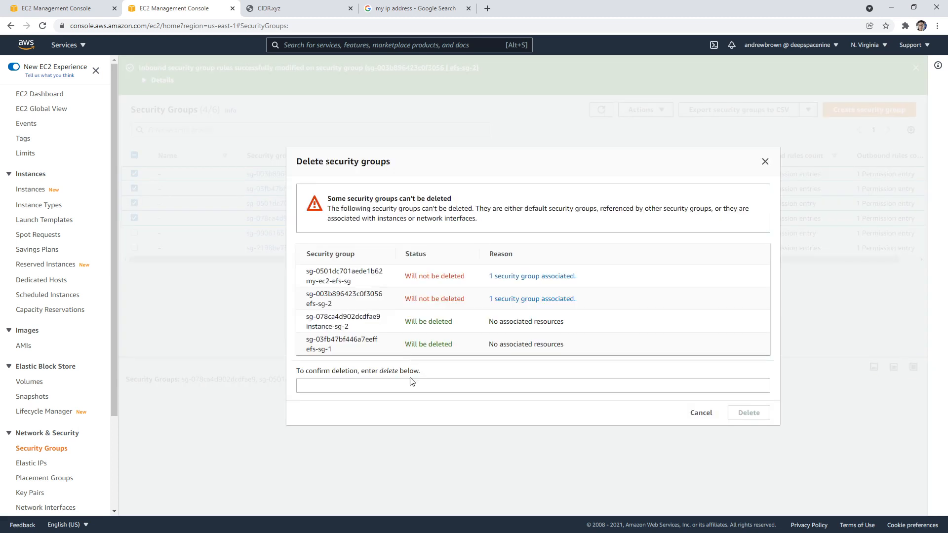
{"action": "type", "text": "delete"}
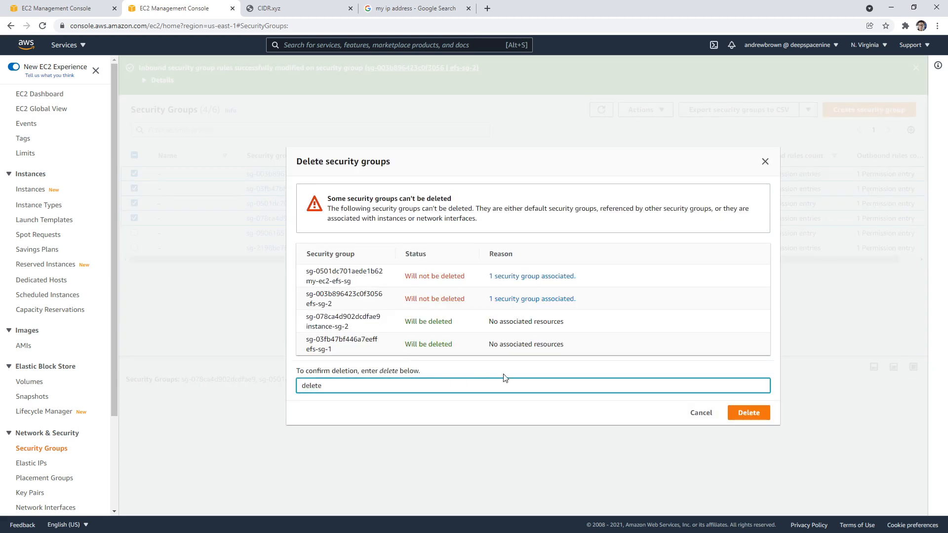
{"action": "left_click", "coordinate": [748, 412]}
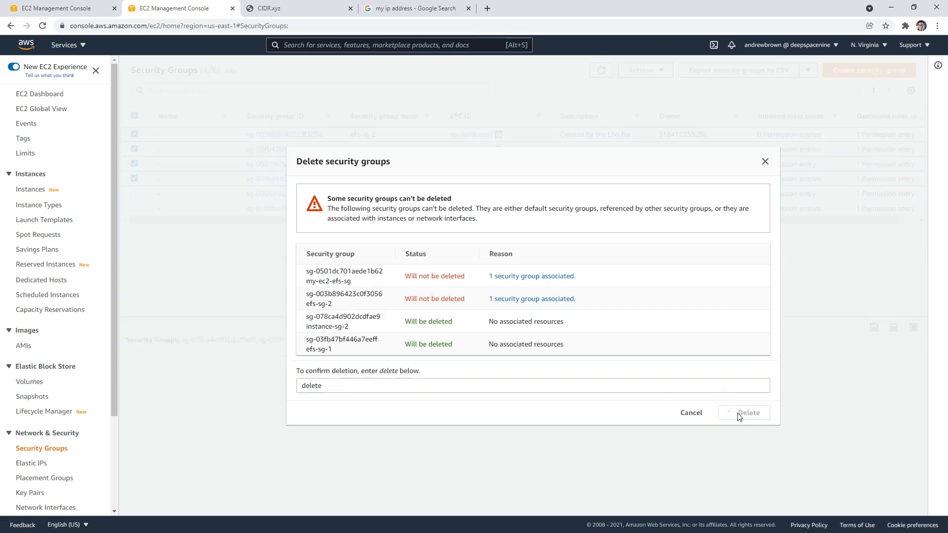
{"action": "left_click", "coordinate": [743, 412]}
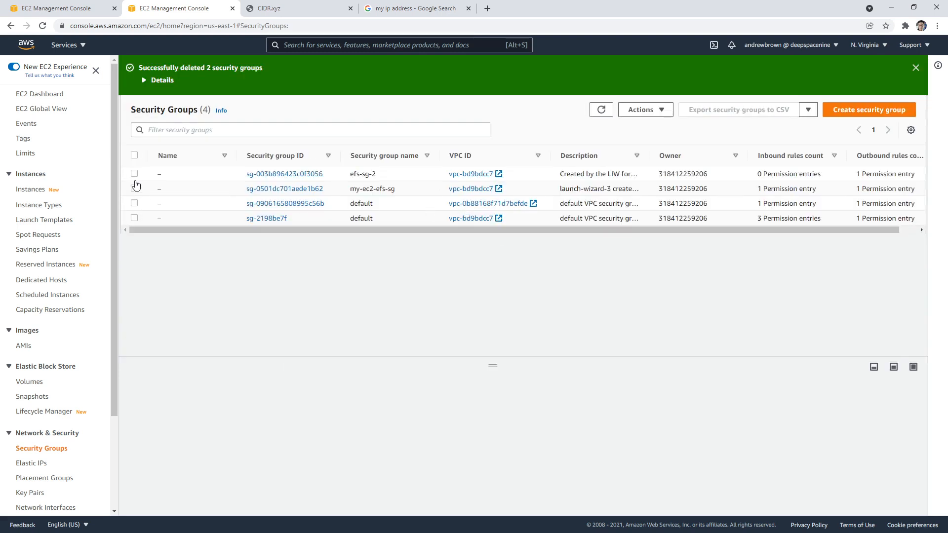
Check efs-sg-2's outbound rules, then remove my-ec2-efs-sg's SSH inbound rule and save
{"action": "left_click", "coordinate": [134, 174]}
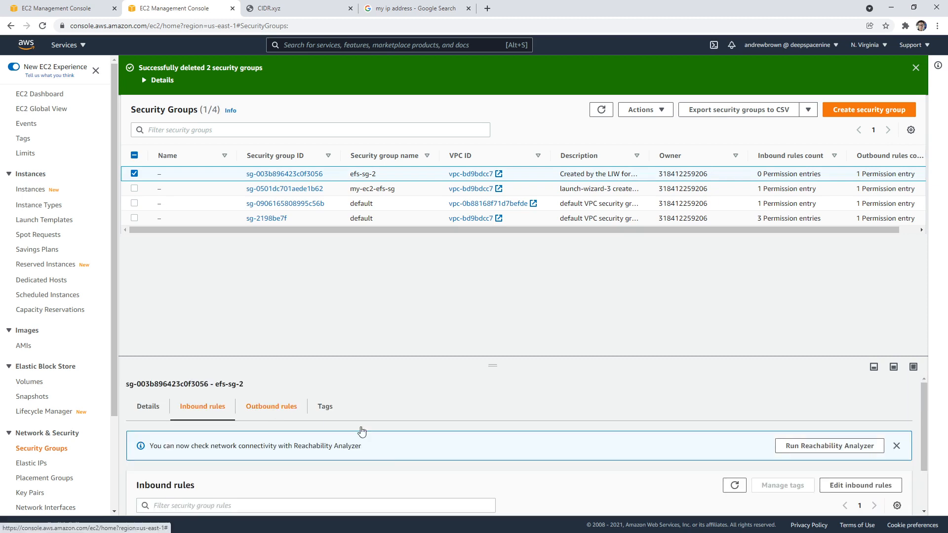
{"action": "left_click", "coordinate": [271, 406]}
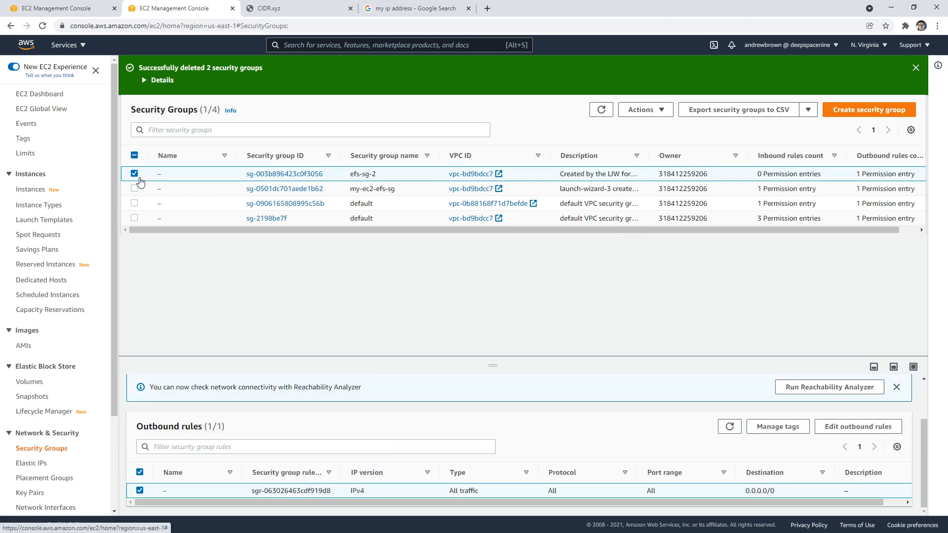
{"action": "left_click", "coordinate": [134, 189]}
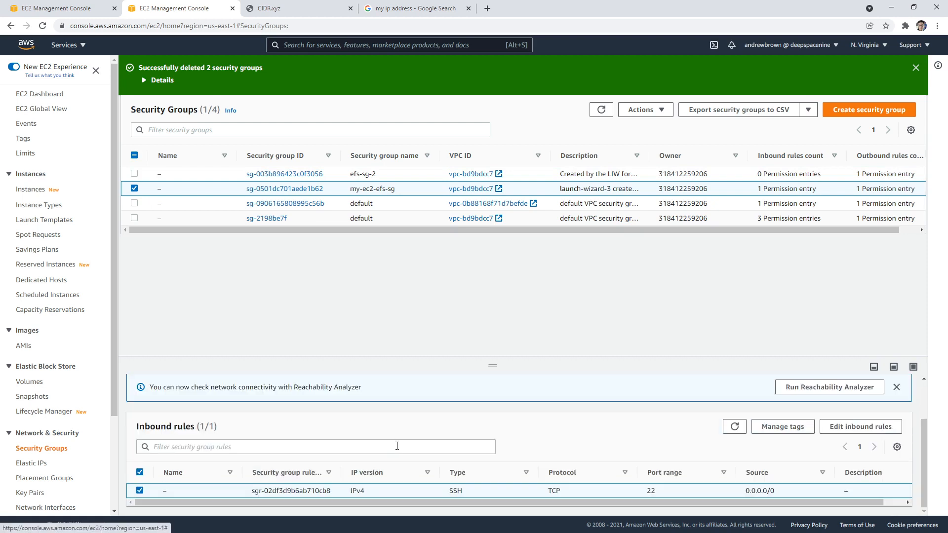
{"action": "left_click", "coordinate": [860, 426]}
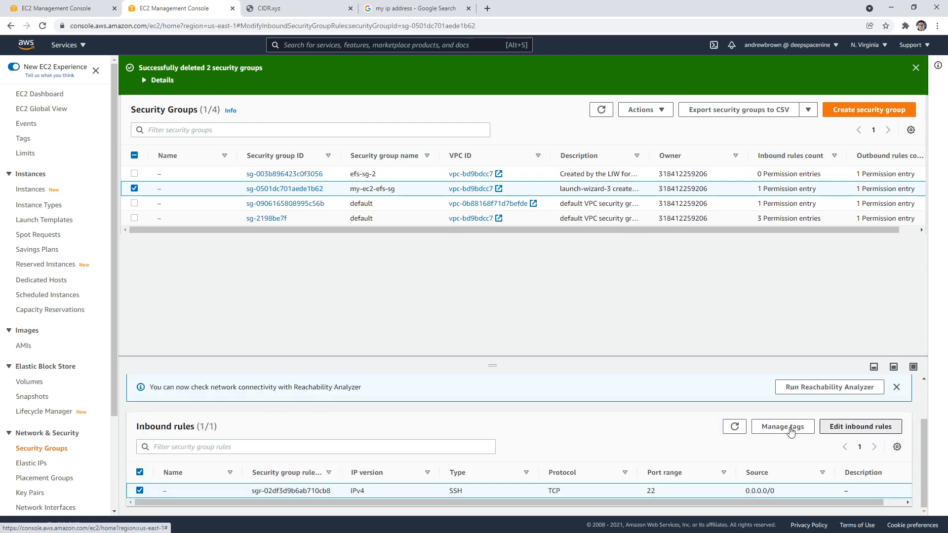
{"action": "left_click", "coordinate": [860, 427]}
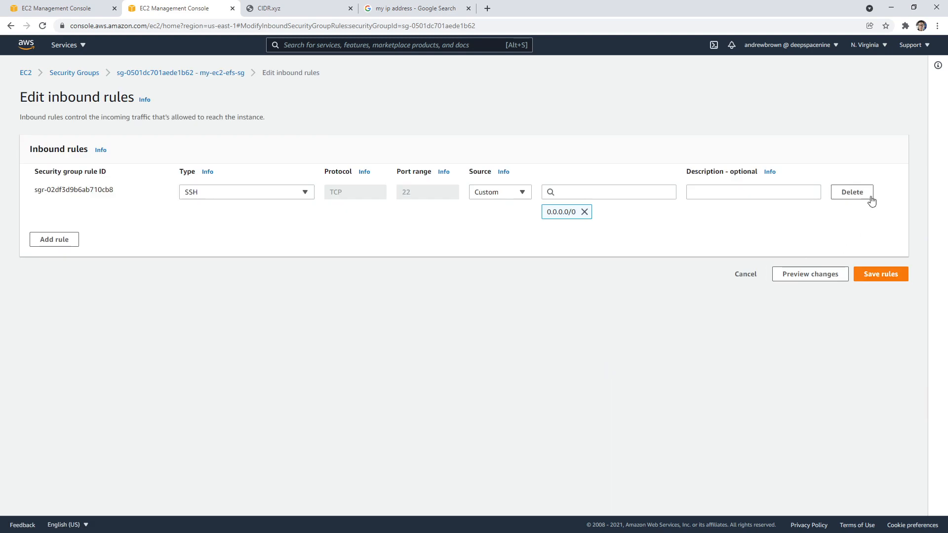
{"action": "left_click", "coordinate": [880, 274]}
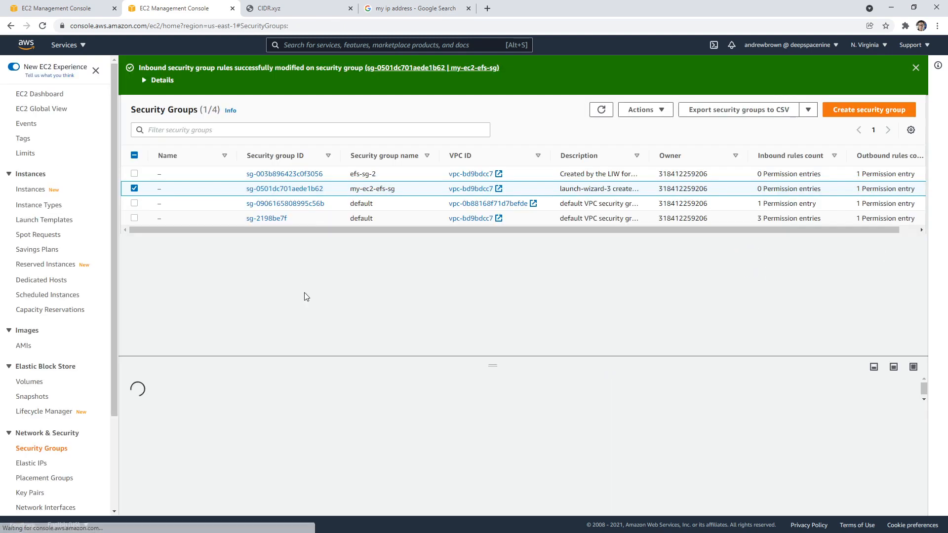
Review efs-sg-2's outbound rules without changes and return to the security groups list
{"action": "left_click", "coordinate": [134, 173]}
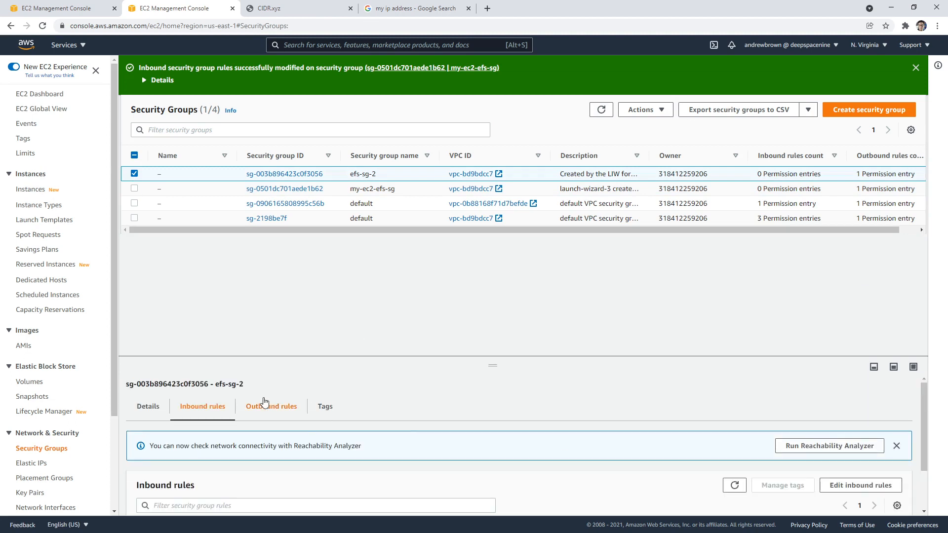
{"action": "left_click", "coordinate": [272, 407]}
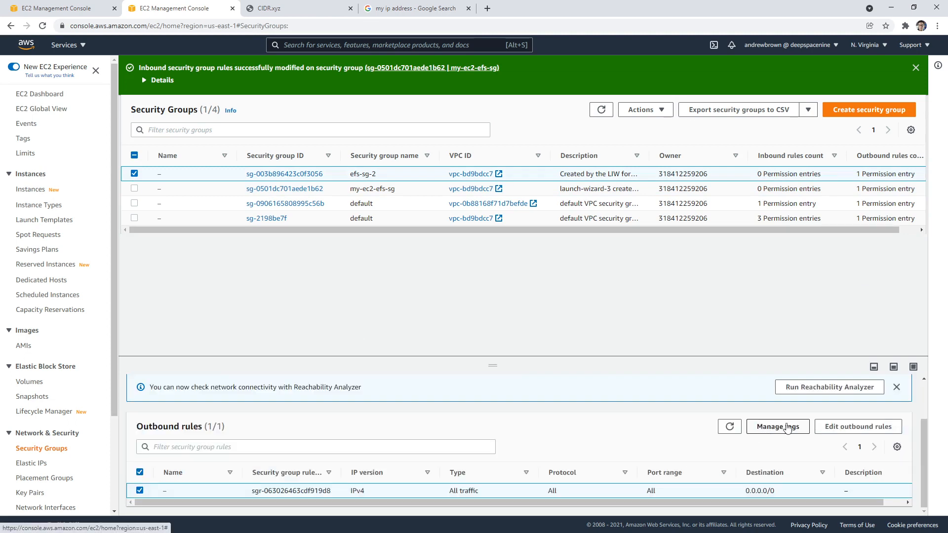
{"action": "left_click", "coordinate": [857, 426]}
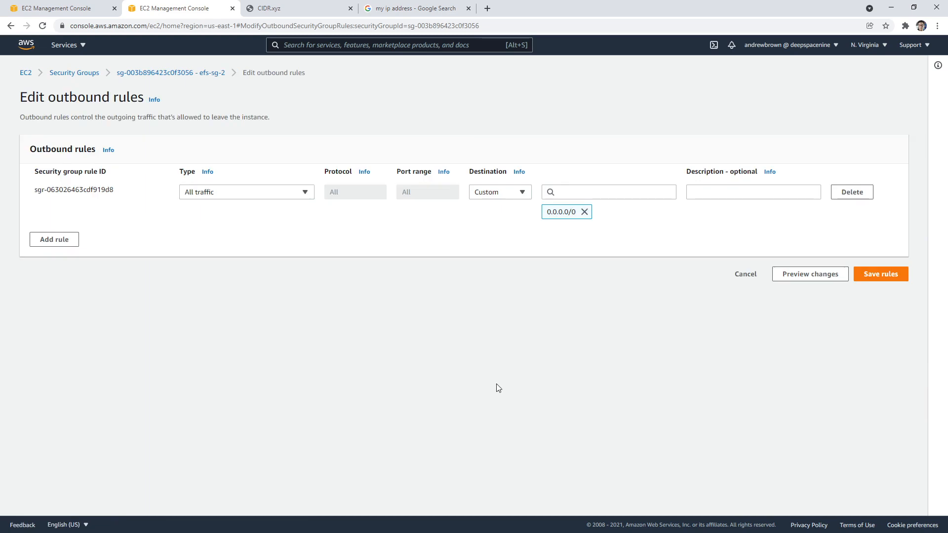
{"action": "mouse_move", "coordinate": [52, 110]}
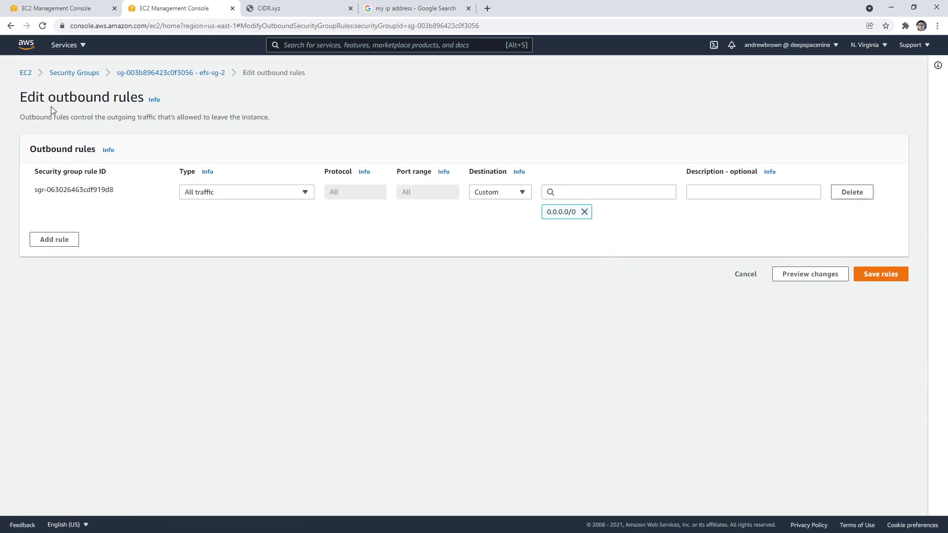
{"action": "left_click", "coordinate": [880, 273]}
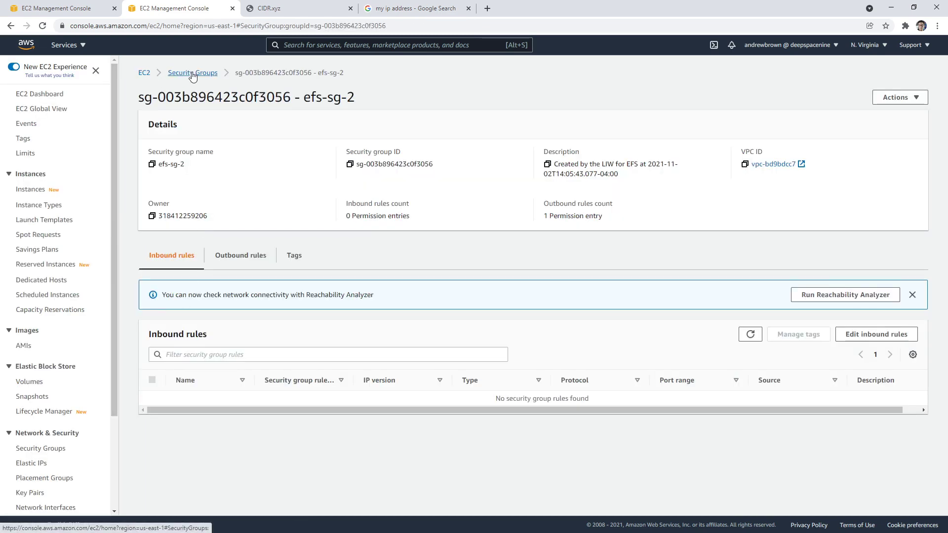
{"action": "left_click", "coordinate": [192, 72]}
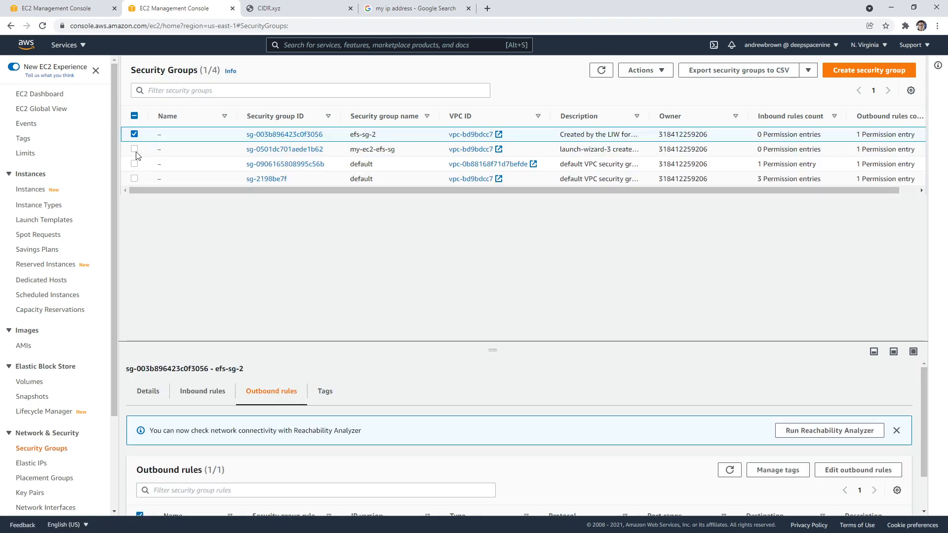
Delete the selected efs-sg-2 security group, typing the 'delete' confirmation
{"action": "left_click", "coordinate": [645, 70]}
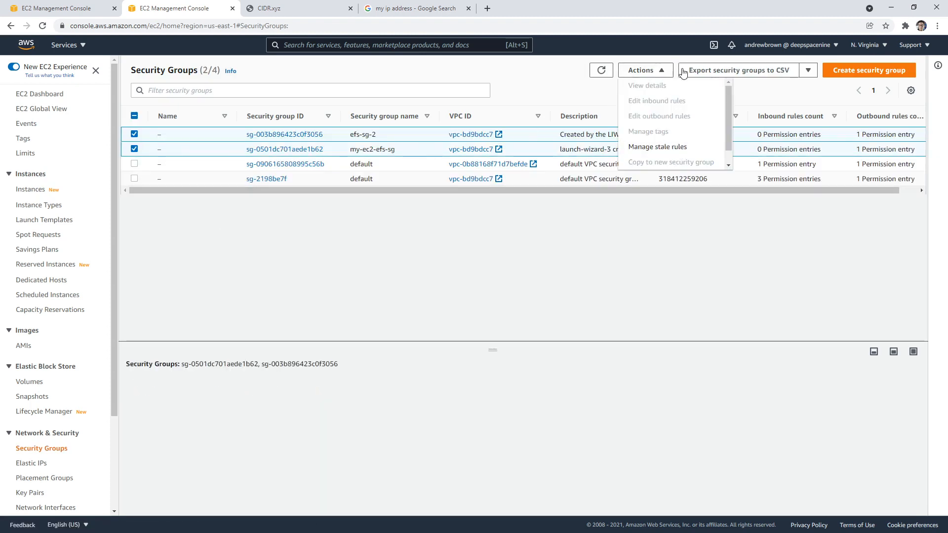
{"action": "left_click", "coordinate": [735, 70]}
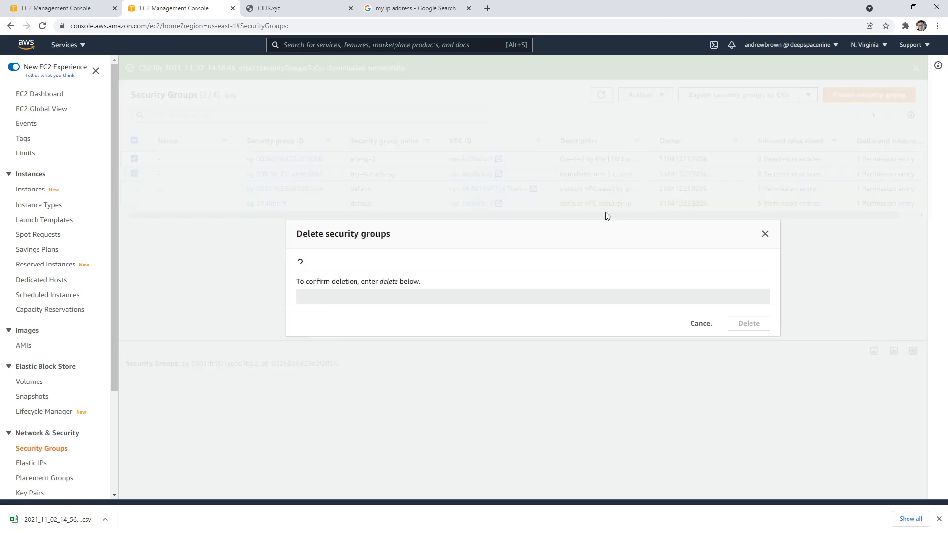
{"action": "type", "text": "de"}
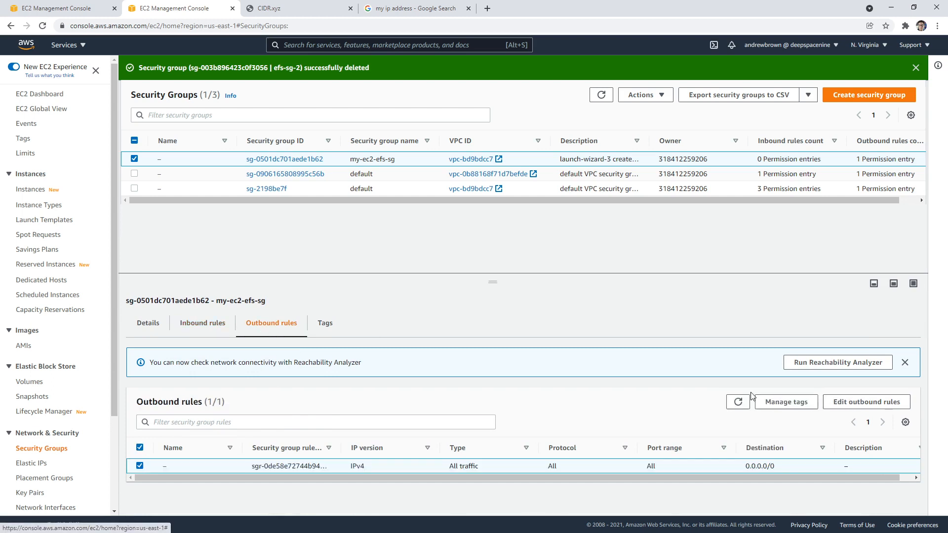
Remove my-ec2-efs-sg's all-traffic outbound rule, retry deleting it, and open the referencing default group
{"action": "left_click", "coordinate": [866, 402]}
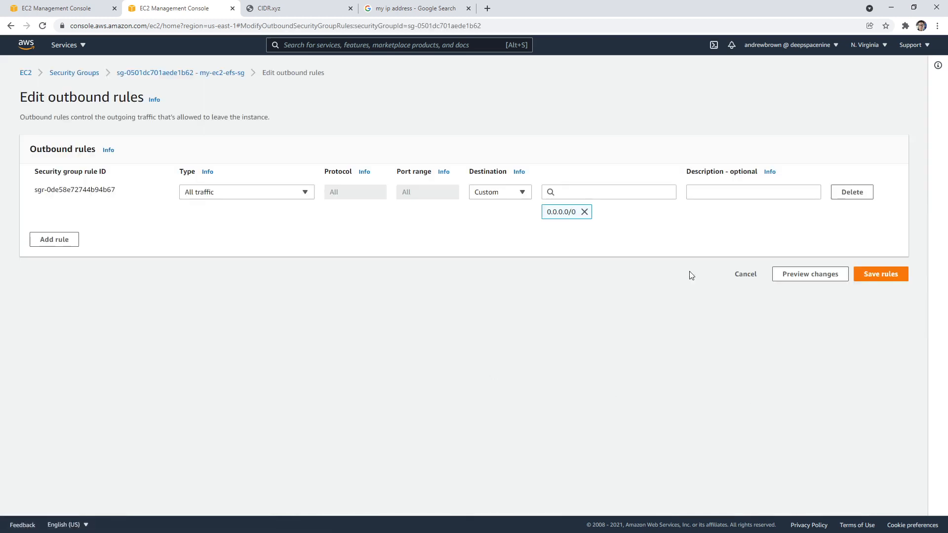
{"action": "left_click", "coordinate": [852, 192]}
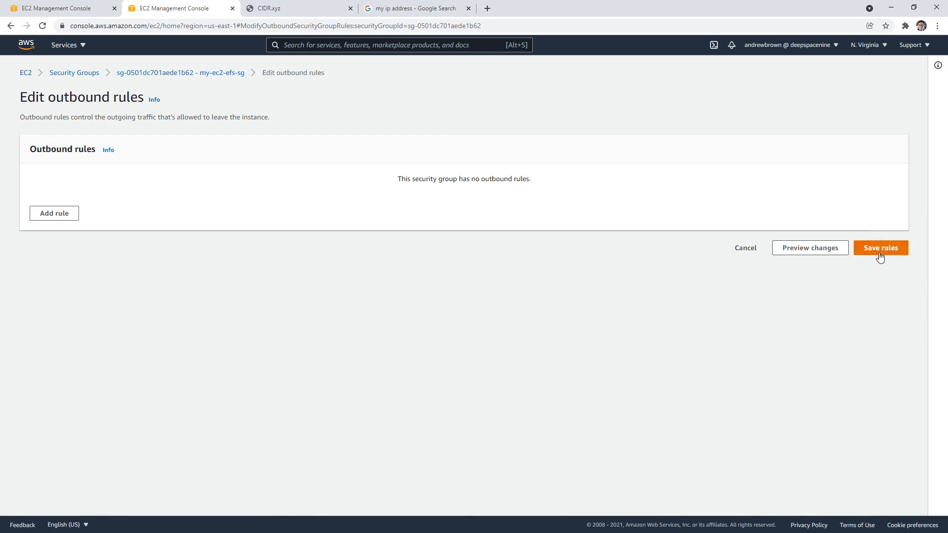
{"action": "left_click", "coordinate": [882, 248]}
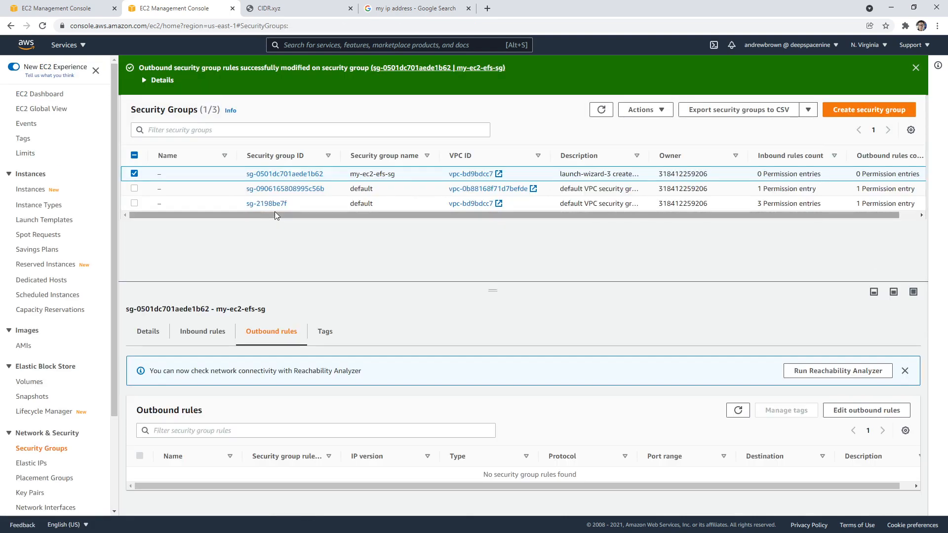
{"action": "left_click", "coordinate": [646, 110]}
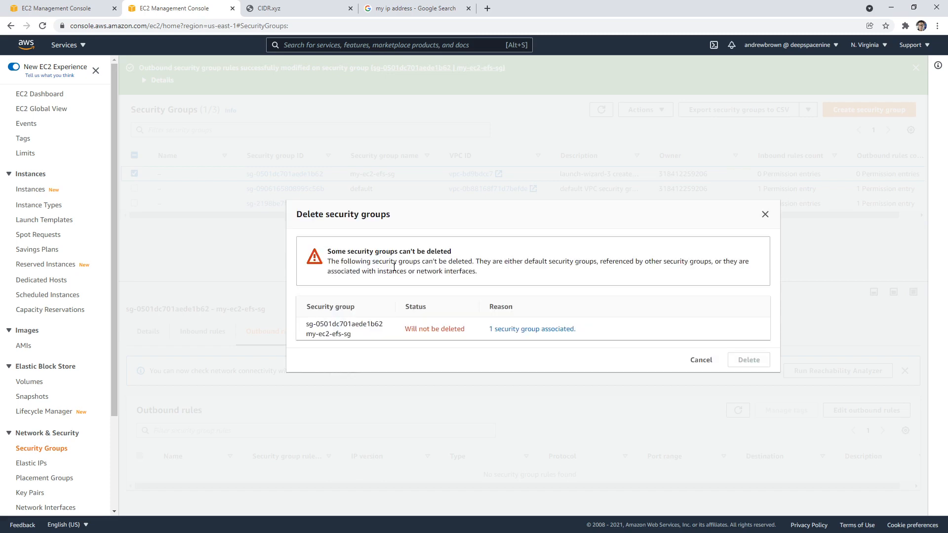
{"action": "left_click", "coordinate": [532, 329]}
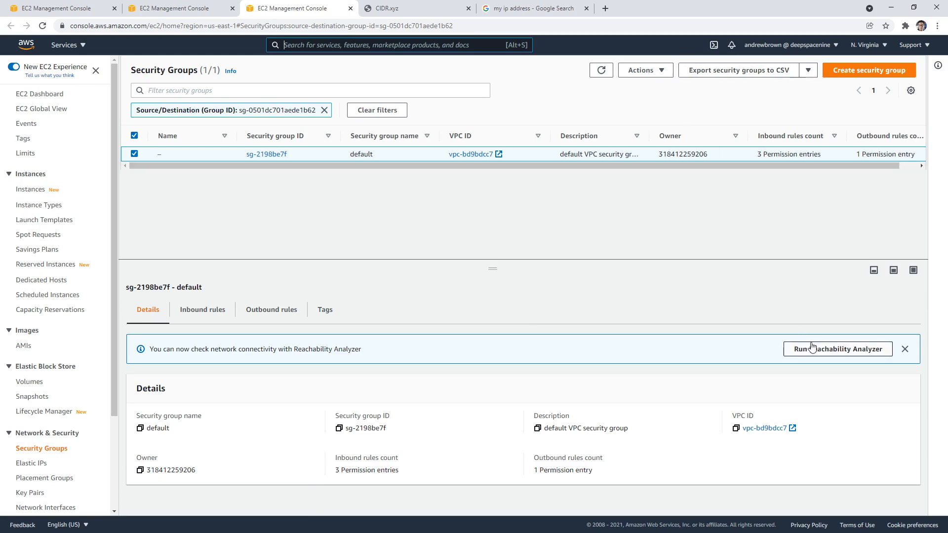
Clear all inbound rules from the default group sg-2198be7f and return to Security Groups
{"action": "left_click", "coordinate": [201, 310]}
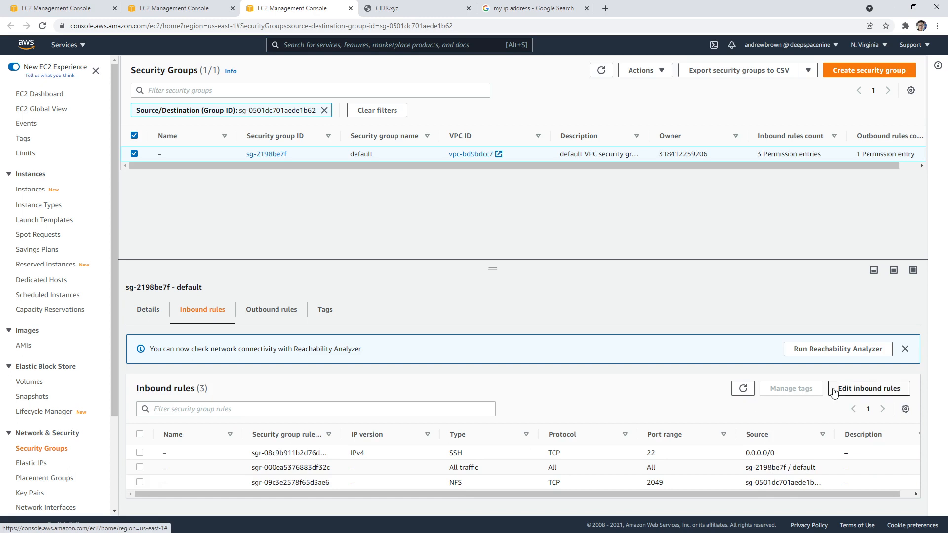
{"action": "left_click", "coordinate": [868, 389]}
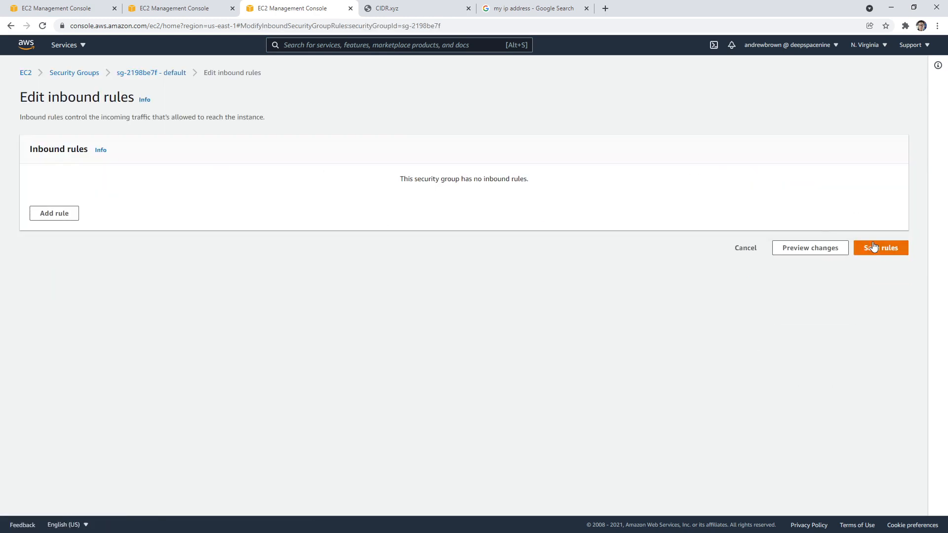
{"action": "left_click", "coordinate": [880, 247]}
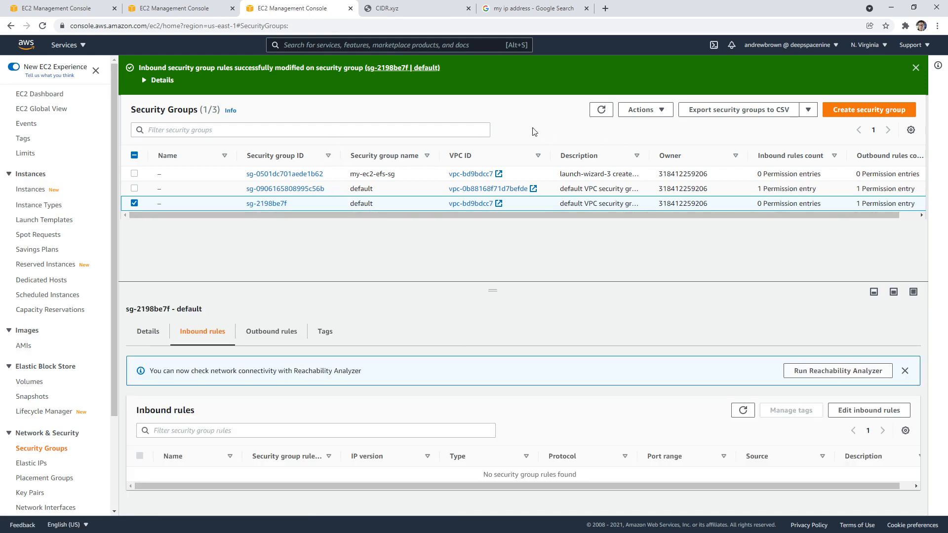
{"action": "left_click", "coordinate": [869, 411]}
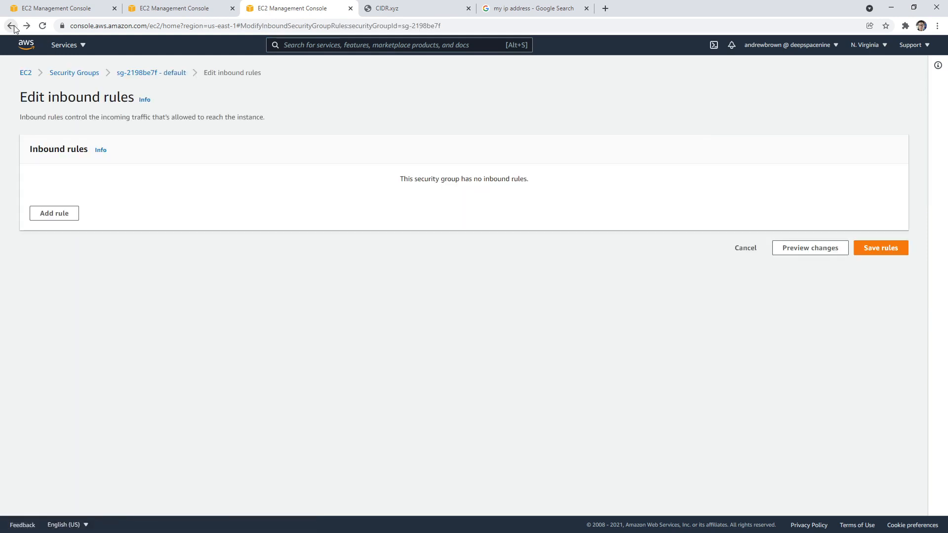
{"action": "left_click", "coordinate": [10, 25]}
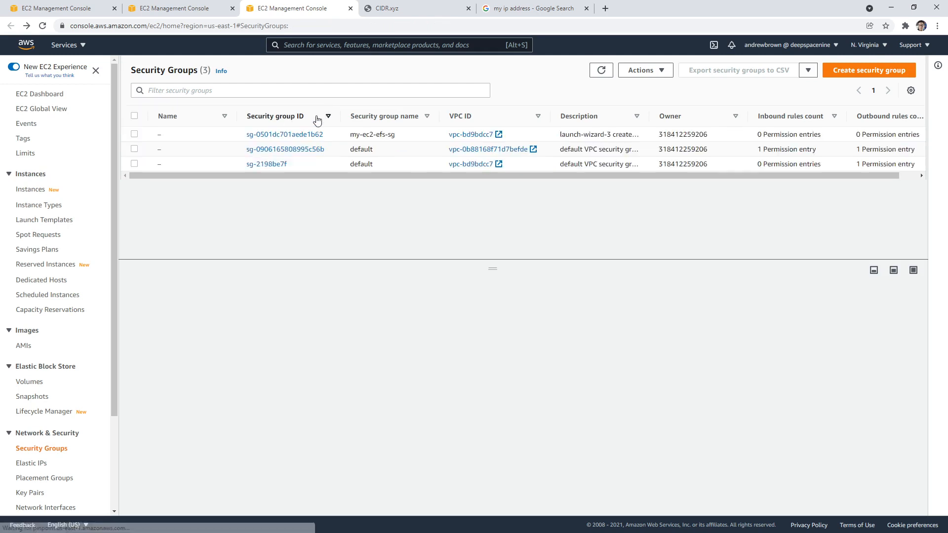
Delete the my-ec2-efs-sg security group
{"action": "scroll", "scroll_direction": "down", "scroll_amount": 3}
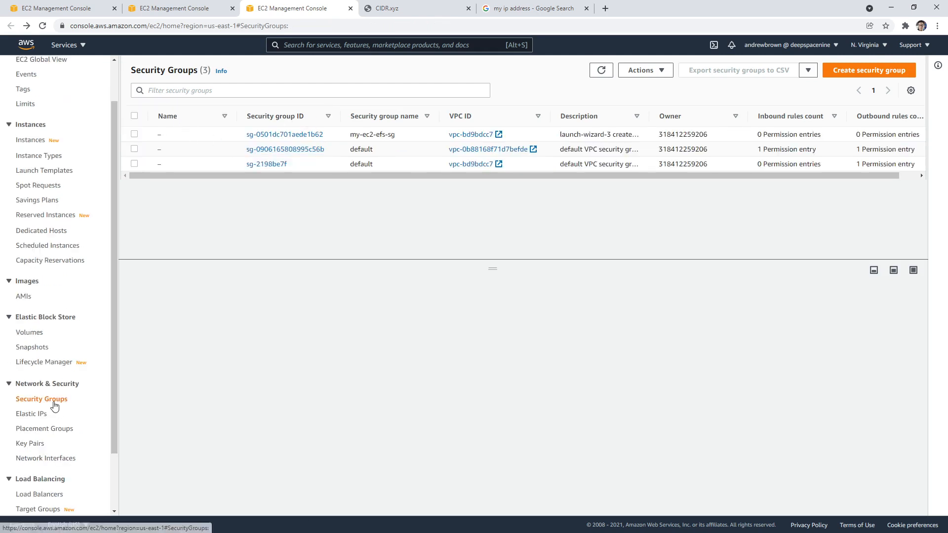
{"action": "left_click", "coordinate": [134, 134]}
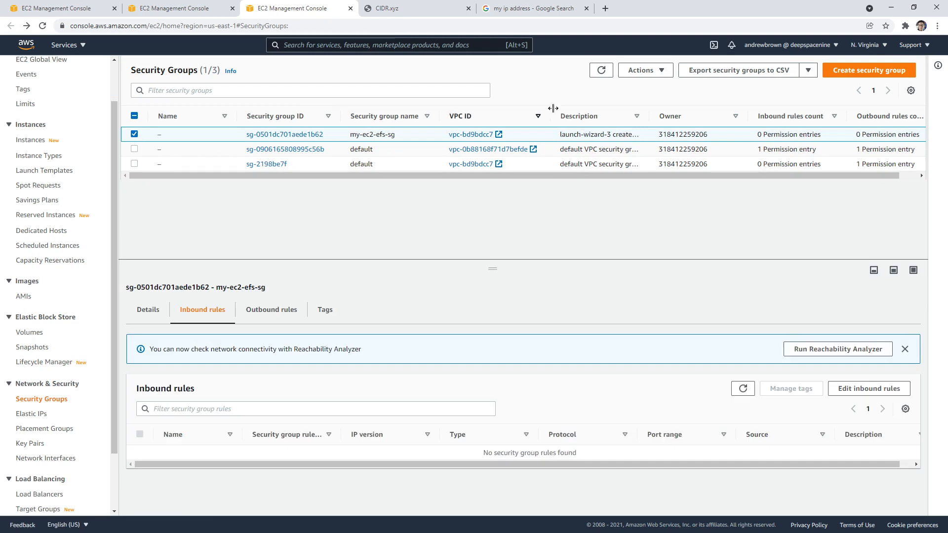
{"action": "left_click", "coordinate": [645, 70]}
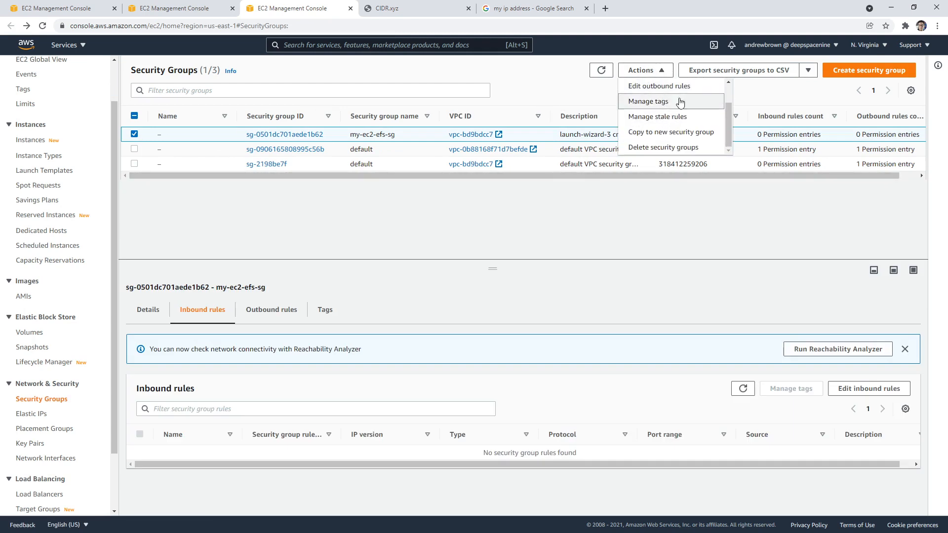
{"action": "left_click", "coordinate": [663, 147]}
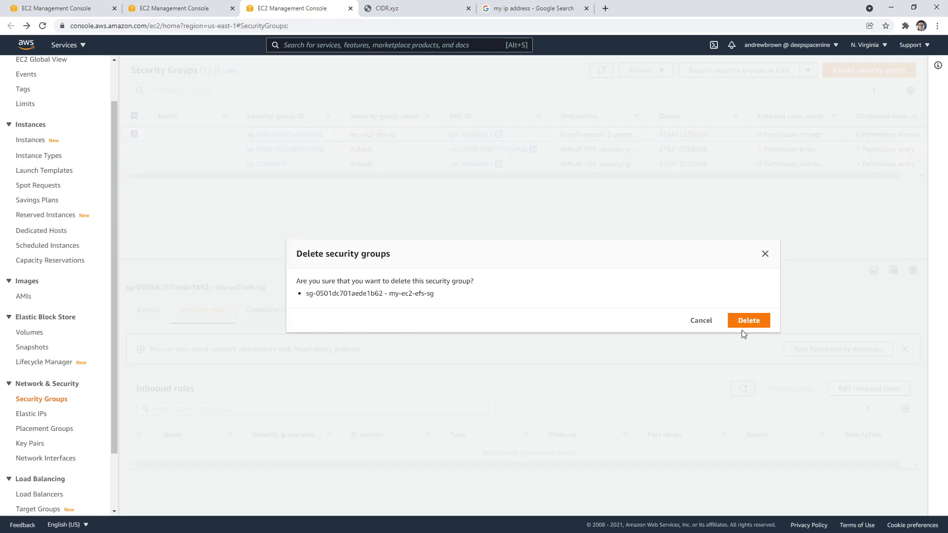
{"action": "left_click", "coordinate": [749, 320]}
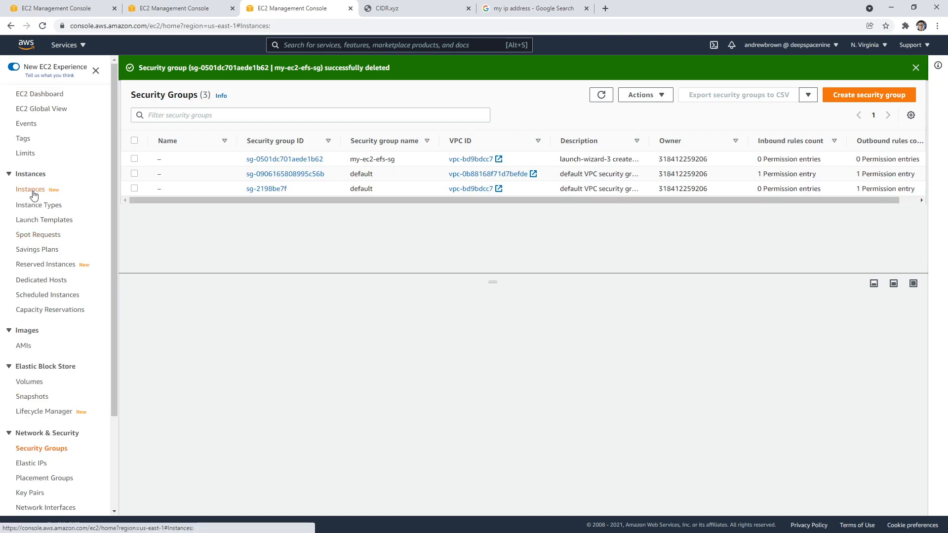
Confirm all three EC2 instances show terminated, then search 'vpc' to reach the VPC dashboard
{"action": "left_click", "coordinate": [30, 190]}
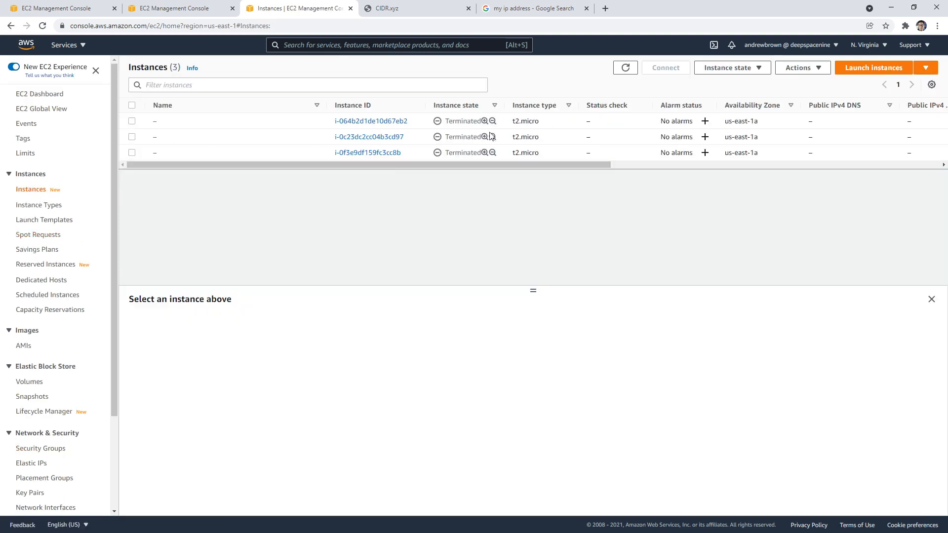
{"action": "type", "text": "vpc"}
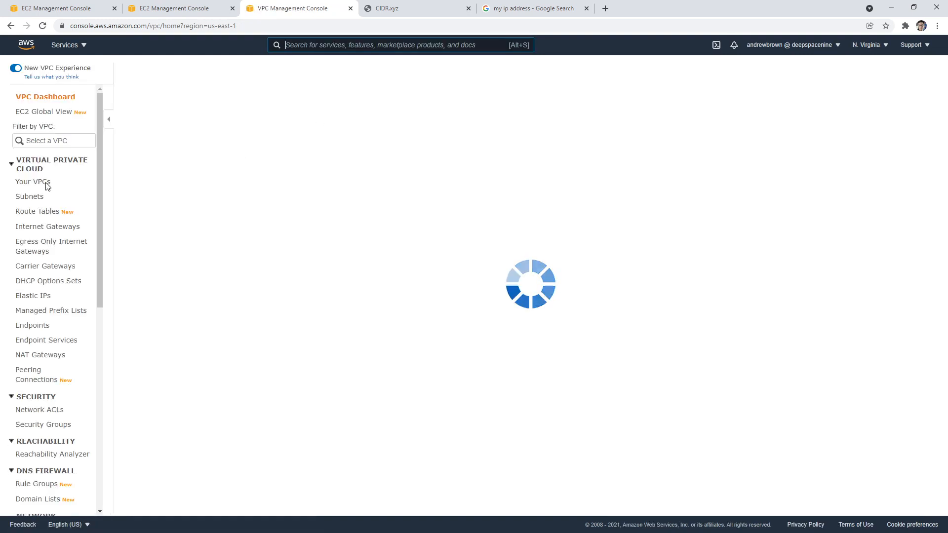
Delete my-vpc-tutorial from Your VPCs, confirming with 'delete' to remove my-igw and my-subnet-tutorial
{"action": "left_click", "coordinate": [32, 182]}
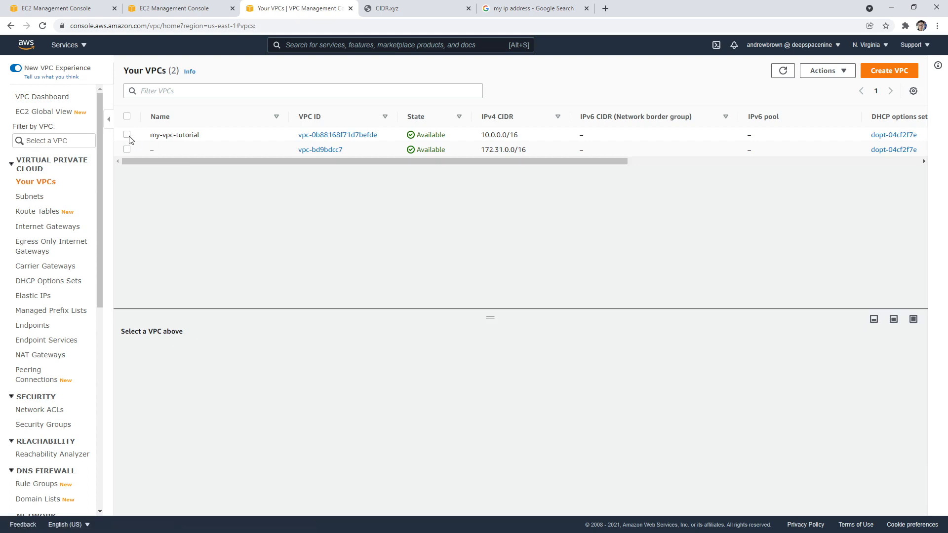
{"action": "left_click", "coordinate": [826, 70]}
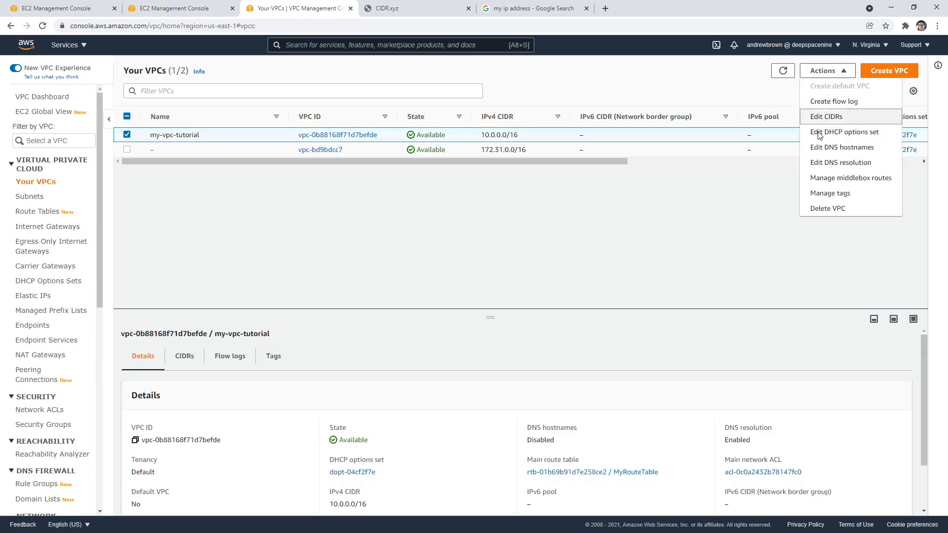
{"action": "left_click", "coordinate": [828, 209]}
{"action": "type", "text": "yes"}
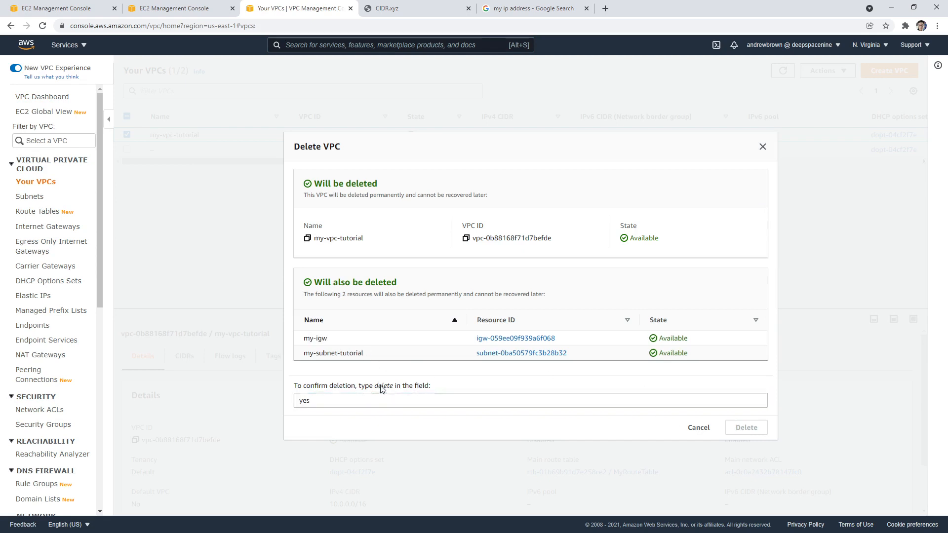
{"action": "type", "text": "delete"}
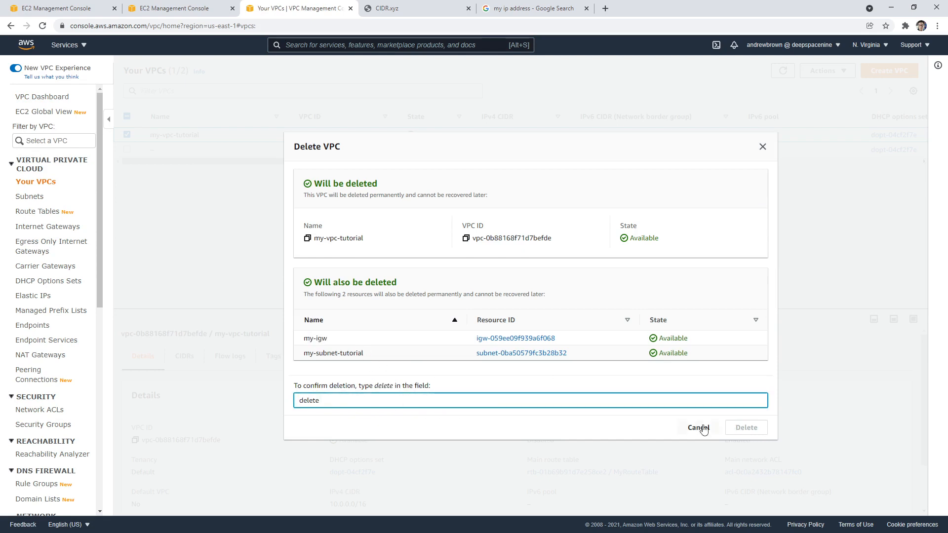
{"action": "left_click", "coordinate": [746, 427]}
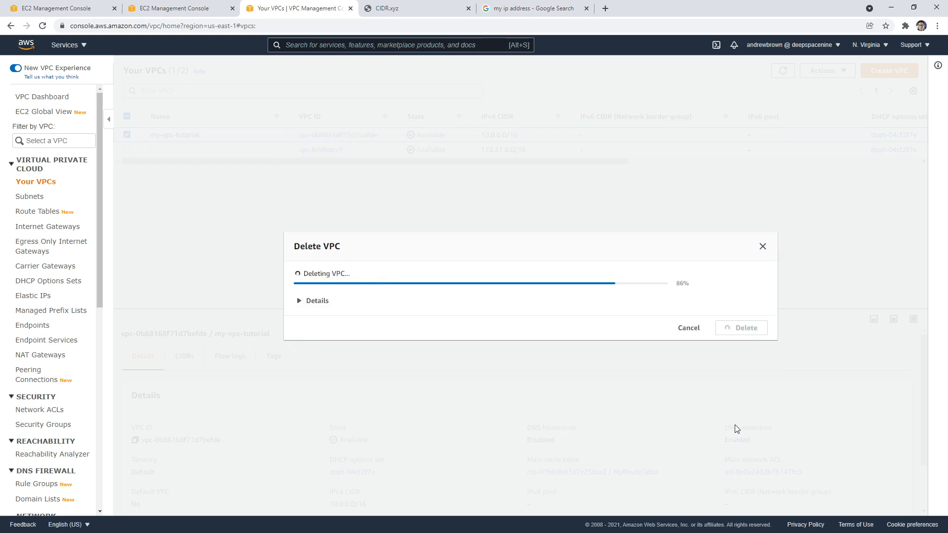